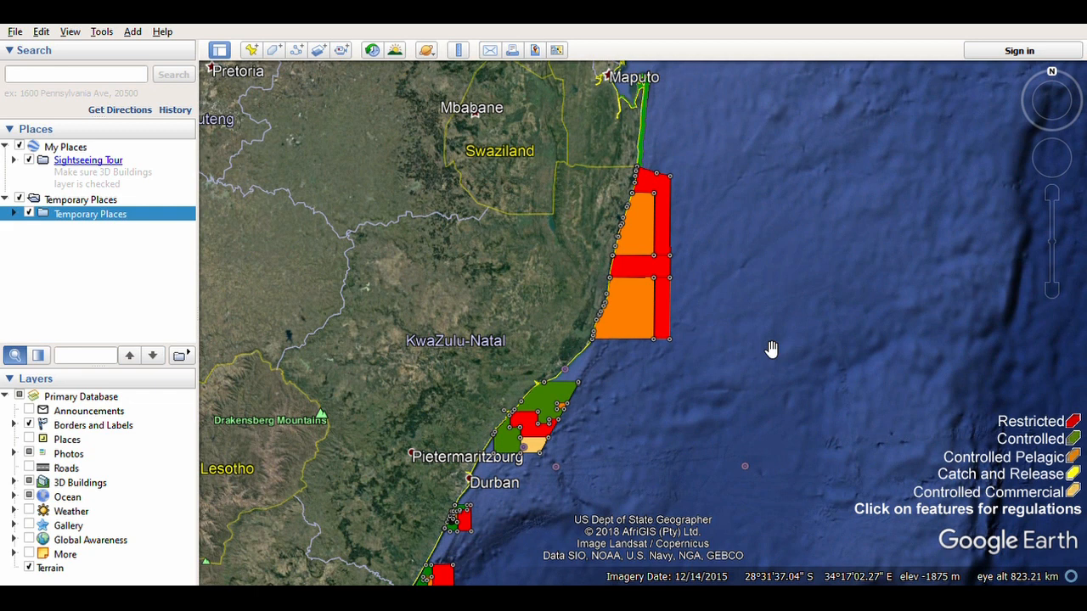
pyautogui.moveTo(760, 313)
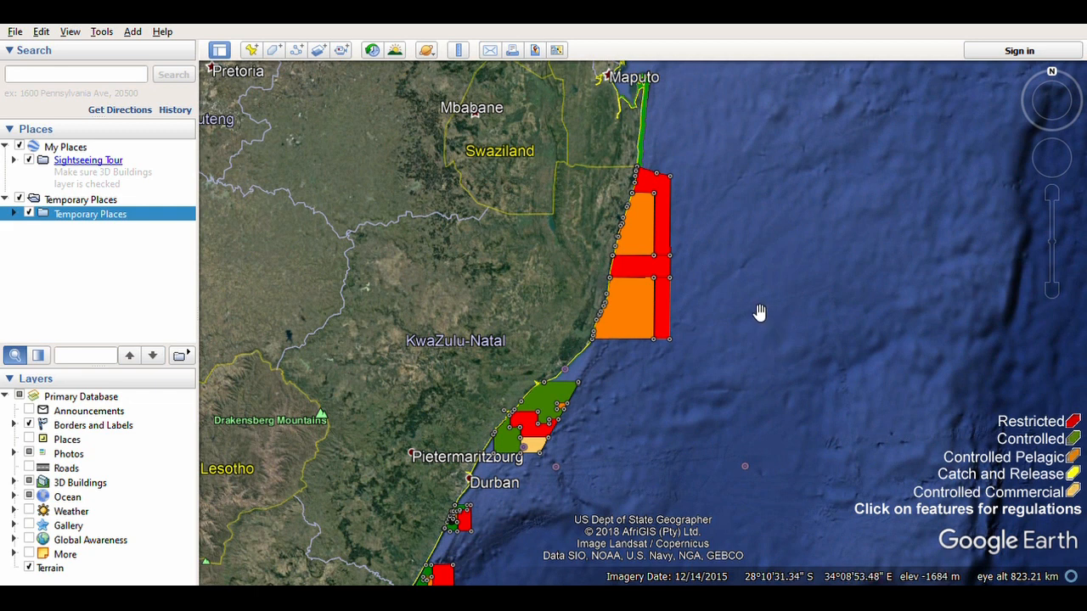
pyautogui.moveTo(770, 314)
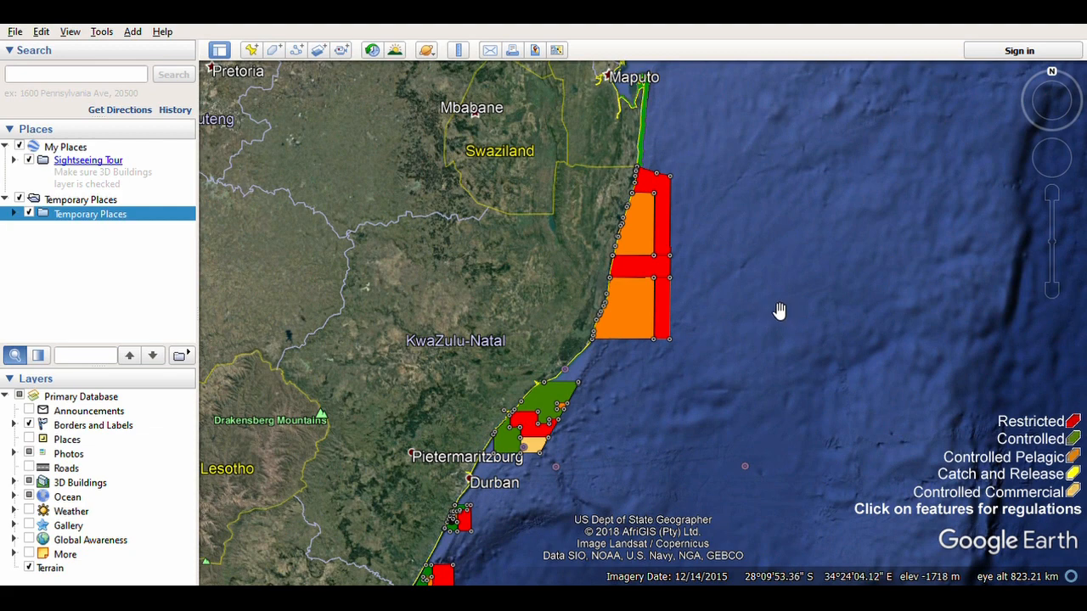
pyautogui.moveTo(748, 301)
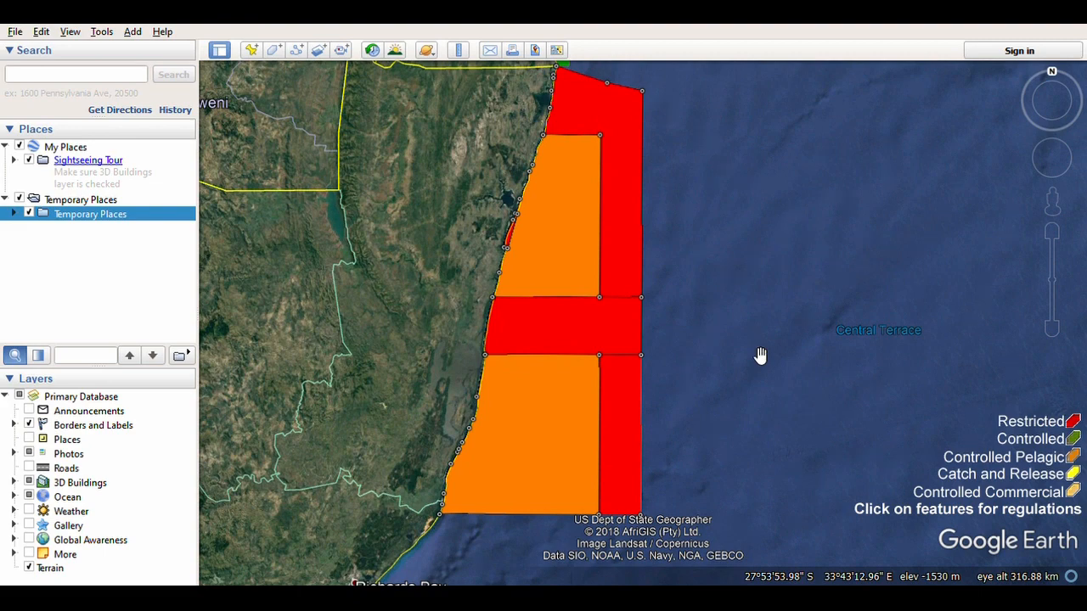
# Zoom out slightly to frame the northern red and orange zones down to Richards Bay
pyautogui.scroll(-3)
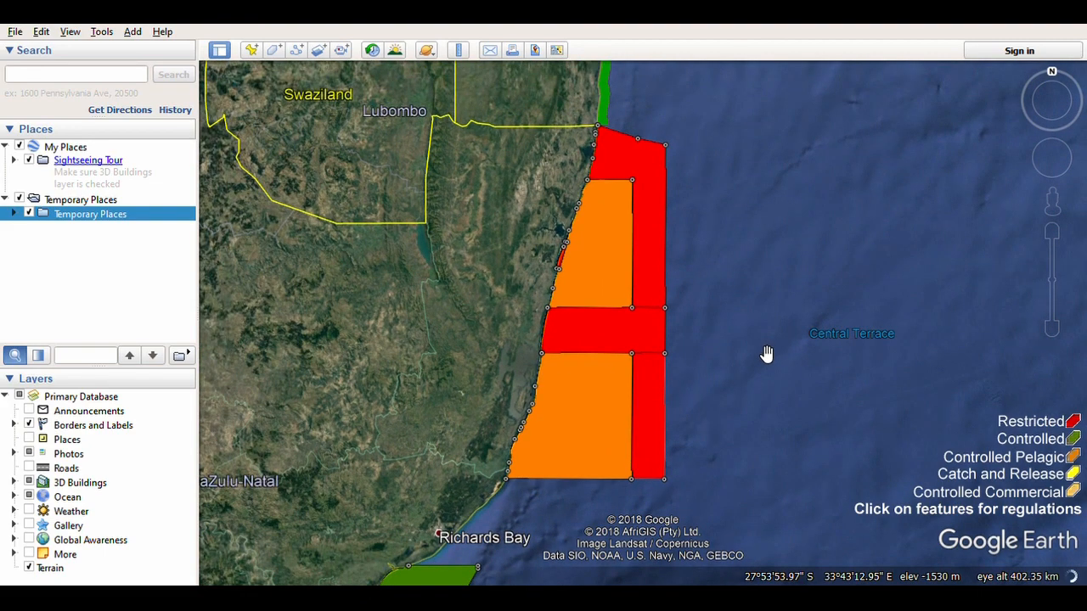
pyautogui.moveTo(759, 326)
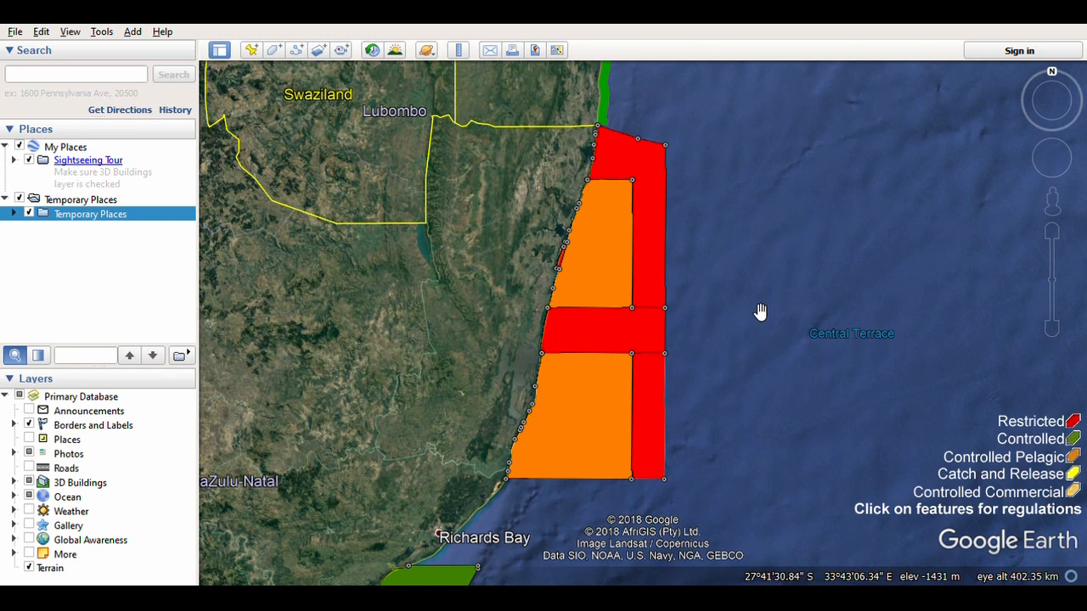
pyautogui.moveTo(754, 339)
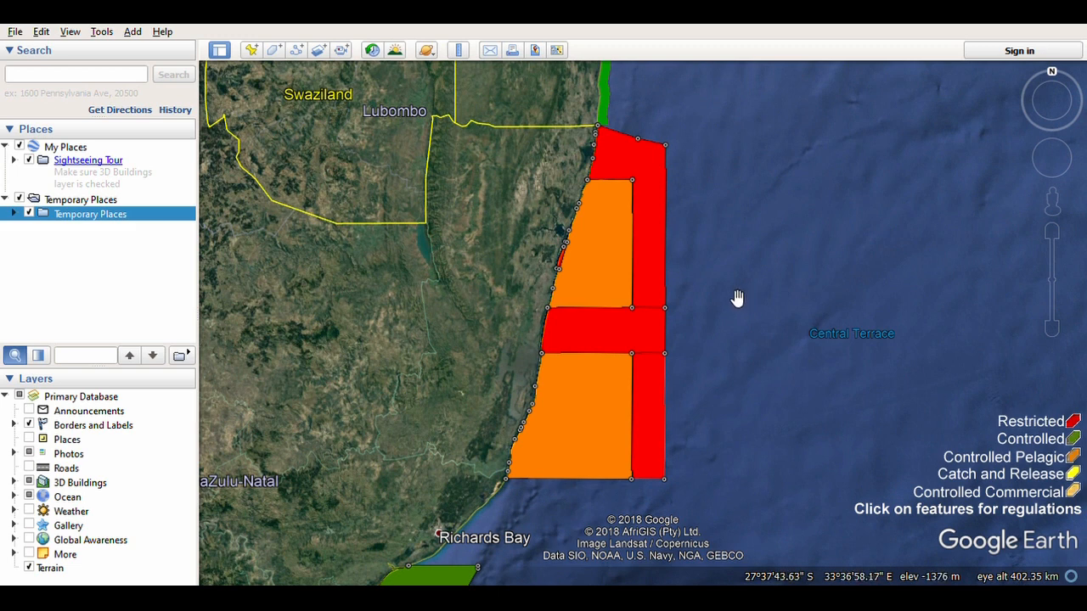
pyautogui.moveTo(654, 208)
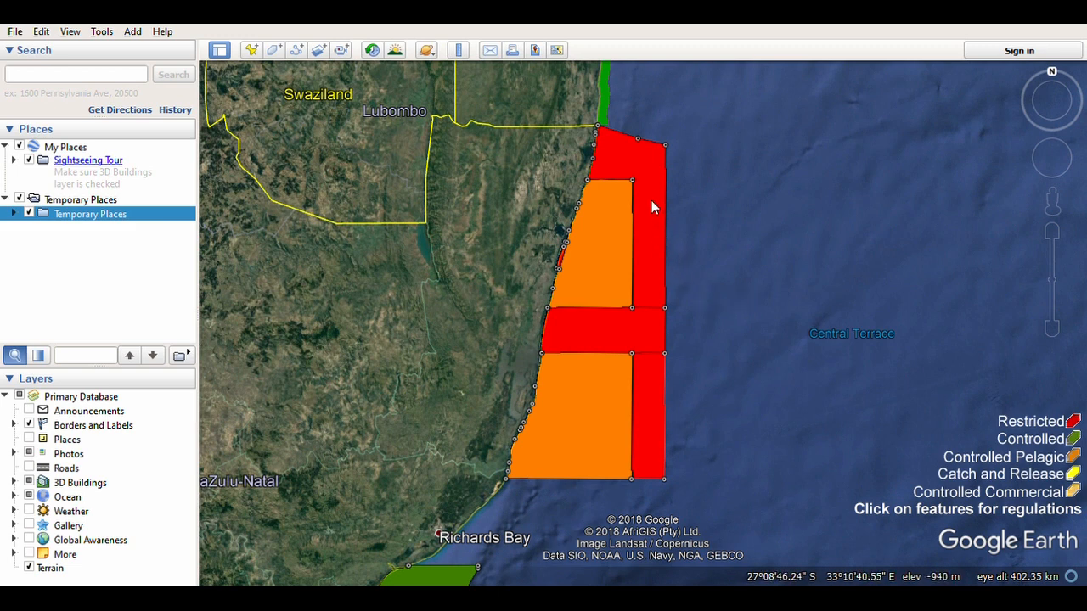
pyautogui.moveTo(655, 247)
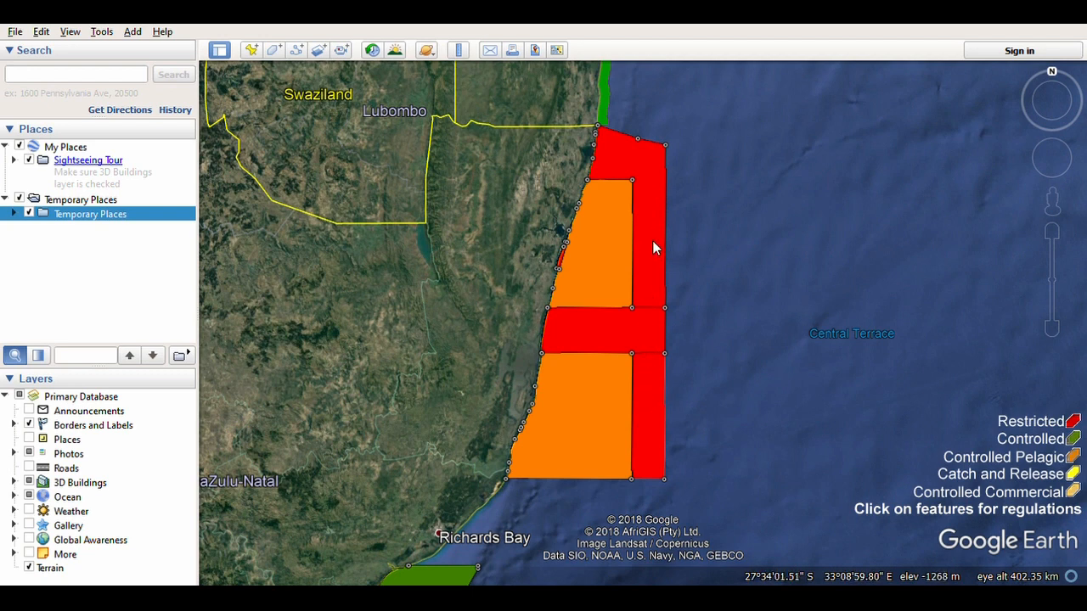
pyautogui.moveTo(625, 326)
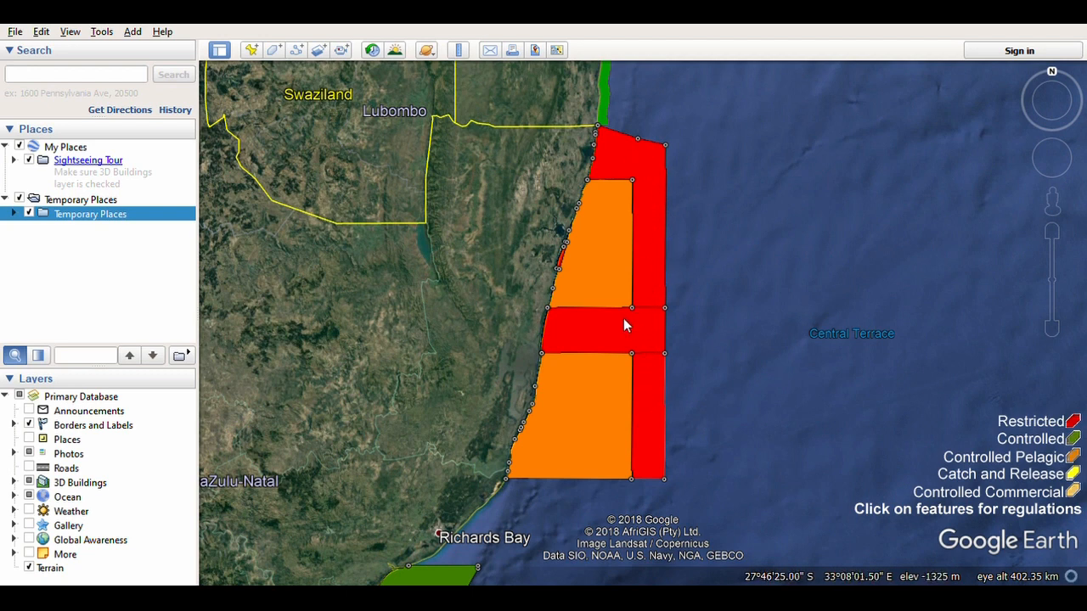
pyautogui.moveTo(647, 334)
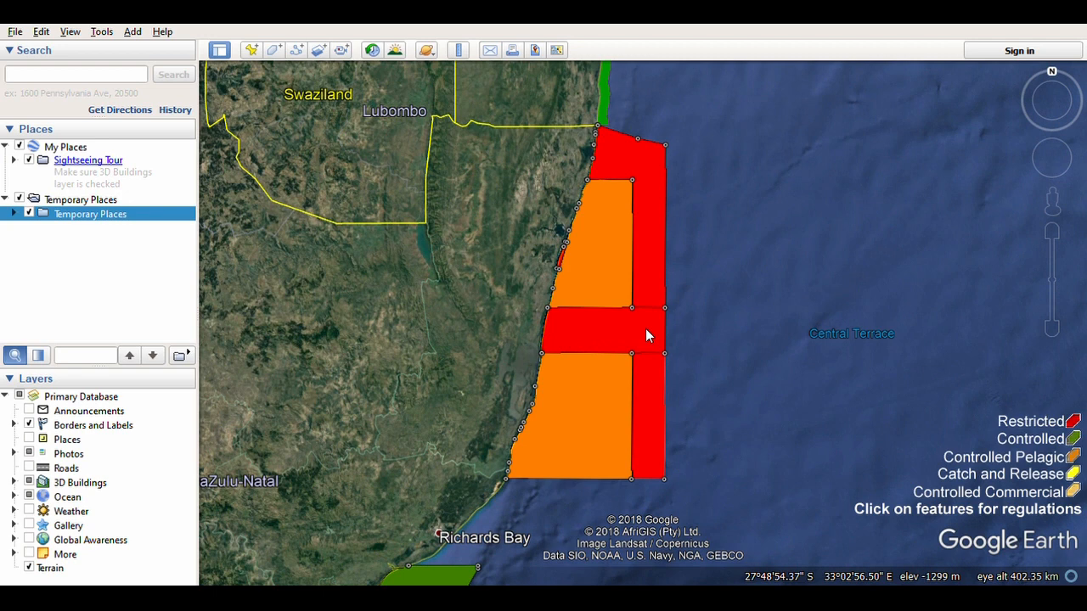
pyautogui.moveTo(661, 338)
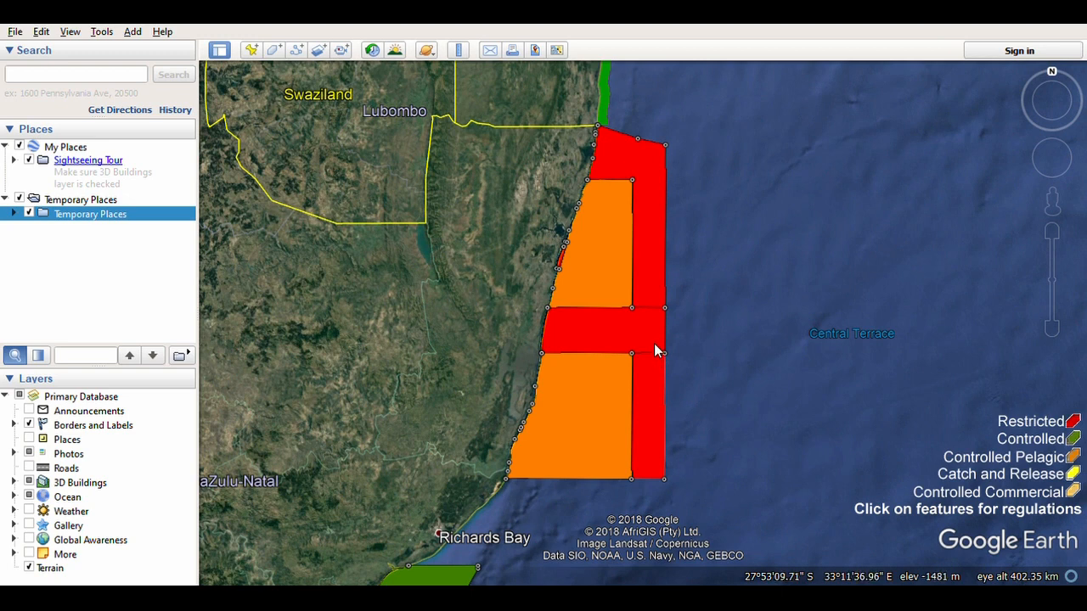
pyautogui.moveTo(663, 435)
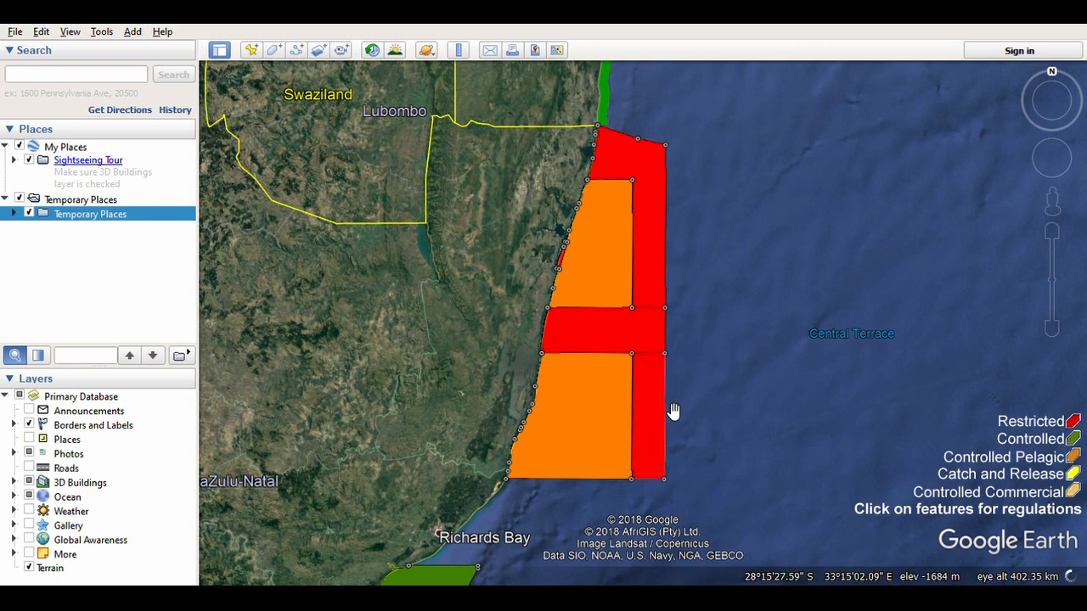
pyautogui.moveTo(554, 492)
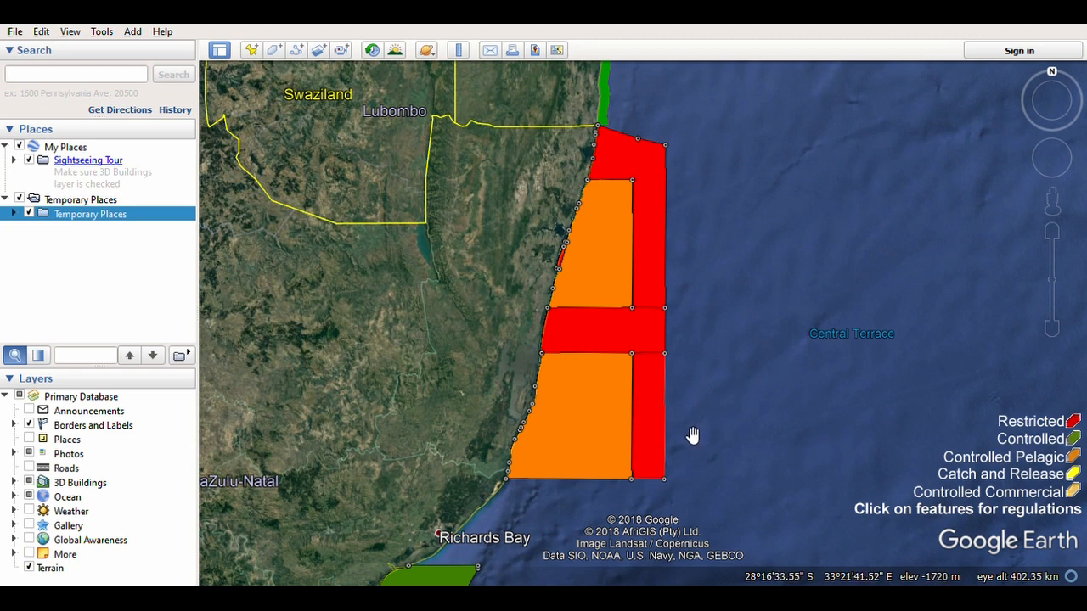
pyautogui.moveTo(648, 144)
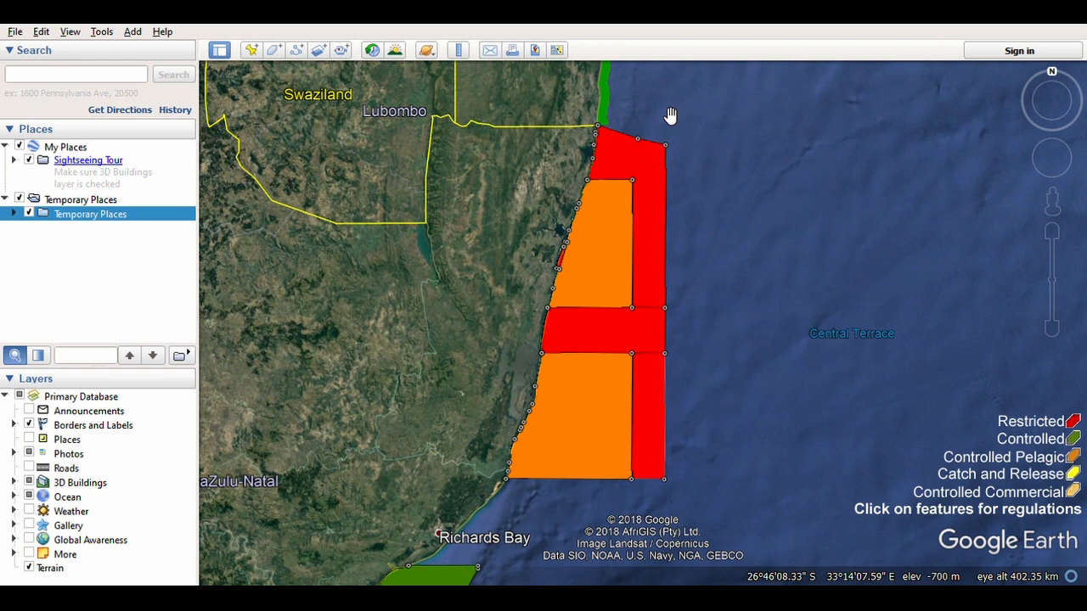
pyautogui.moveTo(676, 190)
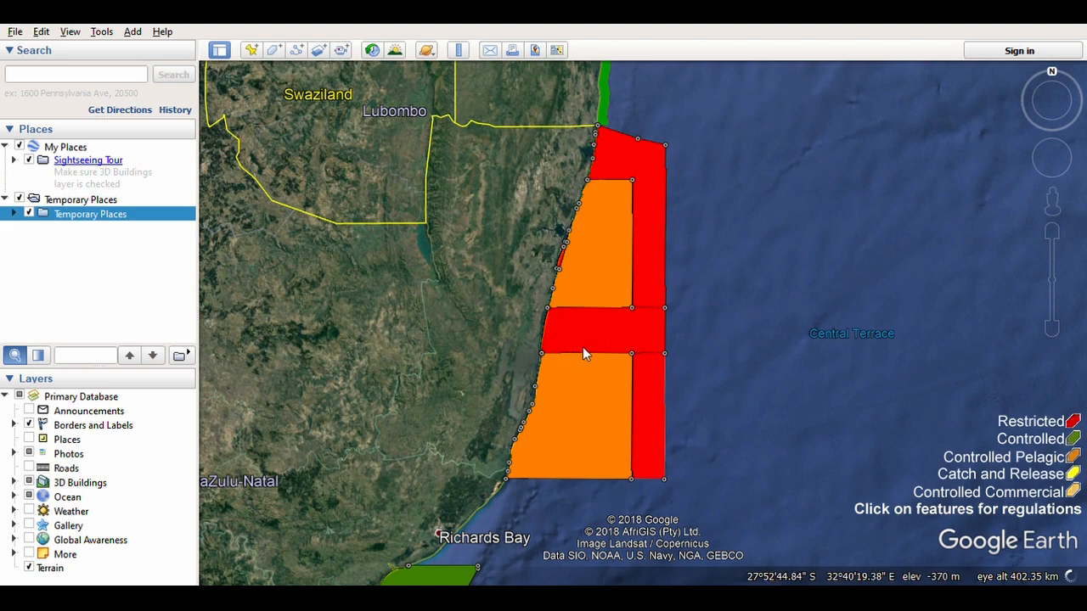
pyautogui.moveTo(600, 340)
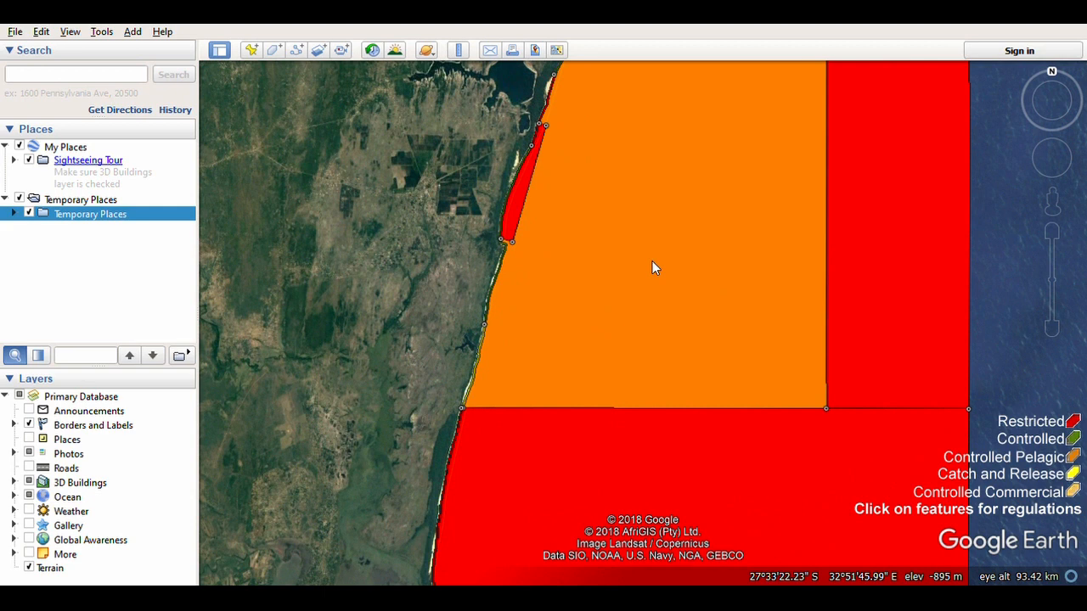
pyautogui.moveTo(620, 282)
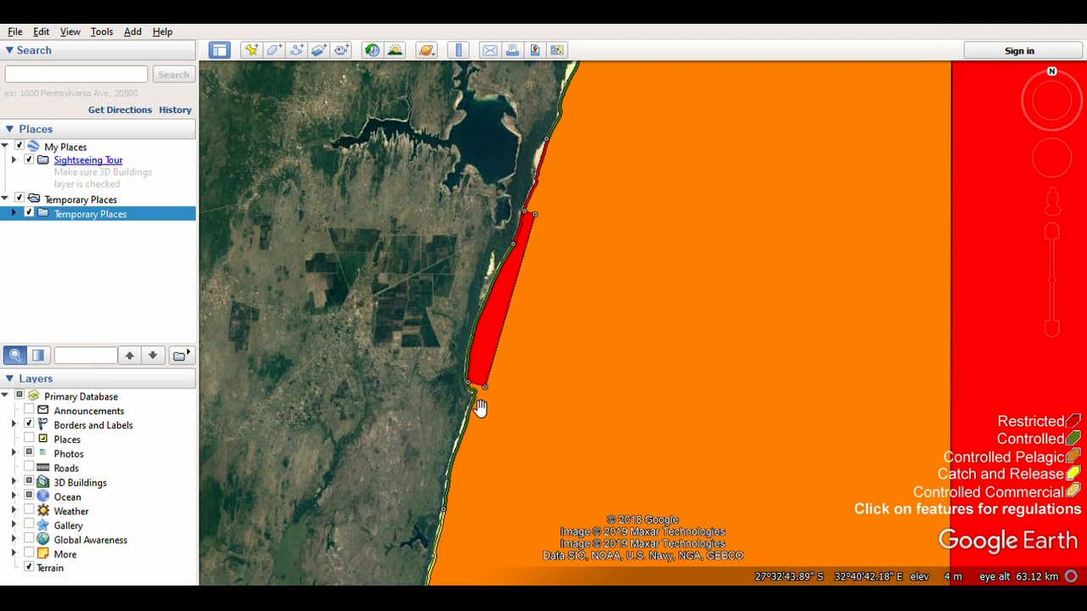
pyautogui.moveTo(474, 394)
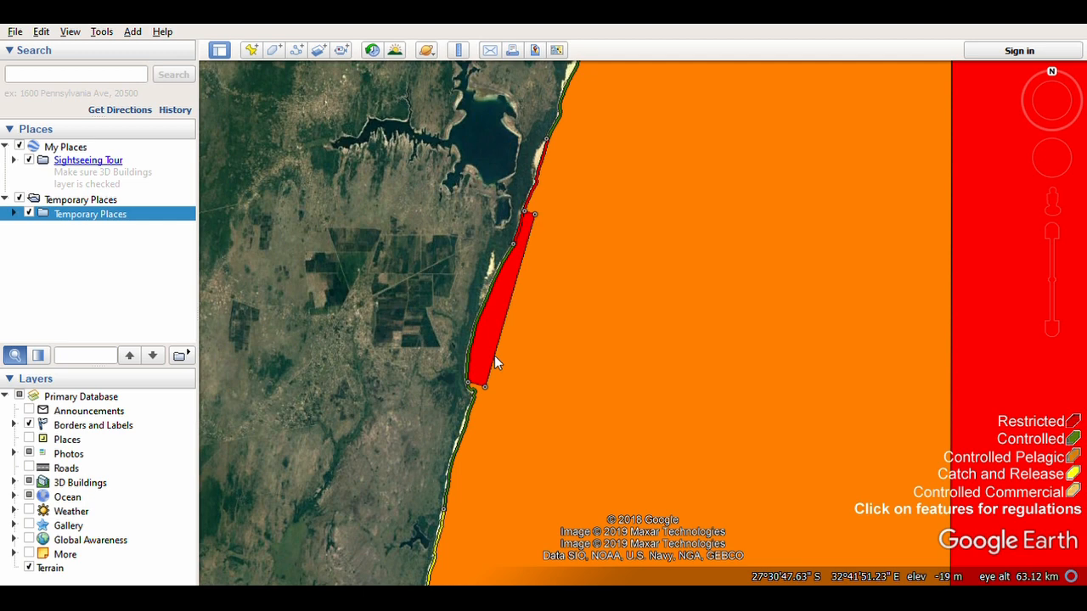
pyautogui.moveTo(484, 381)
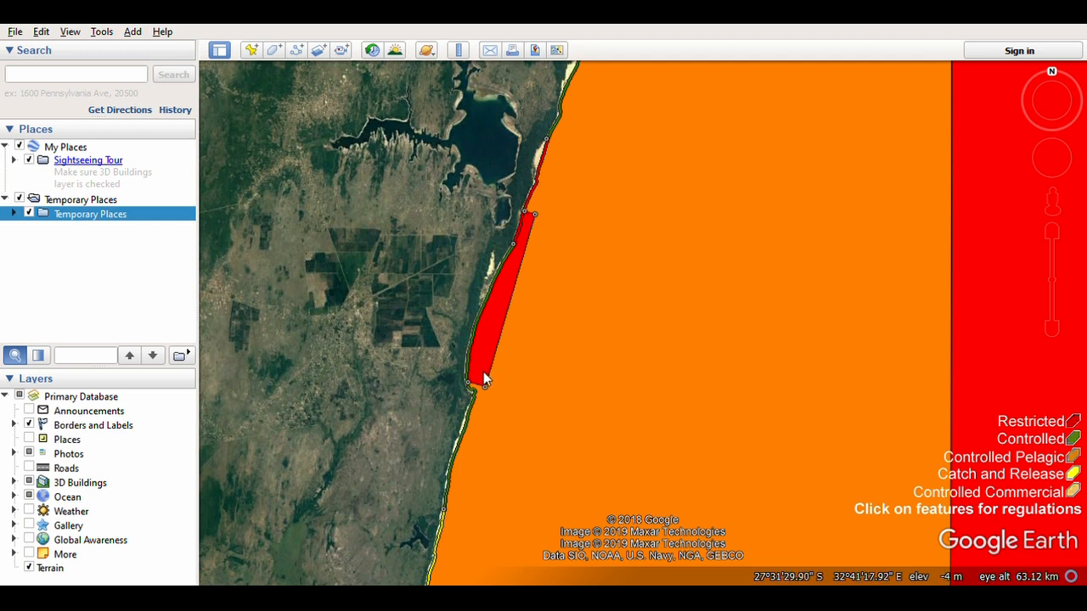
pyautogui.moveTo(496, 326)
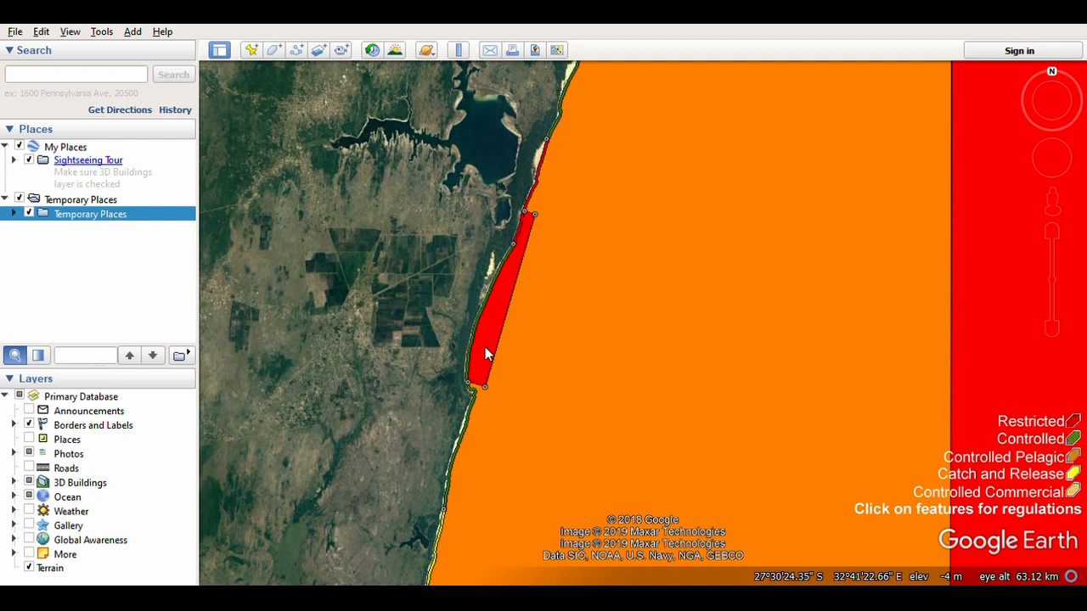
pyautogui.moveTo(500, 340)
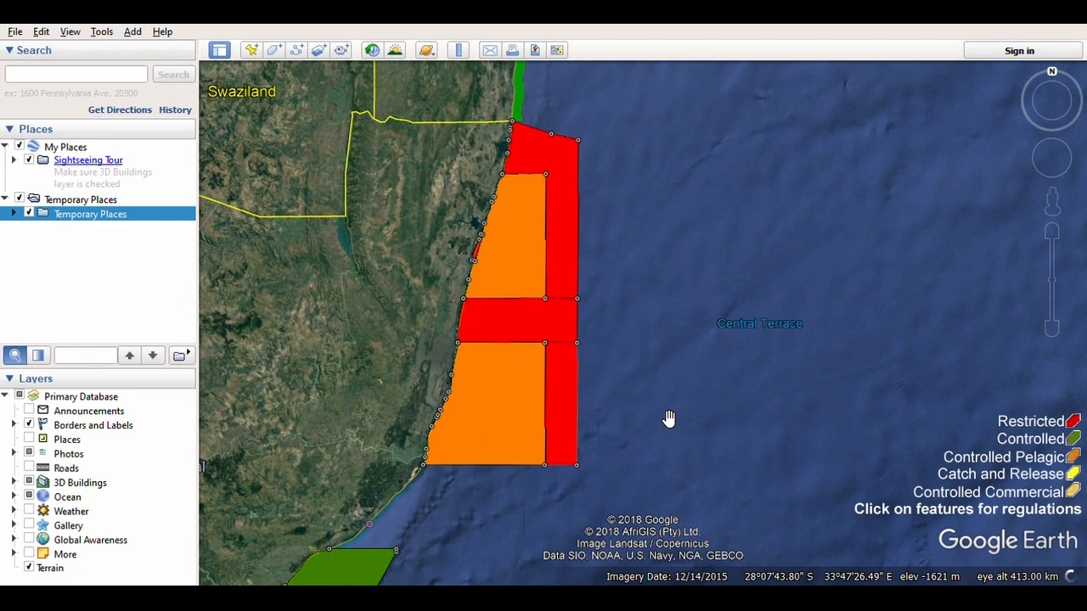
pyautogui.moveTo(528, 383)
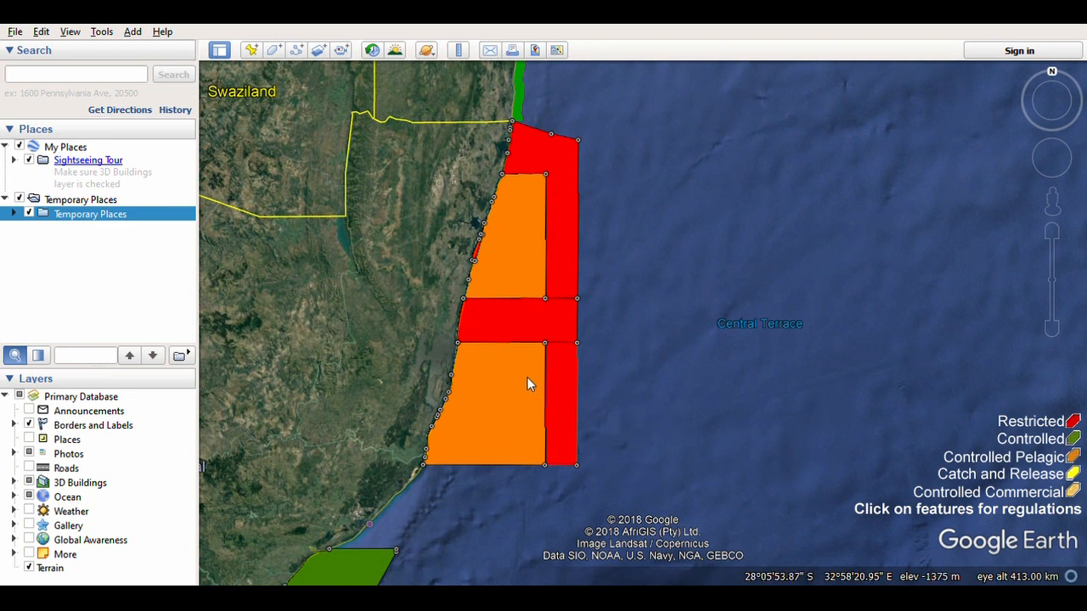
pyautogui.moveTo(529, 278)
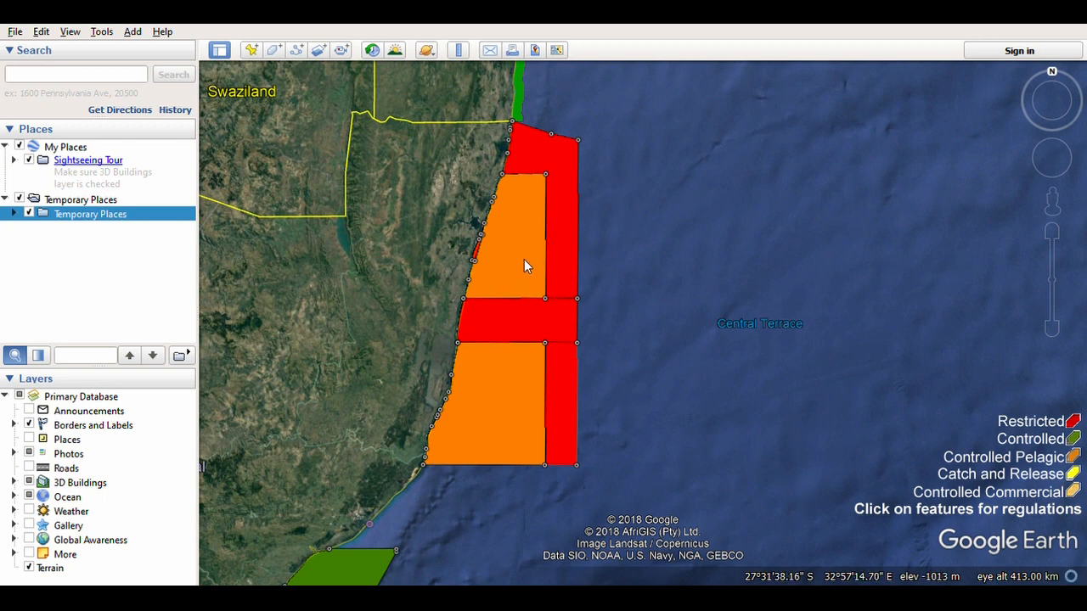
pyautogui.moveTo(520, 268)
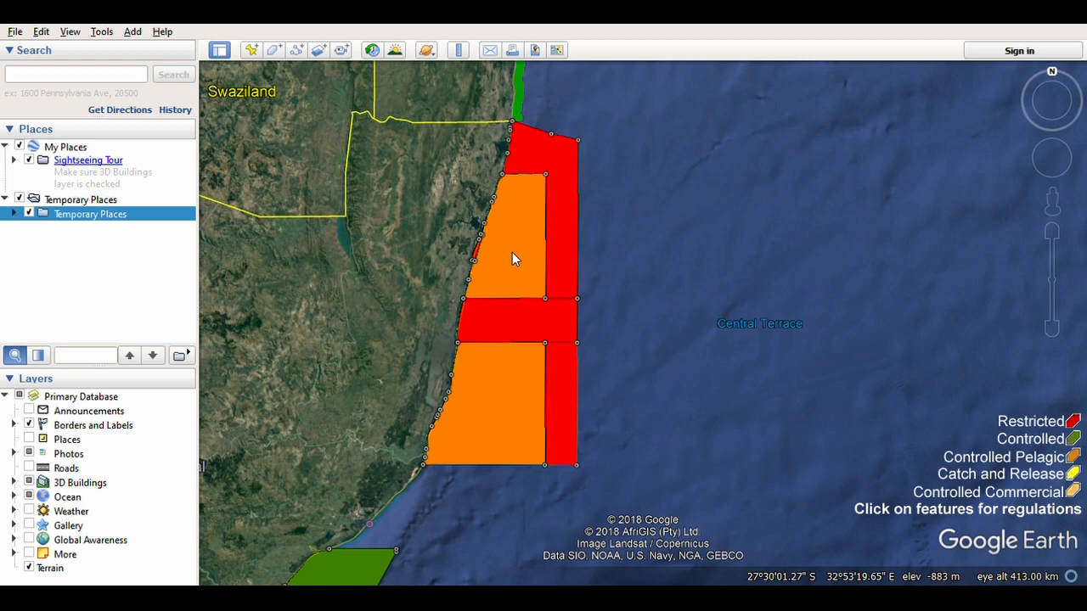
pyautogui.moveTo(511, 270)
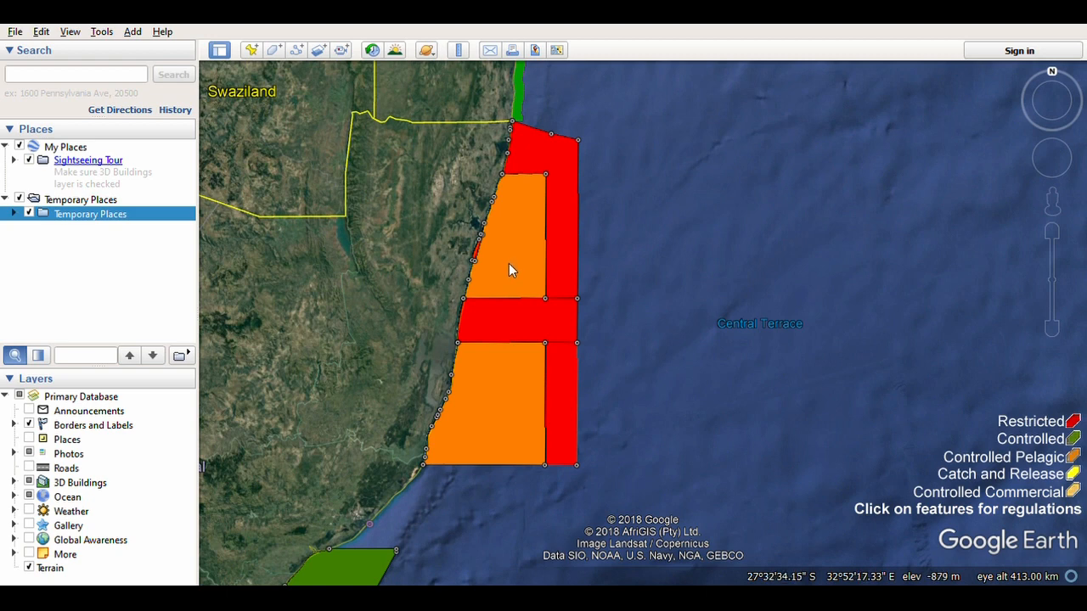
pyautogui.moveTo(508, 259)
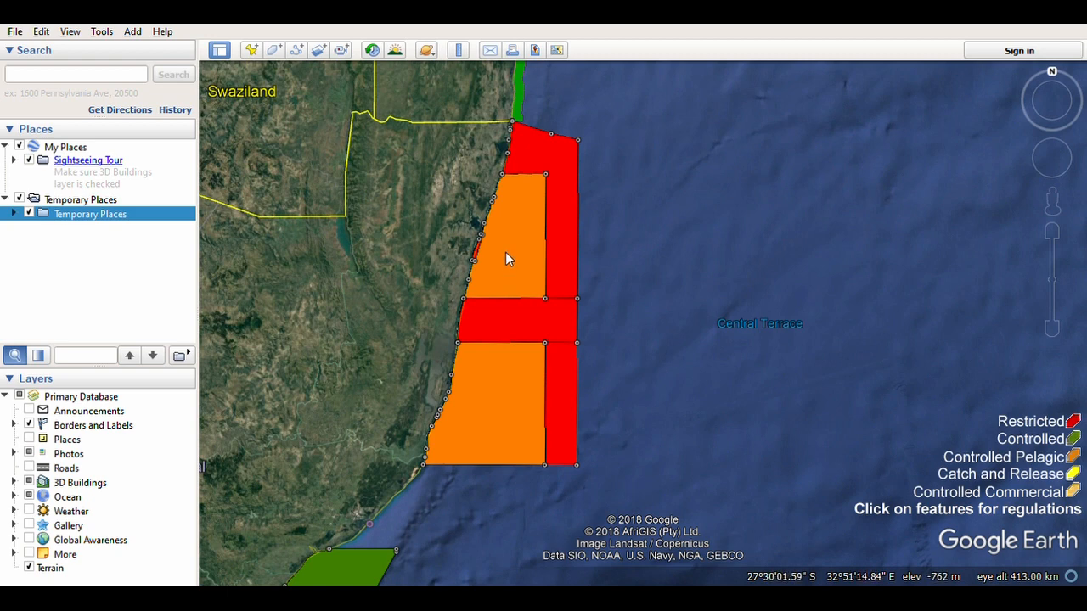
pyautogui.moveTo(516, 248)
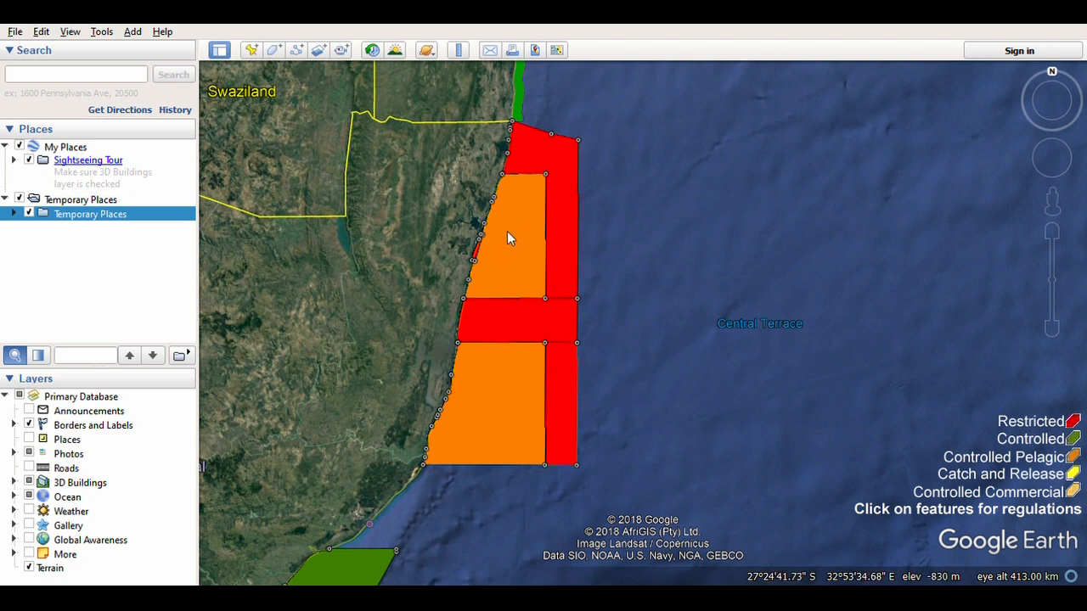
pyautogui.moveTo(511, 262)
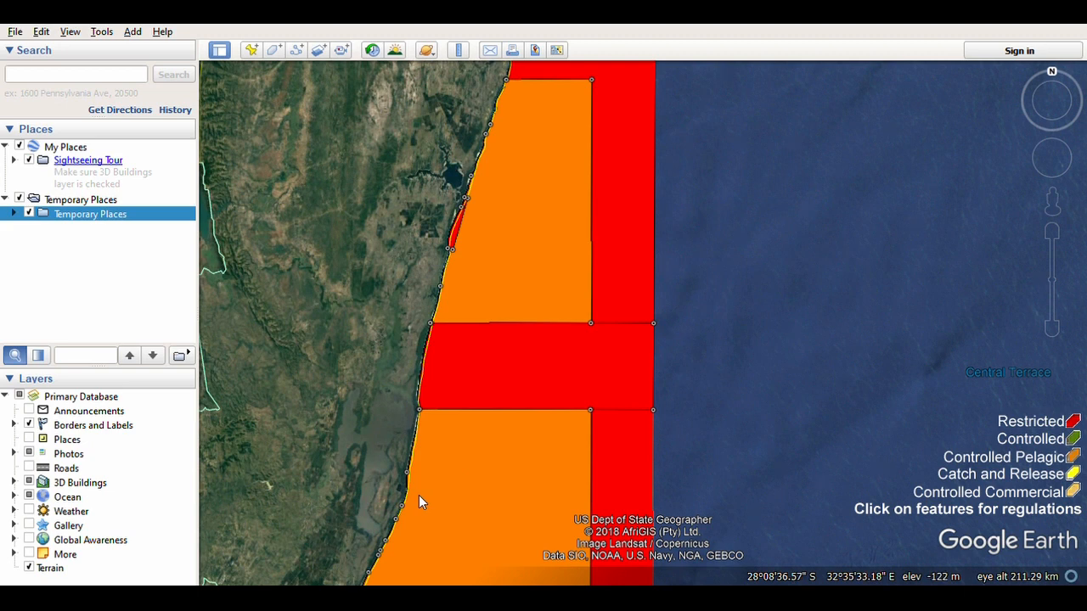
pyautogui.moveTo(508, 387)
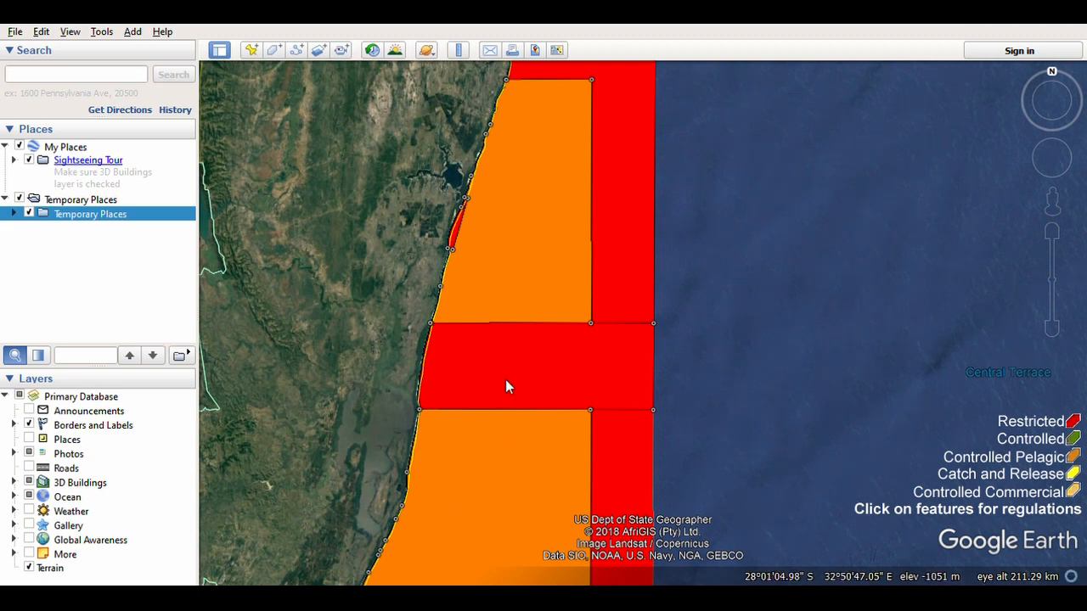
pyautogui.moveTo(465, 352)
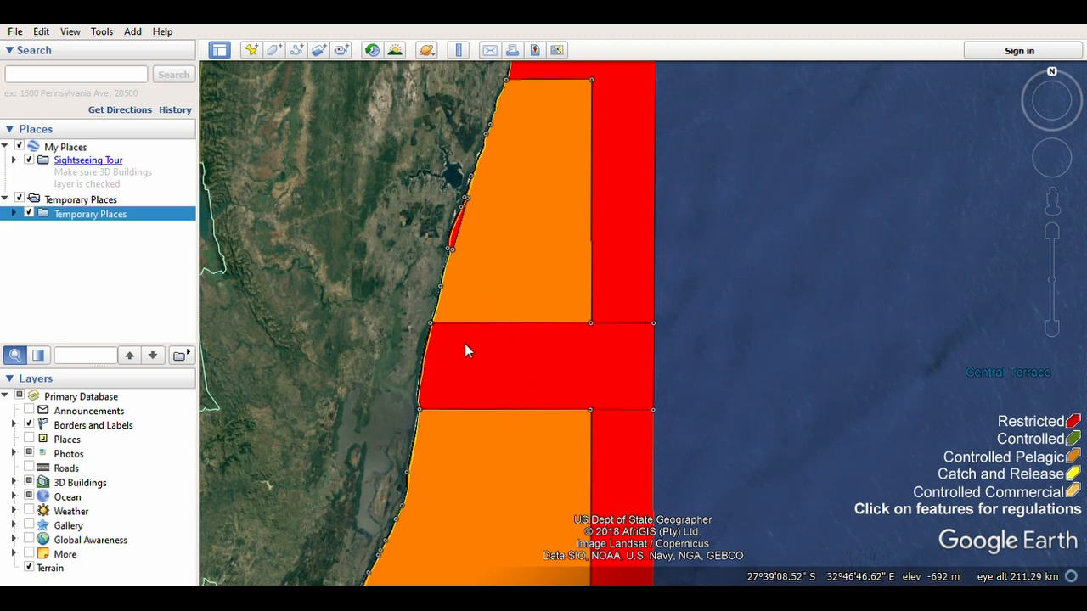
pyautogui.moveTo(431, 424)
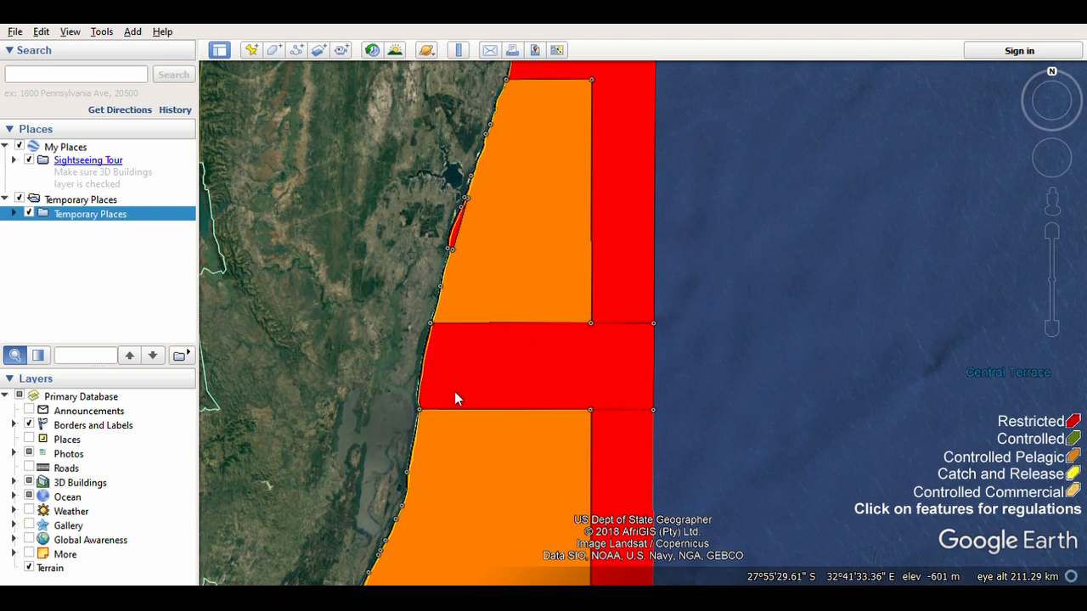
pyautogui.moveTo(433, 323)
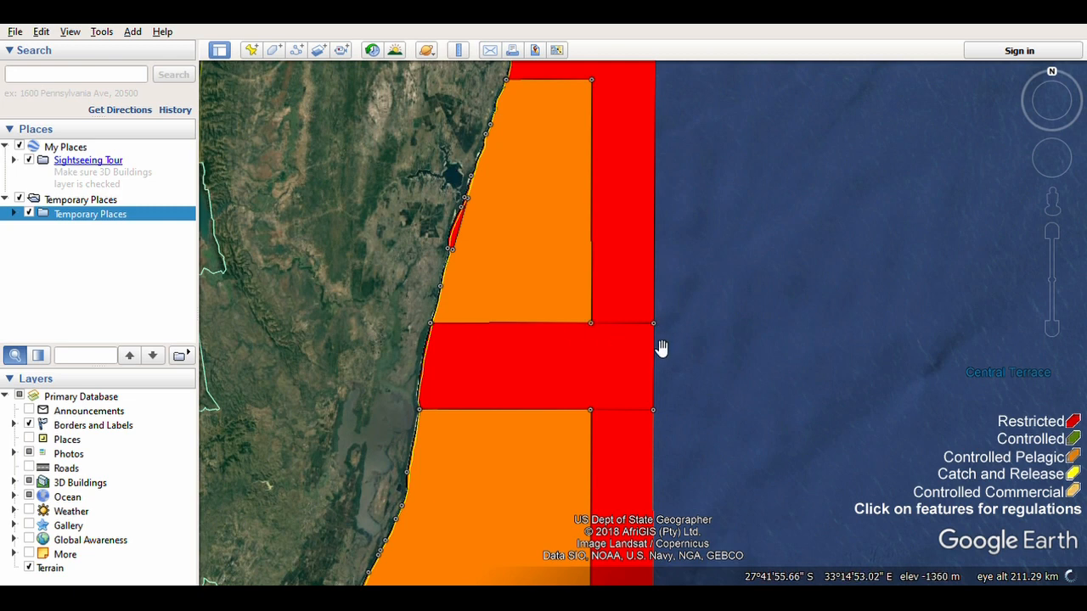
pyautogui.moveTo(730, 425)
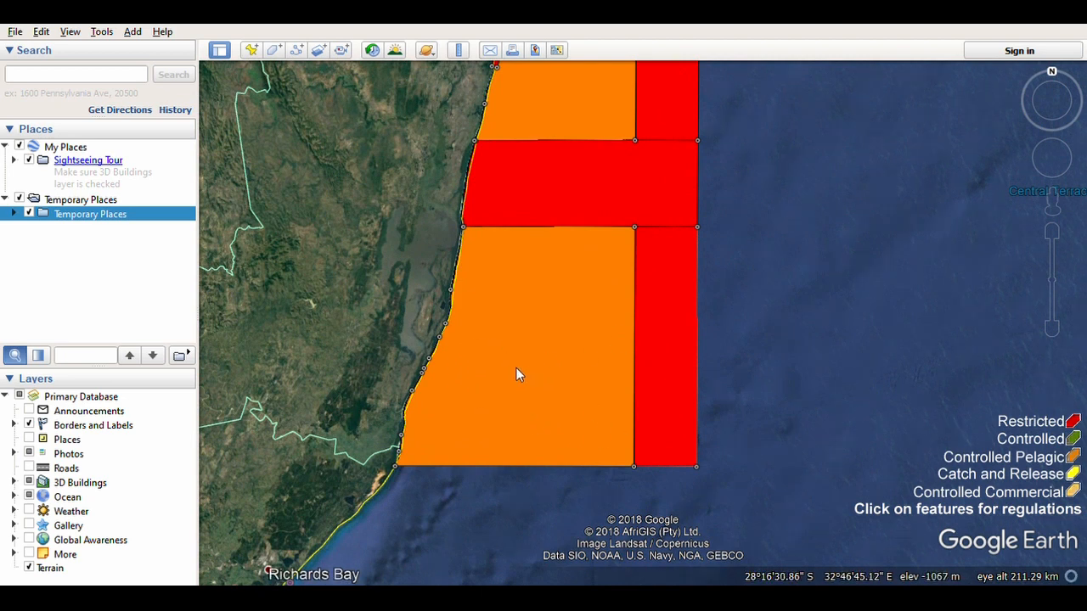
pyautogui.moveTo(543, 394)
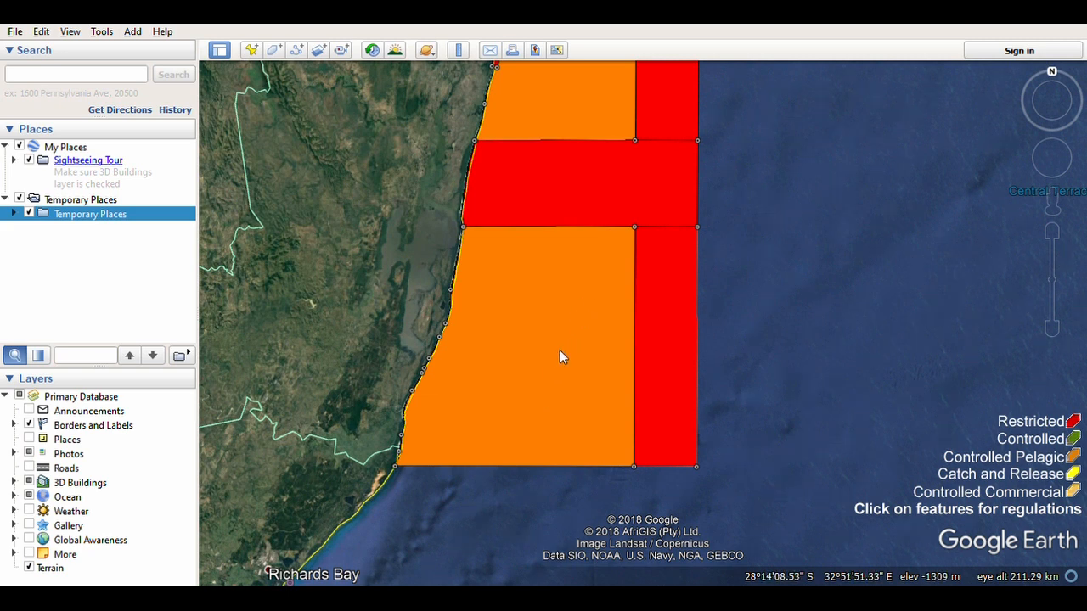
pyautogui.moveTo(690, 353)
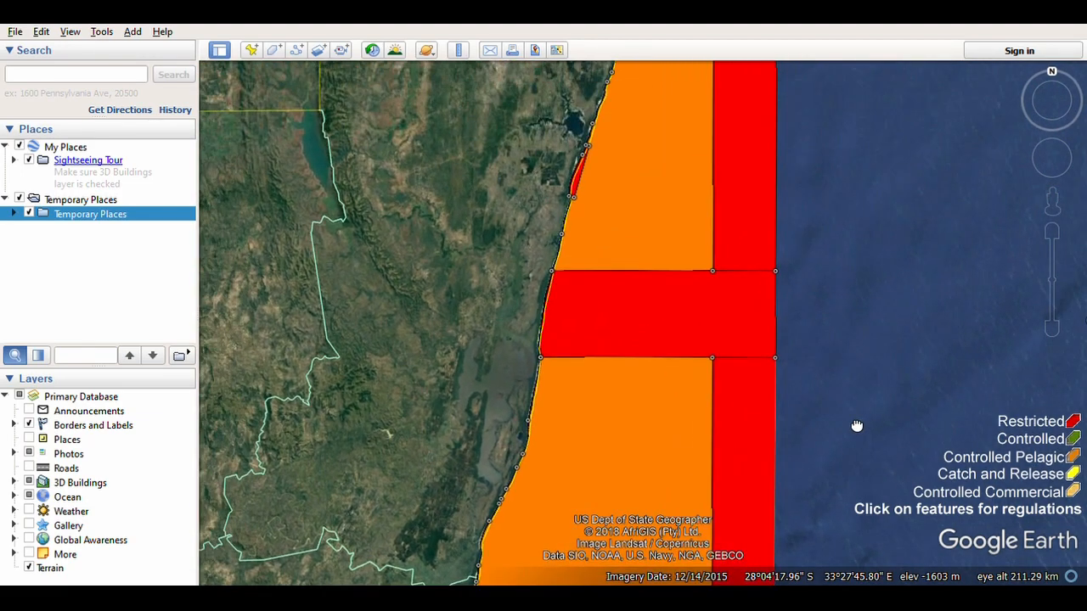
# Zoom in on the shoreline near the coastal town with the red restricted zone offshore
pyautogui.scroll(3)
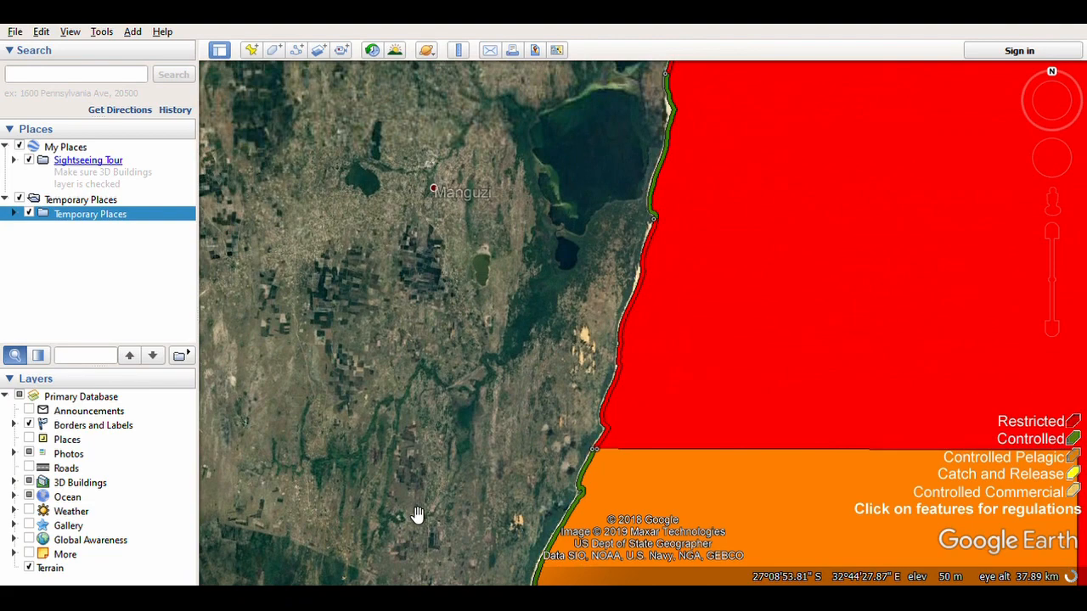
# Zoom in toward Ponta do Ouro to show the red zone and small green shoreline patches
pyautogui.scroll(3)
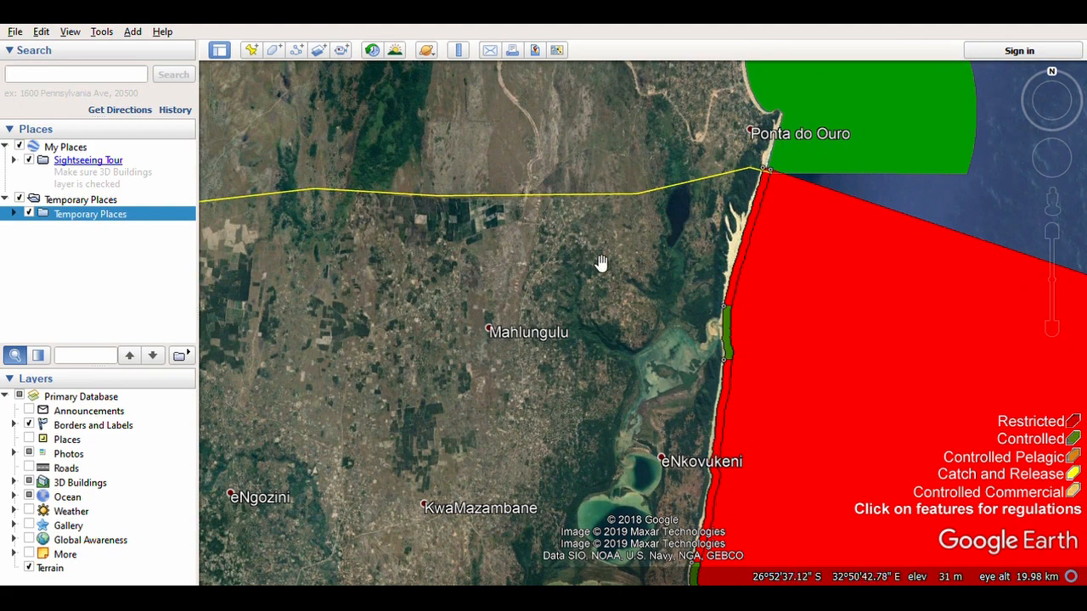
pyautogui.scroll(3)
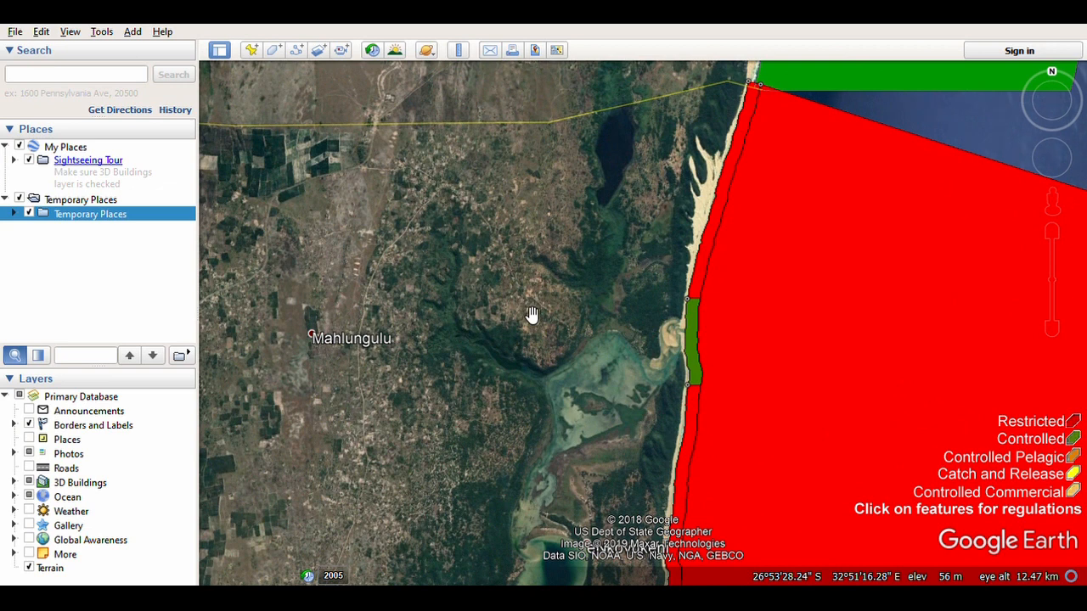
pyautogui.moveTo(696, 299)
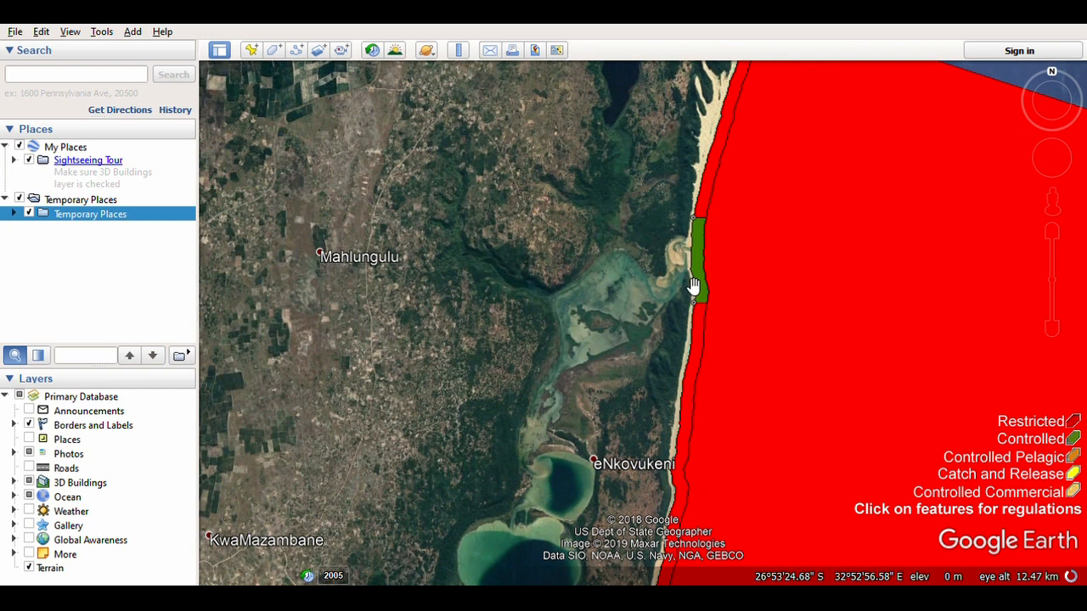
pyautogui.moveTo(679, 252)
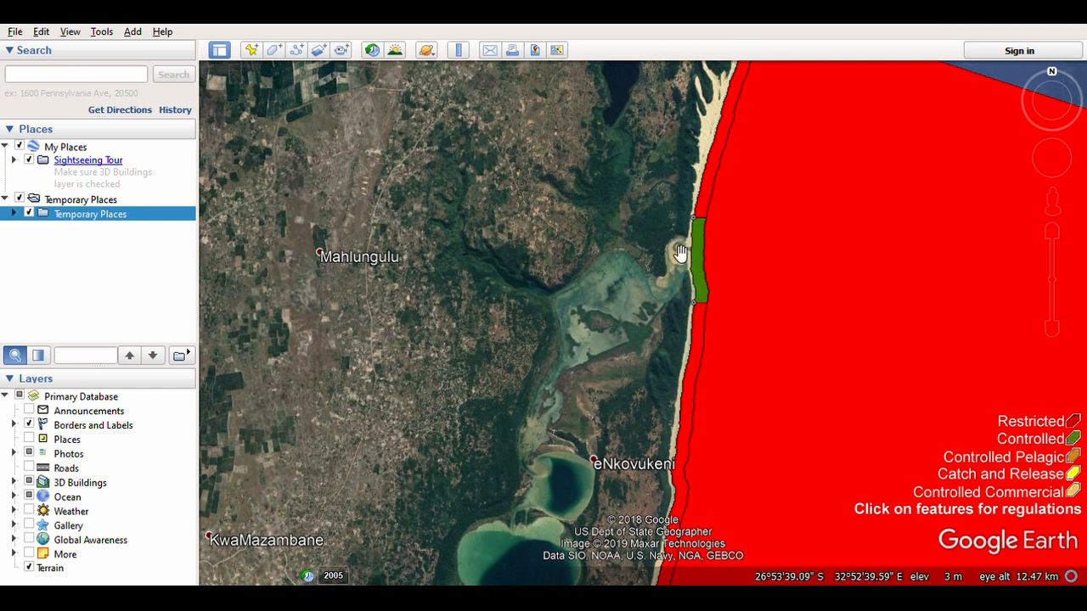
pyautogui.moveTo(670, 272)
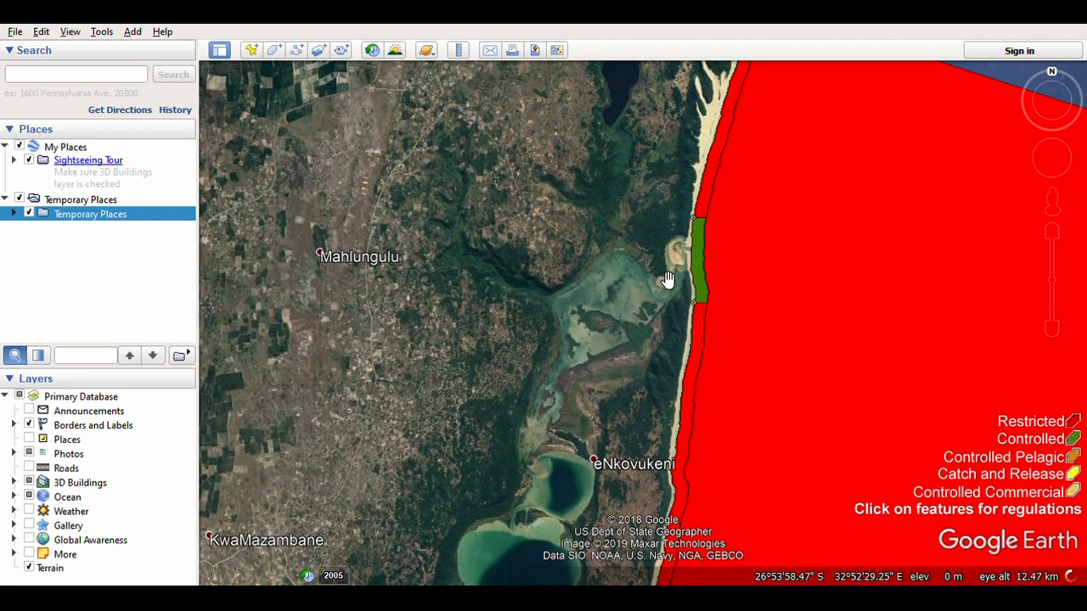
pyautogui.moveTo(698, 285)
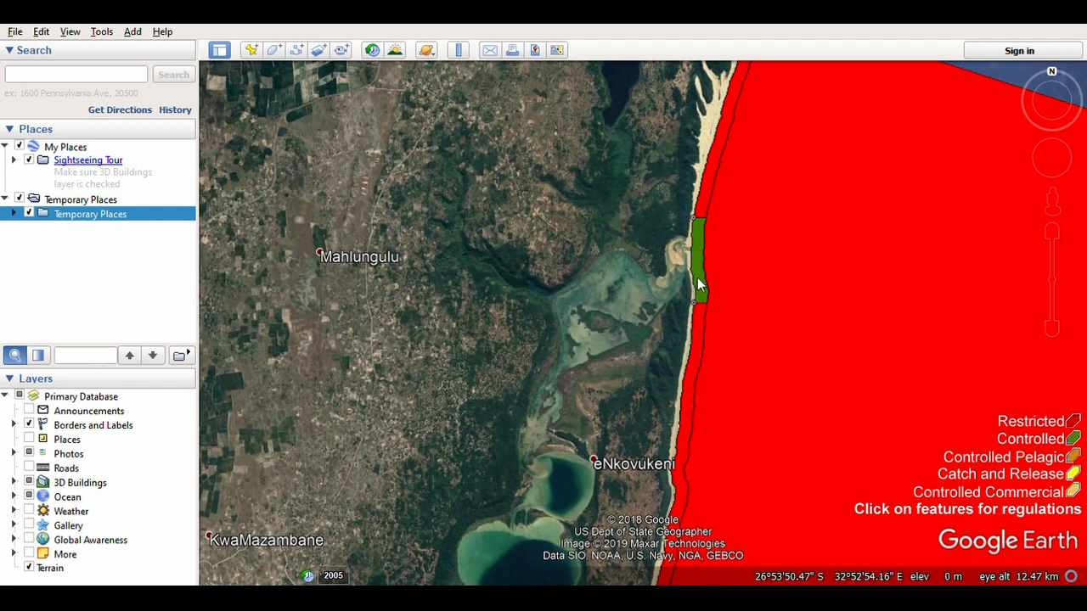
pyautogui.moveTo(700, 246)
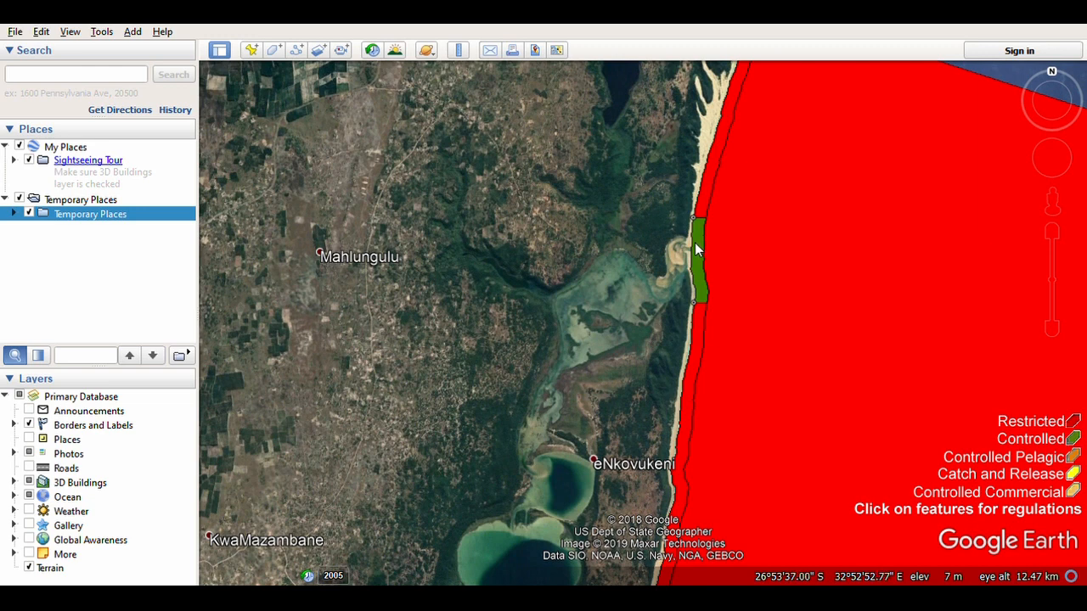
pyautogui.moveTo(698, 276)
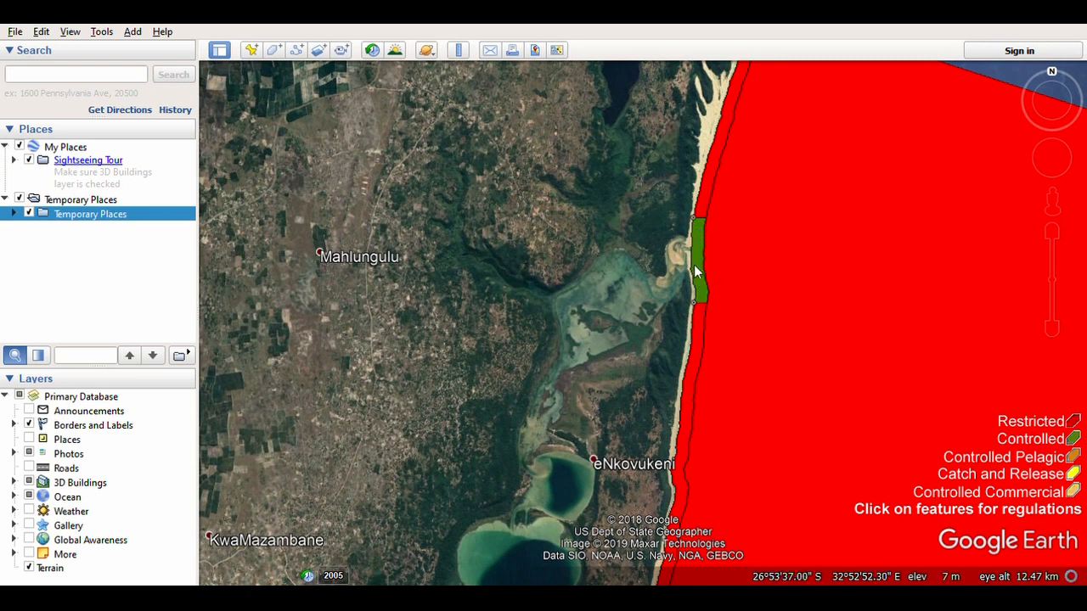
pyautogui.moveTo(687, 292)
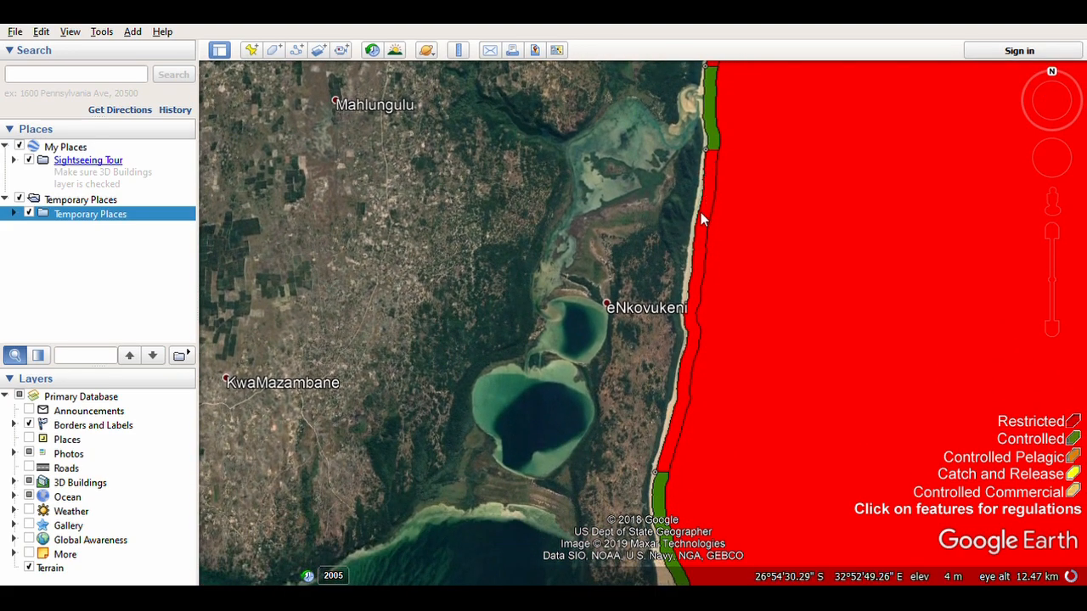
pyautogui.moveTo(682, 380)
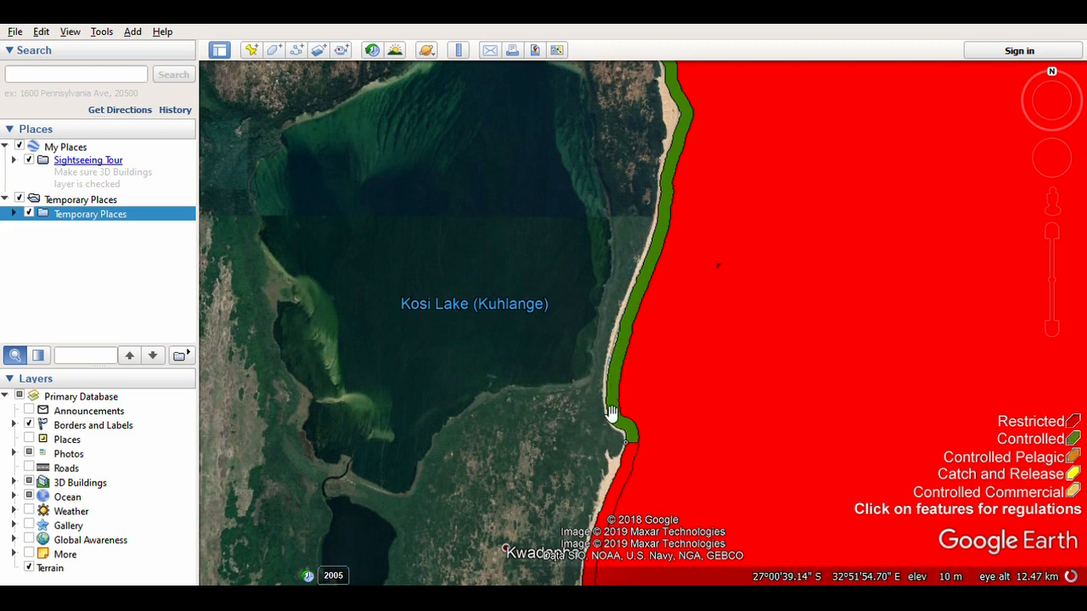
pyautogui.moveTo(509, 477)
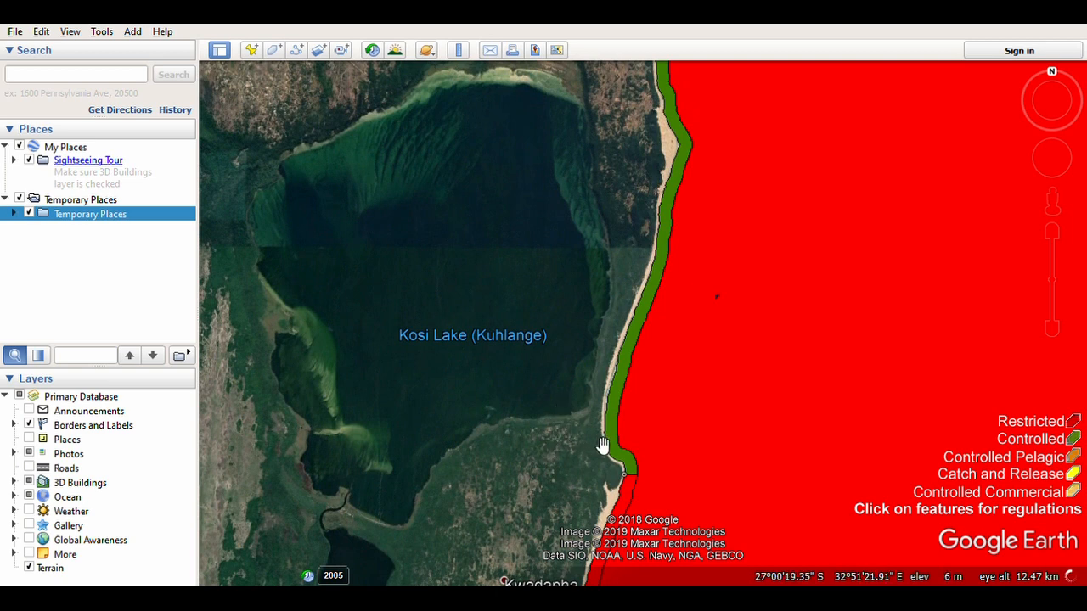
pyautogui.moveTo(679, 214)
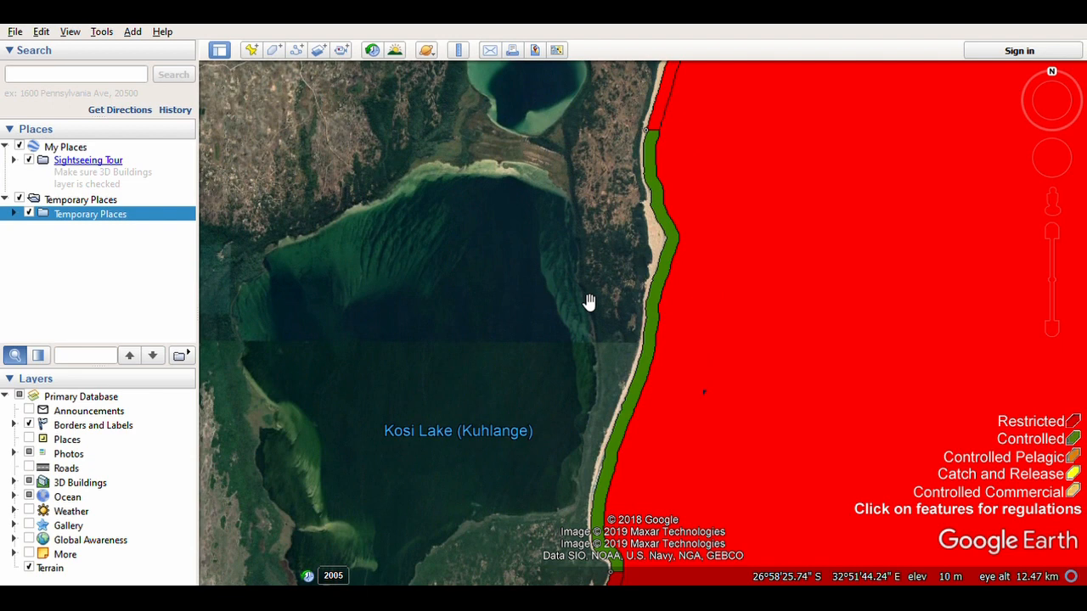
pyautogui.moveTo(627, 428)
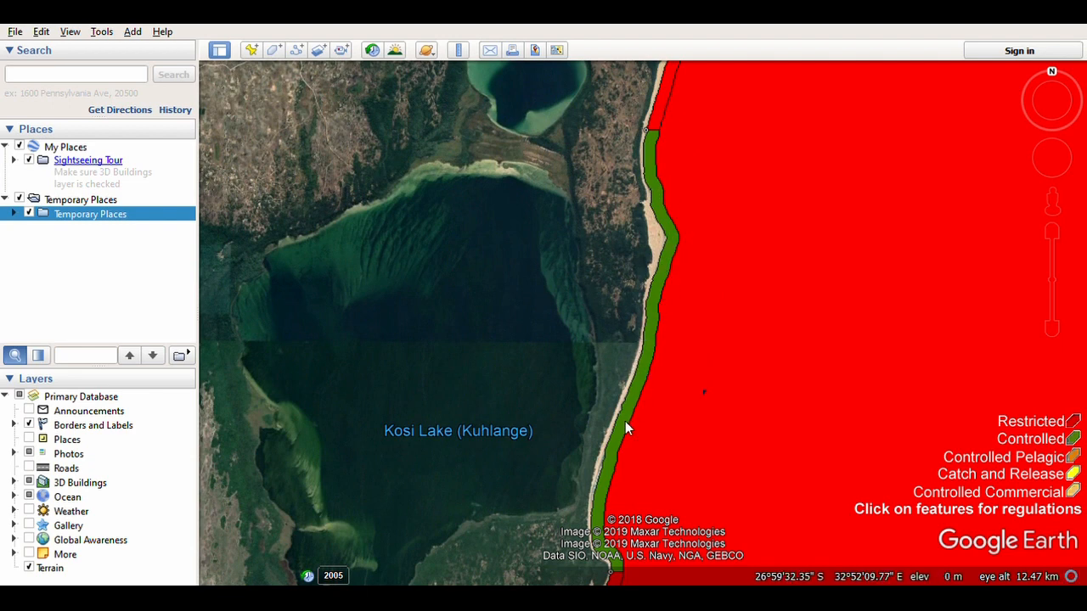
# Pan south along the coast past Kosi Lake to Kwadapha where the red zone meets the shore
pyautogui.moveTo(629, 428); pyautogui.dragTo(586, 331)
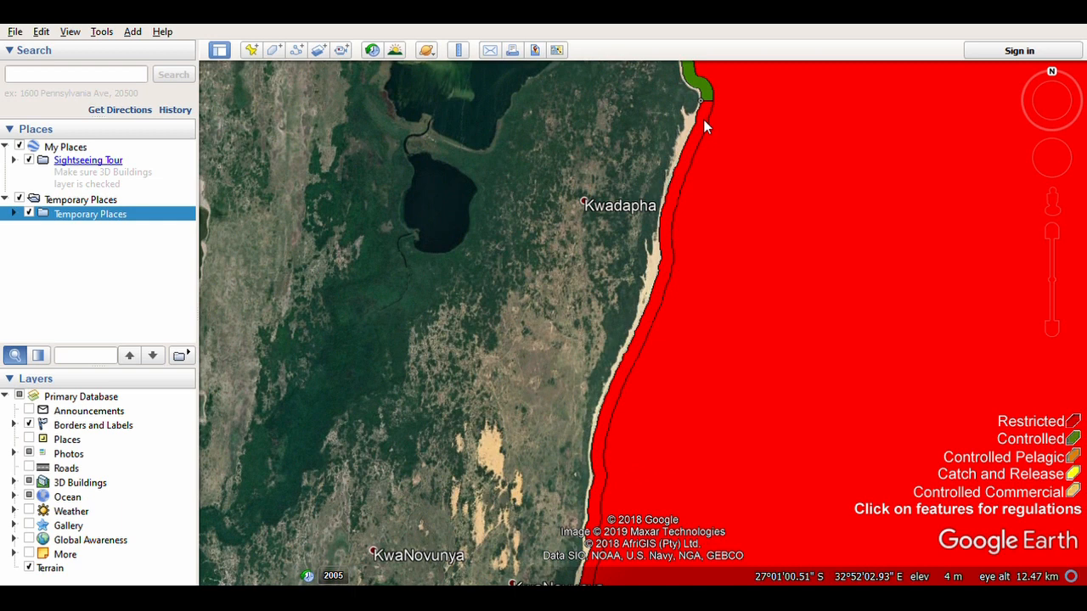
pyautogui.moveTo(713, 111)
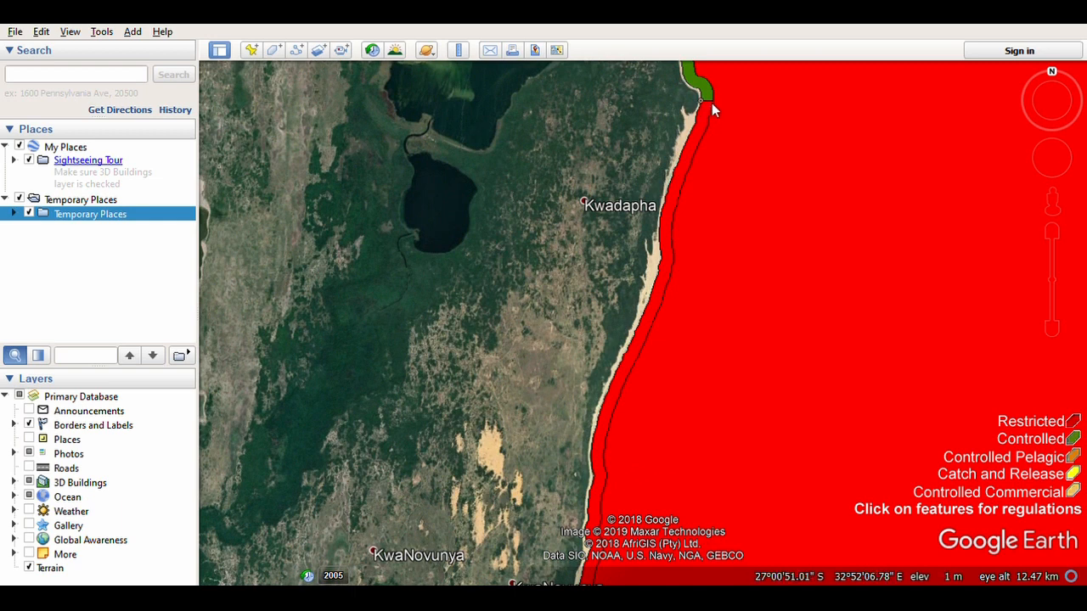
pyautogui.moveTo(714, 112)
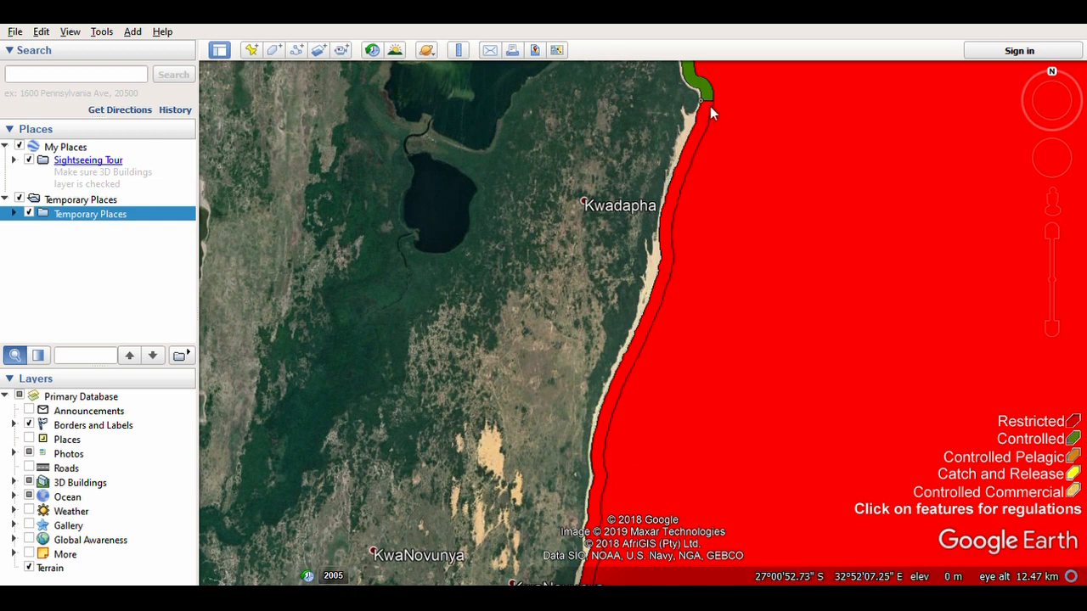
# Pan south to centre the red restricted zone off KwaNovunya and the orange block beyond
pyautogui.moveTo(713, 115); pyautogui.dragTo(584, 207)
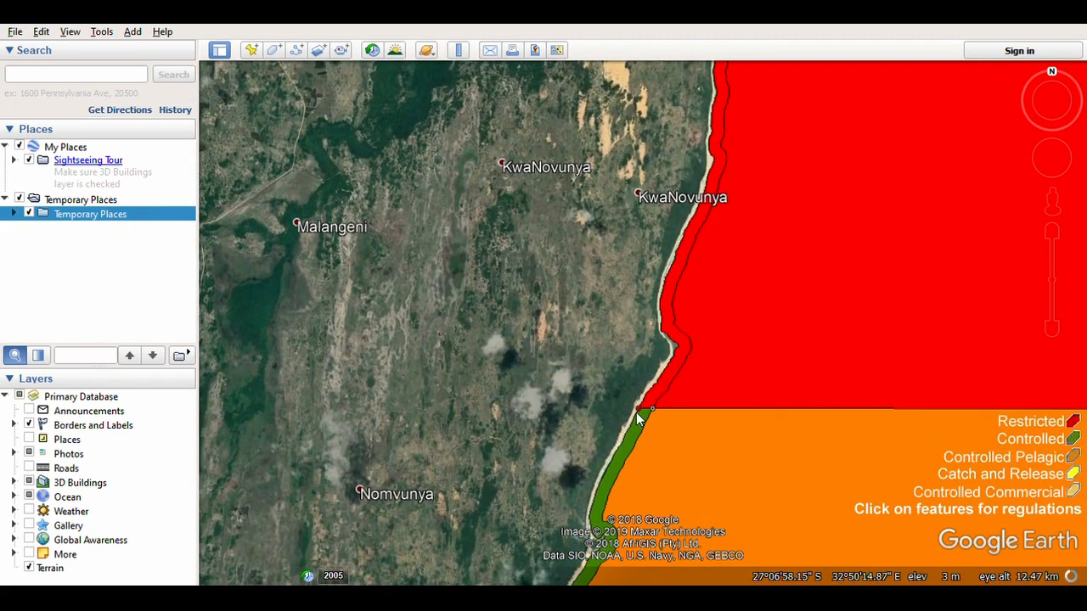
pyautogui.moveTo(676, 370)
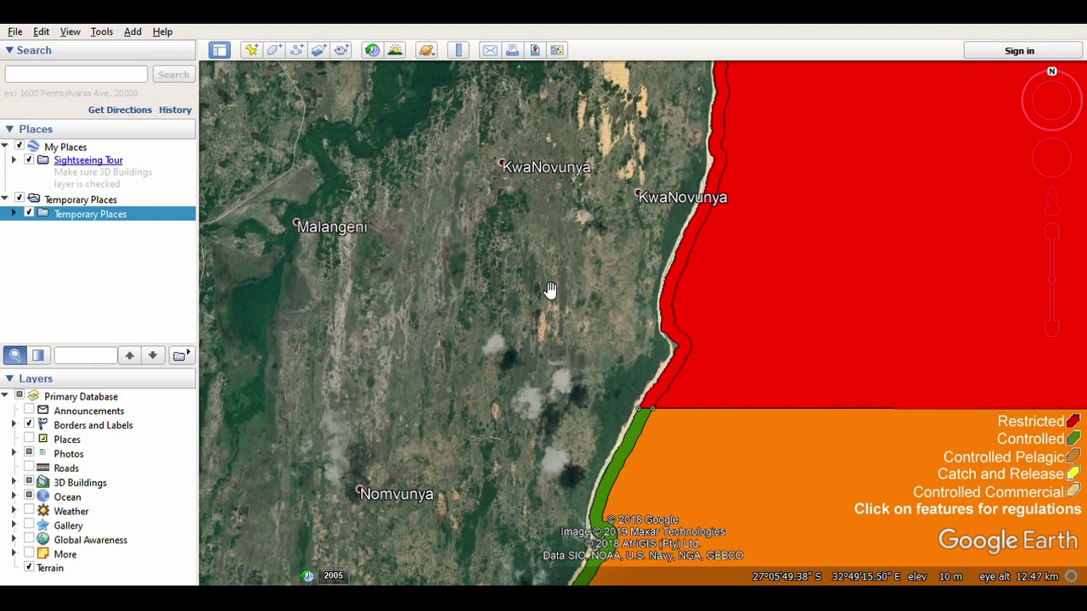
pyautogui.moveTo(550, 290); pyautogui.dragTo(737, 178)
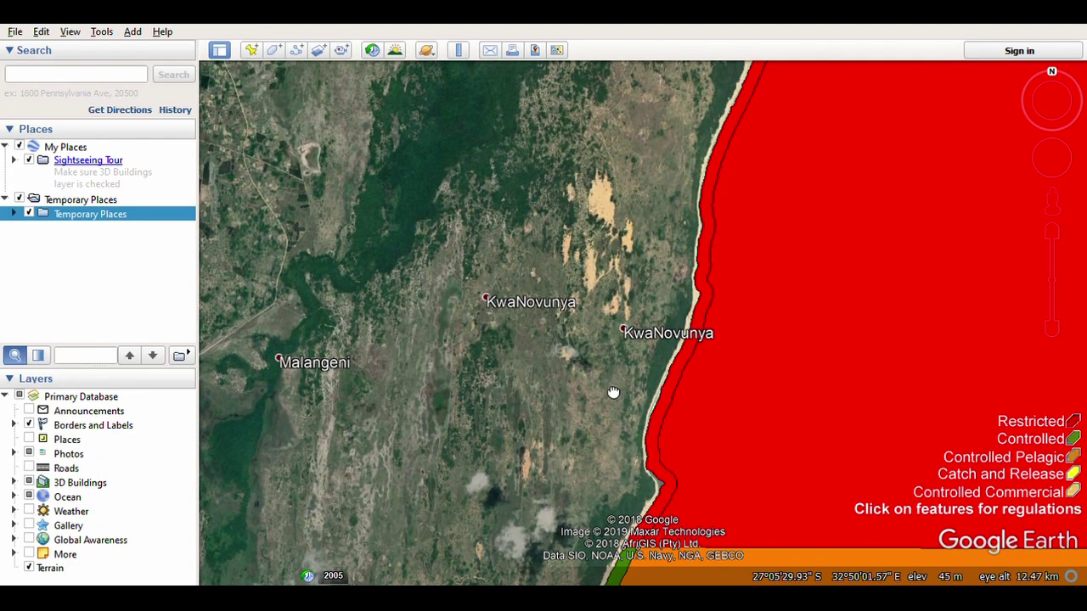
pyautogui.moveTo(614, 393); pyautogui.dragTo(639, 404)
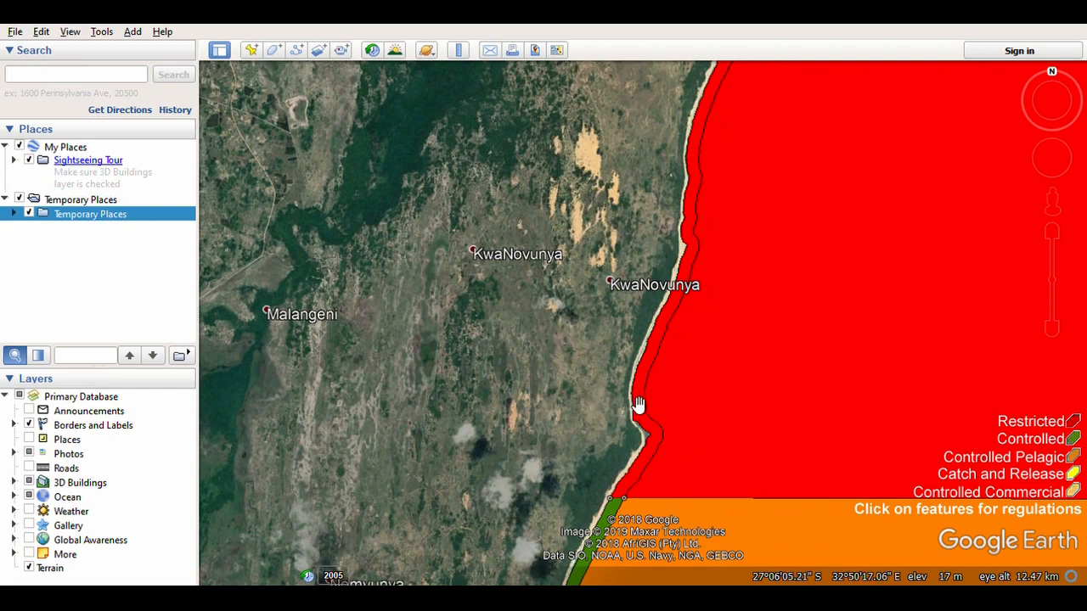
pyautogui.moveTo(635, 389)
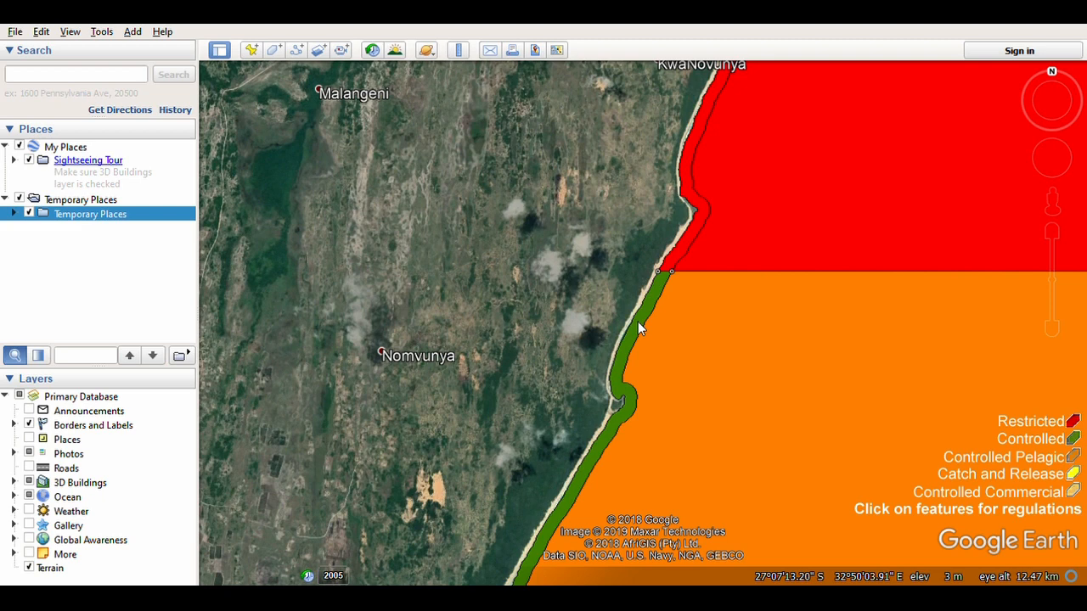
pyautogui.moveTo(567, 397)
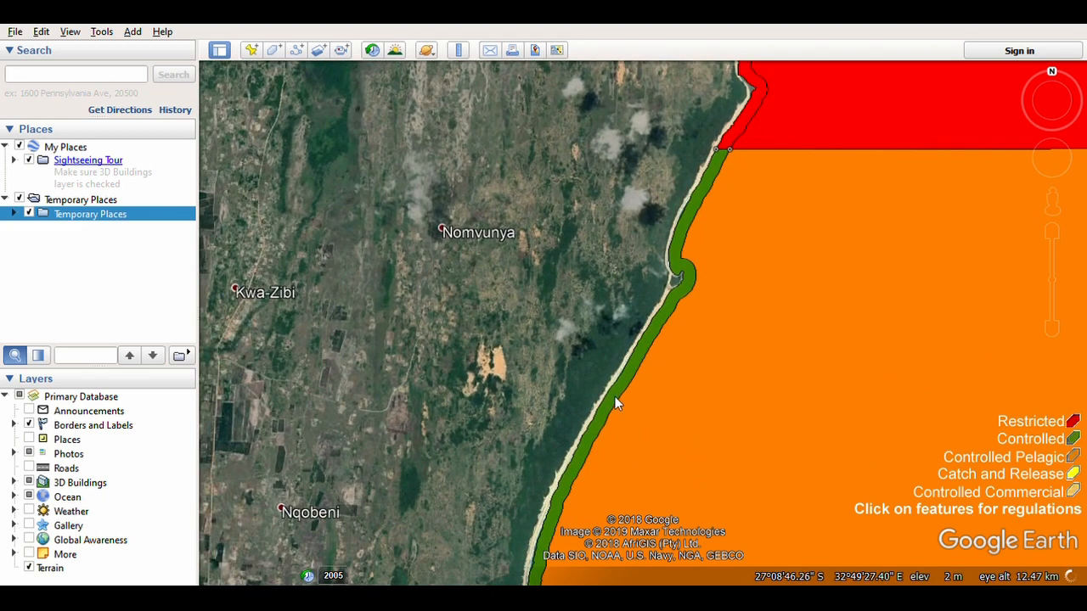
# Pan south along the green strip to the red strip near Manzengenya Plantation
pyautogui.moveTo(614, 404); pyautogui.dragTo(508, 416)
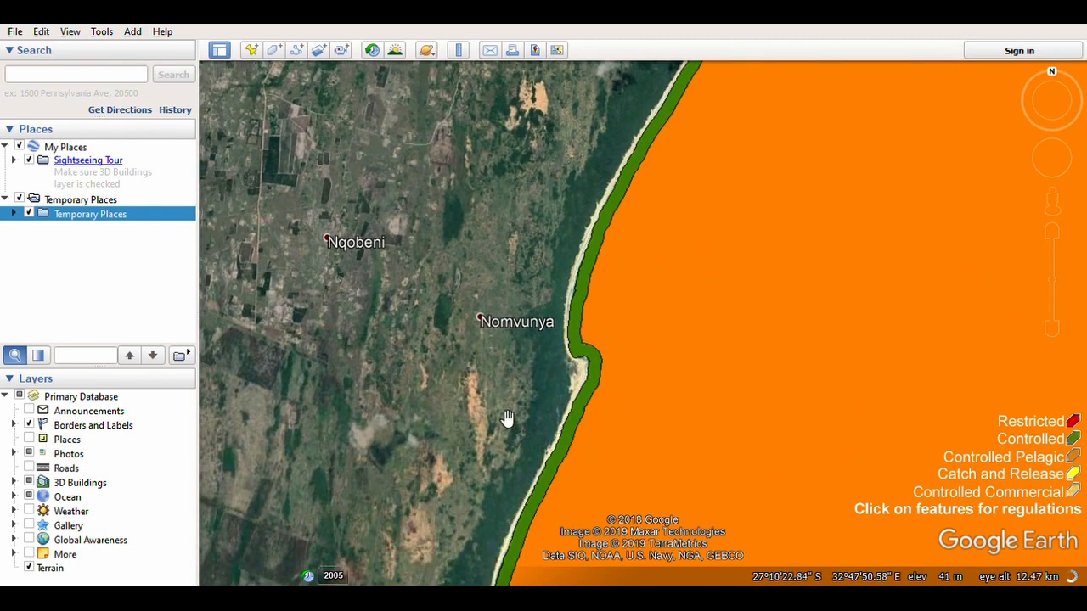
pyautogui.moveTo(508, 418); pyautogui.dragTo(482, 282)
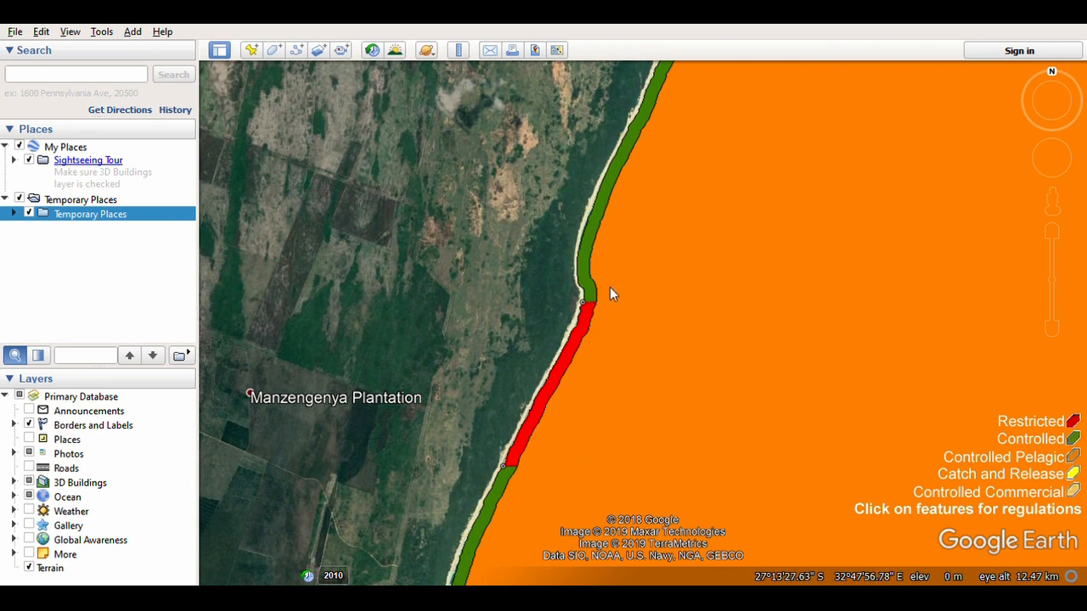
pyautogui.moveTo(574, 343)
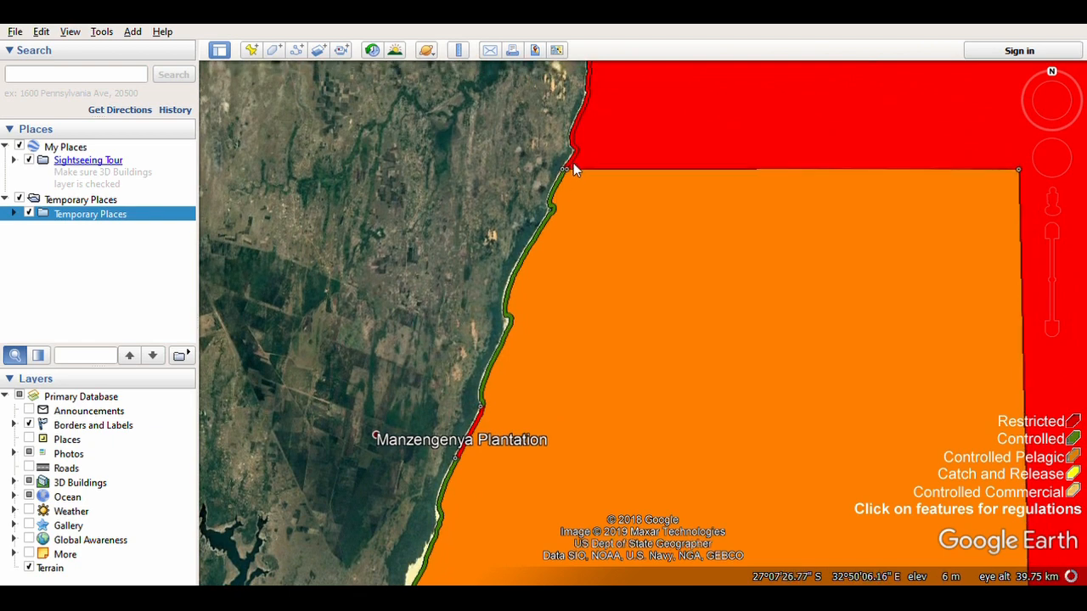
pyautogui.moveTo(581, 144)
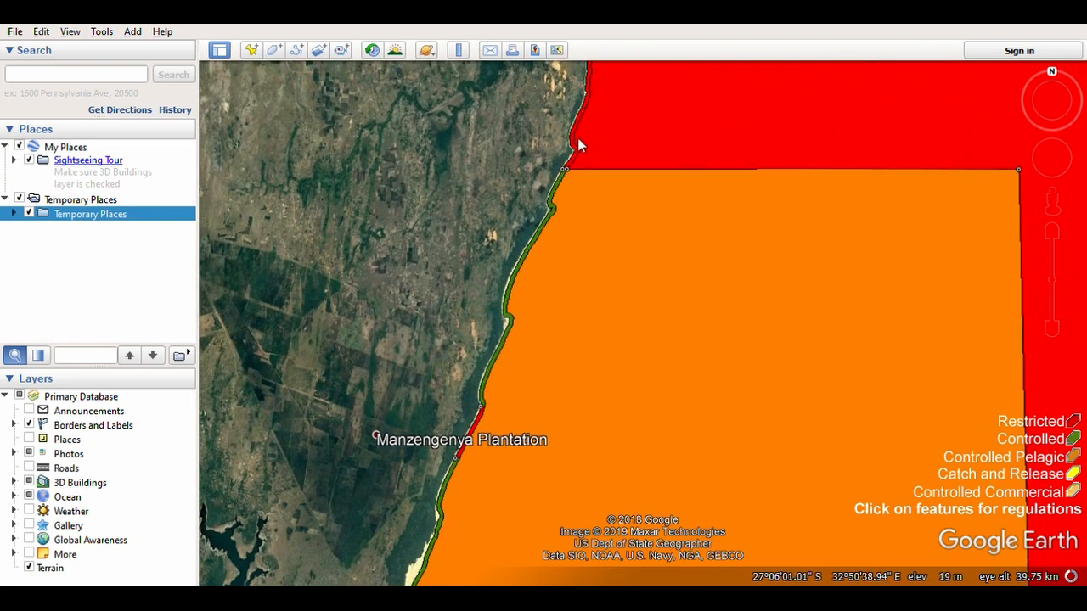
pyautogui.moveTo(567, 268)
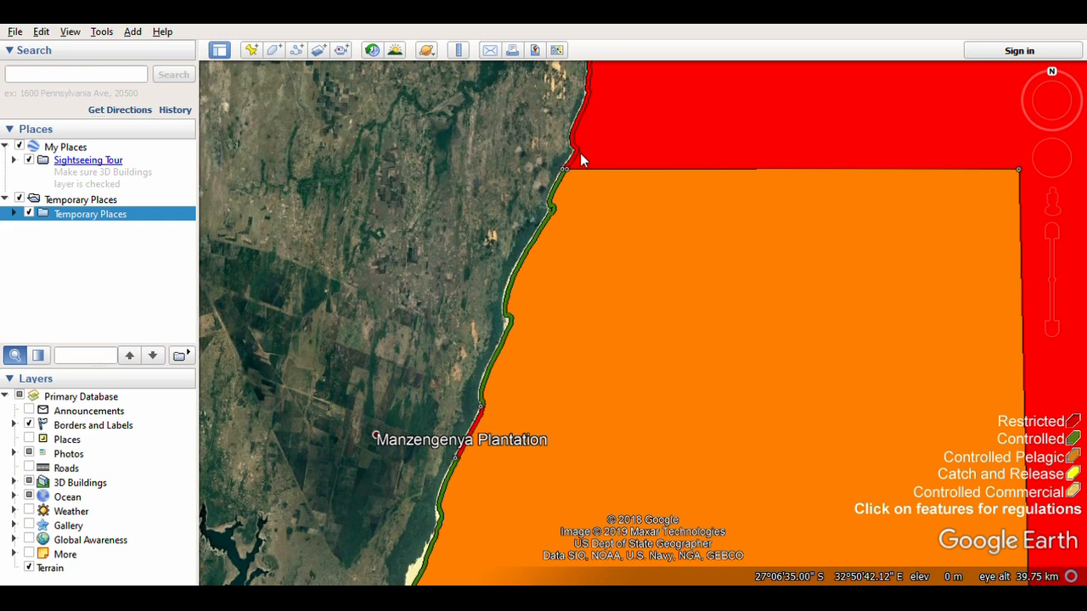
pyautogui.moveTo(560, 303)
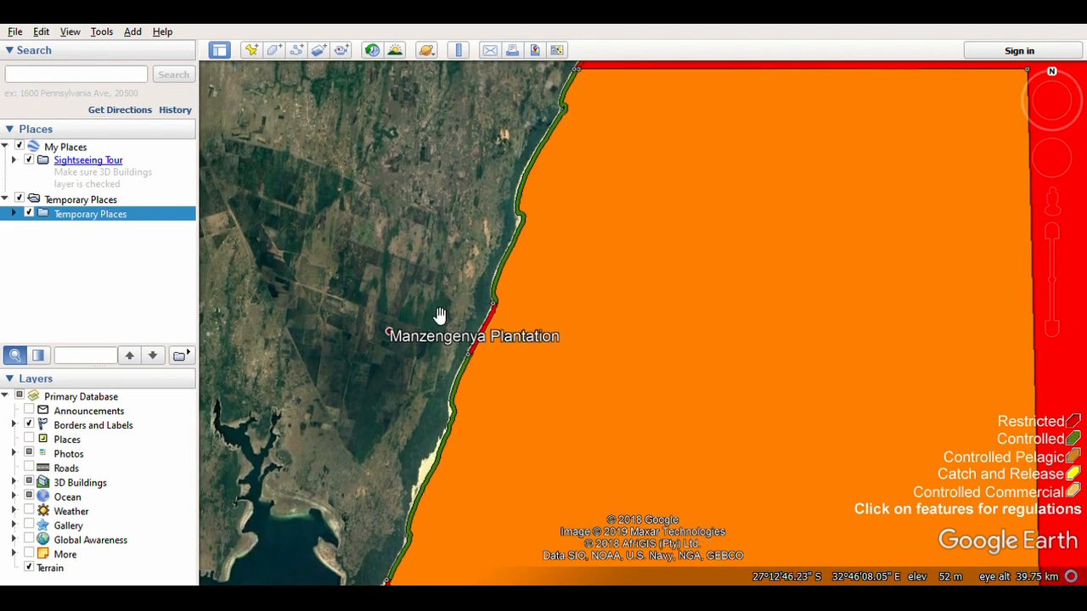
# Pan south past Manzengenya Plantation to the wide red zone at Mabibi
pyautogui.moveTo(440, 315); pyautogui.dragTo(462, 295)
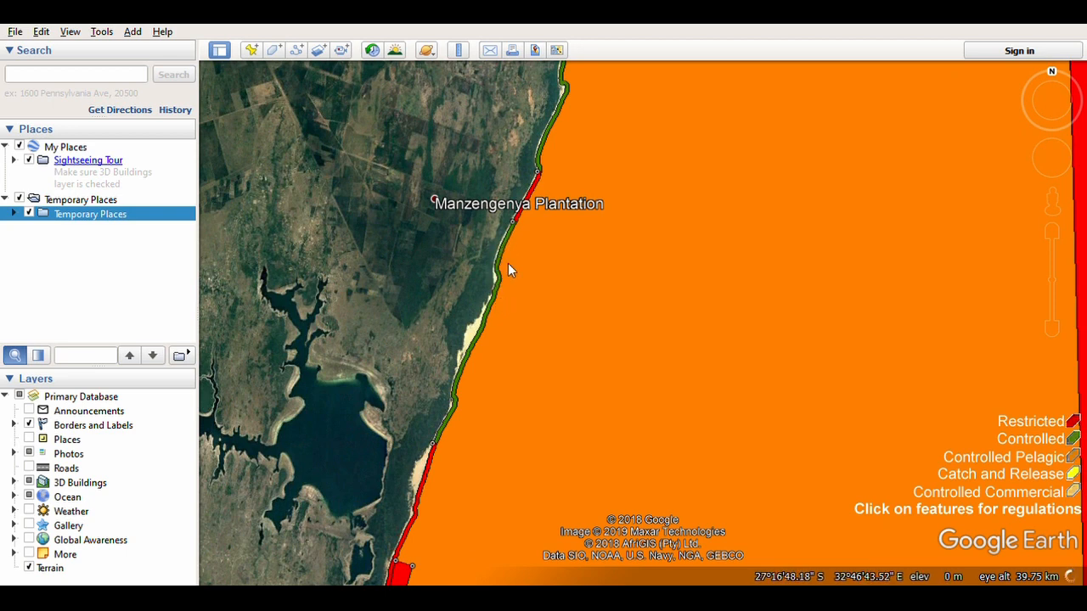
pyautogui.moveTo(523, 238)
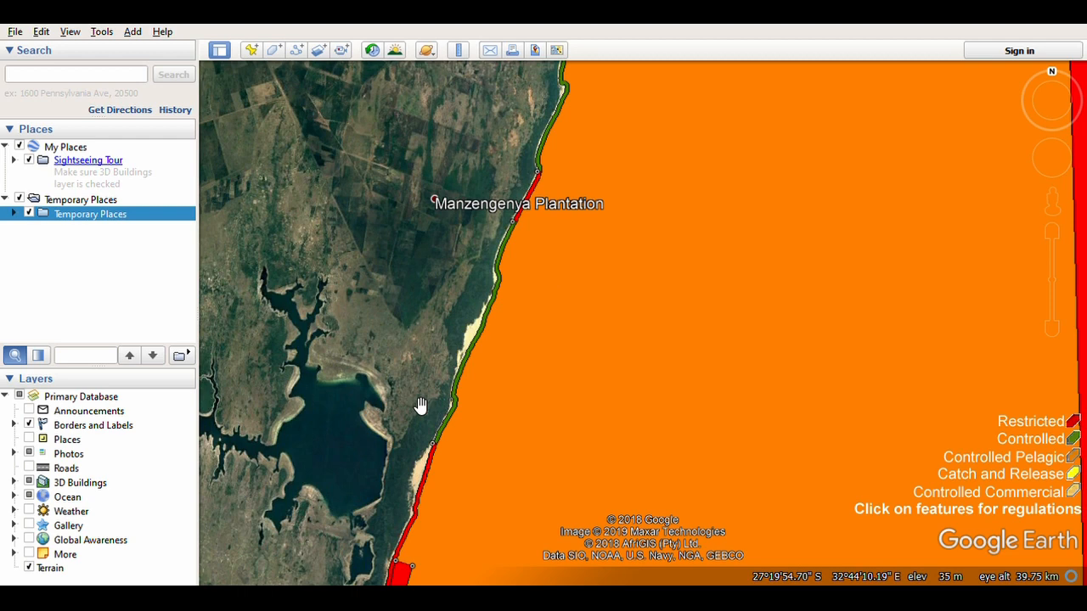
pyautogui.scroll(3)
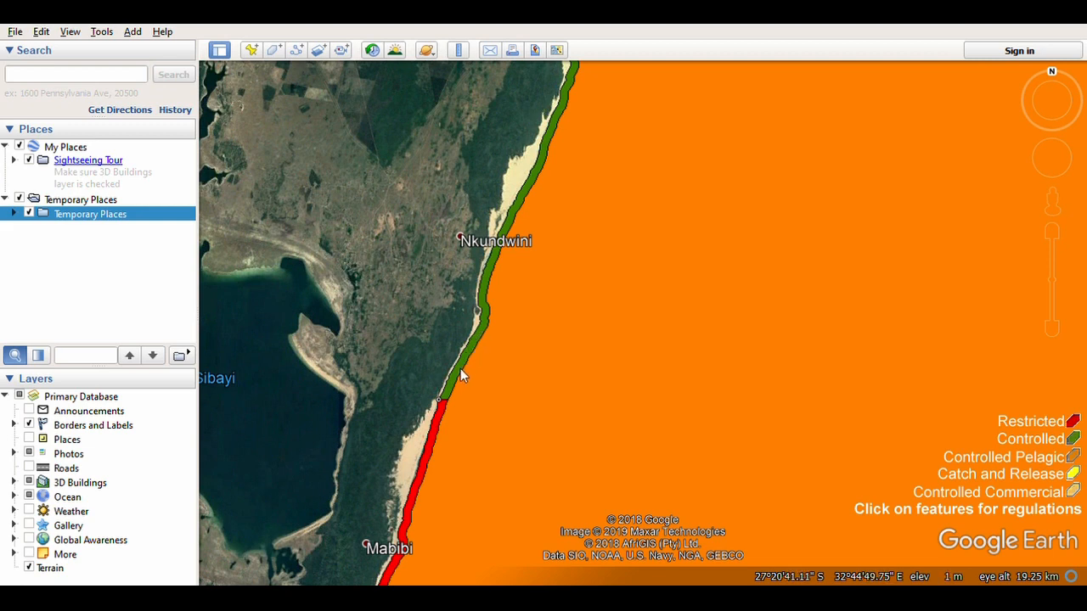
pyautogui.moveTo(461, 377); pyautogui.dragTo(428, 287)
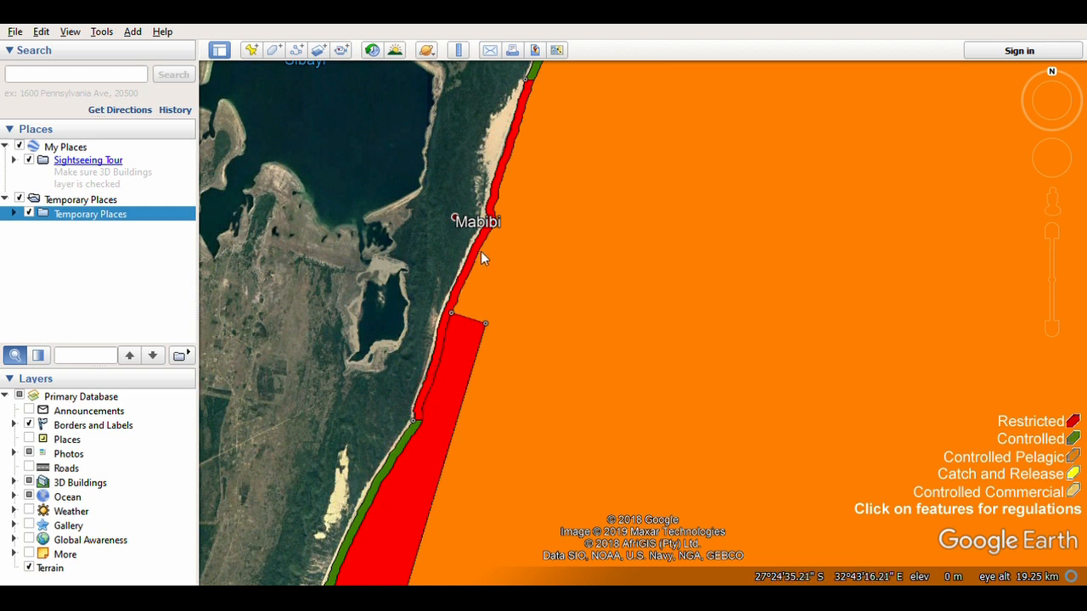
pyautogui.moveTo(431, 377)
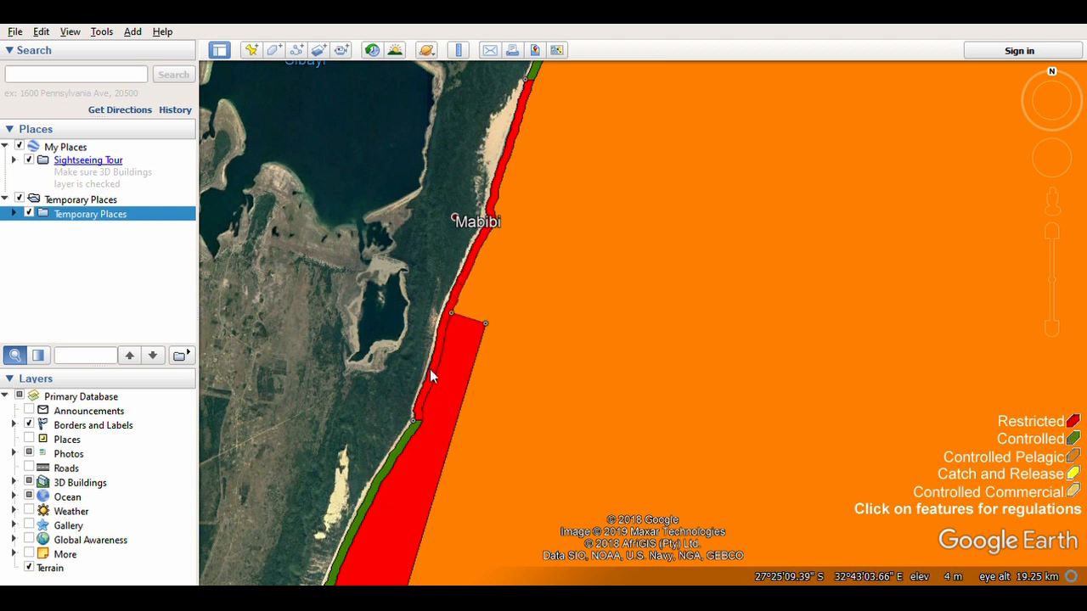
pyautogui.moveTo(431, 377); pyautogui.dragTo(356, 370)
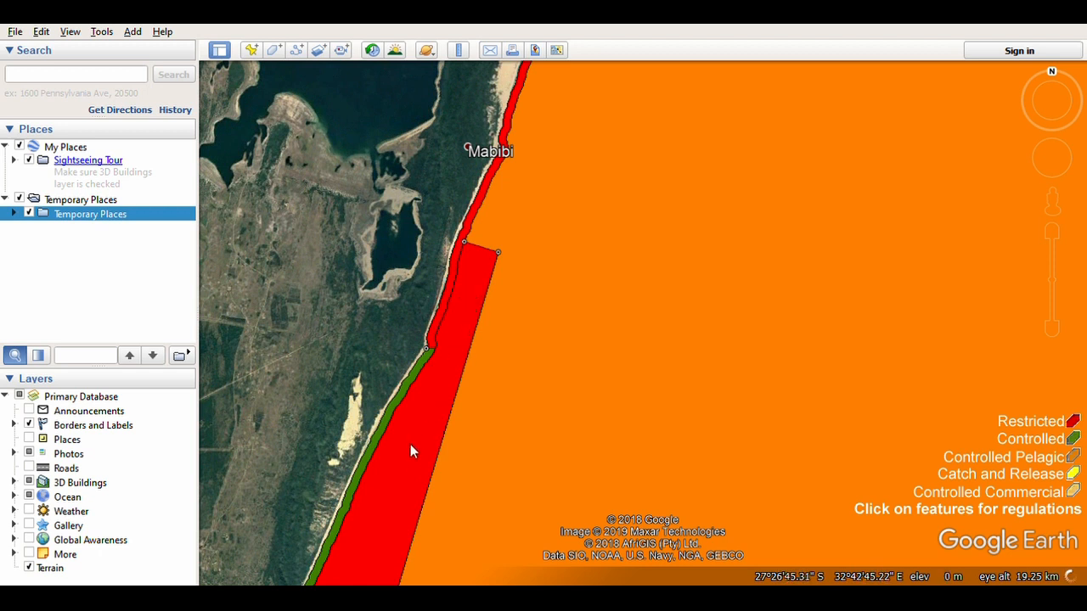
pyautogui.moveTo(416, 428)
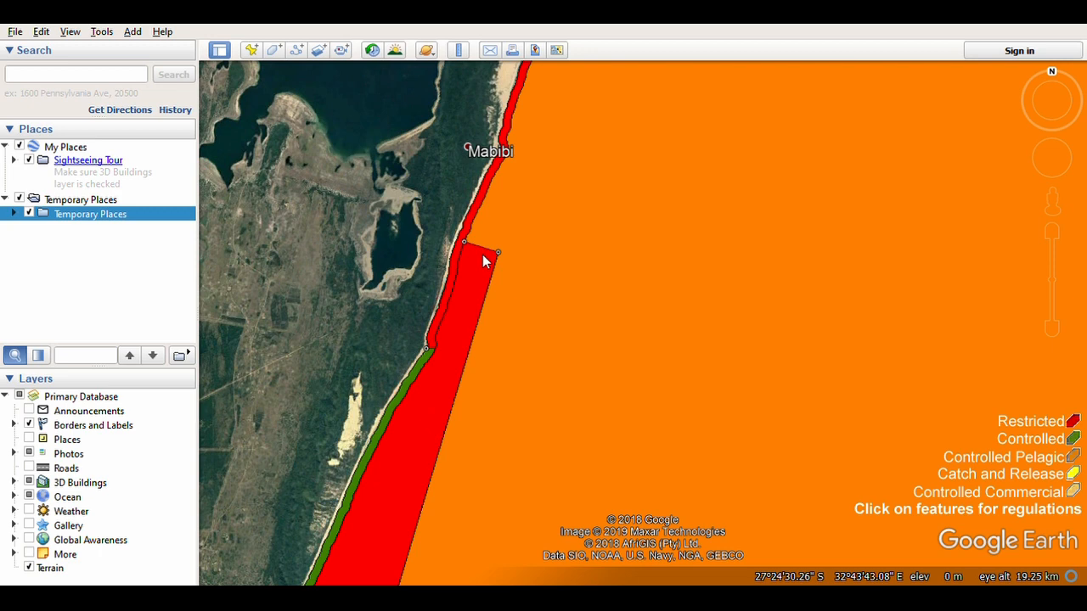
# Follow the red zone south past Thungwini to the yellow strip near Engwenyeni
pyautogui.moveTo(489, 258); pyautogui.dragTo(323, 348)
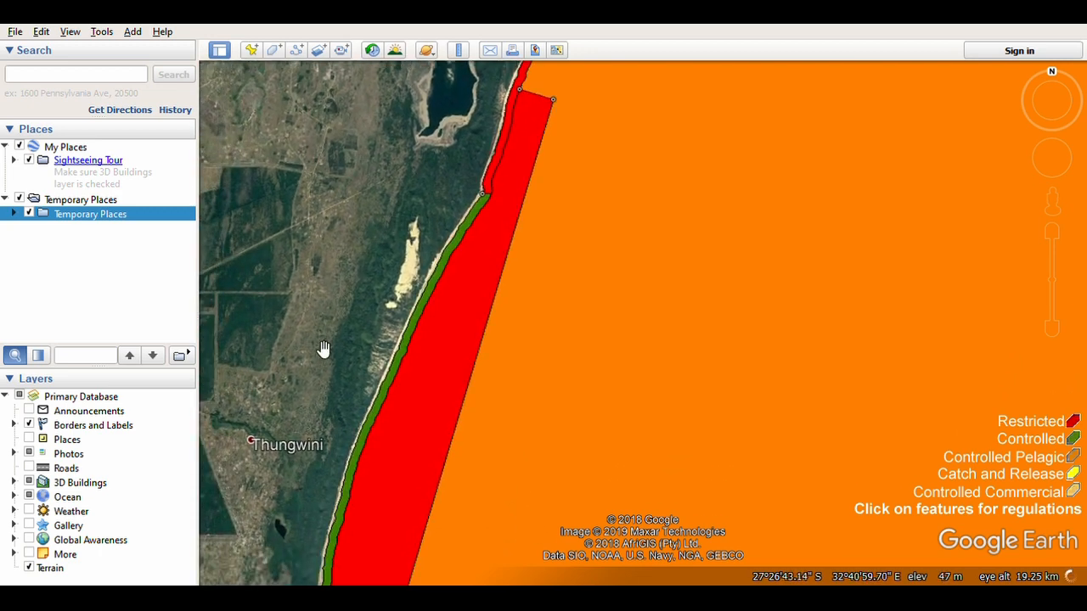
pyautogui.moveTo(323, 348); pyautogui.dragTo(450, 201)
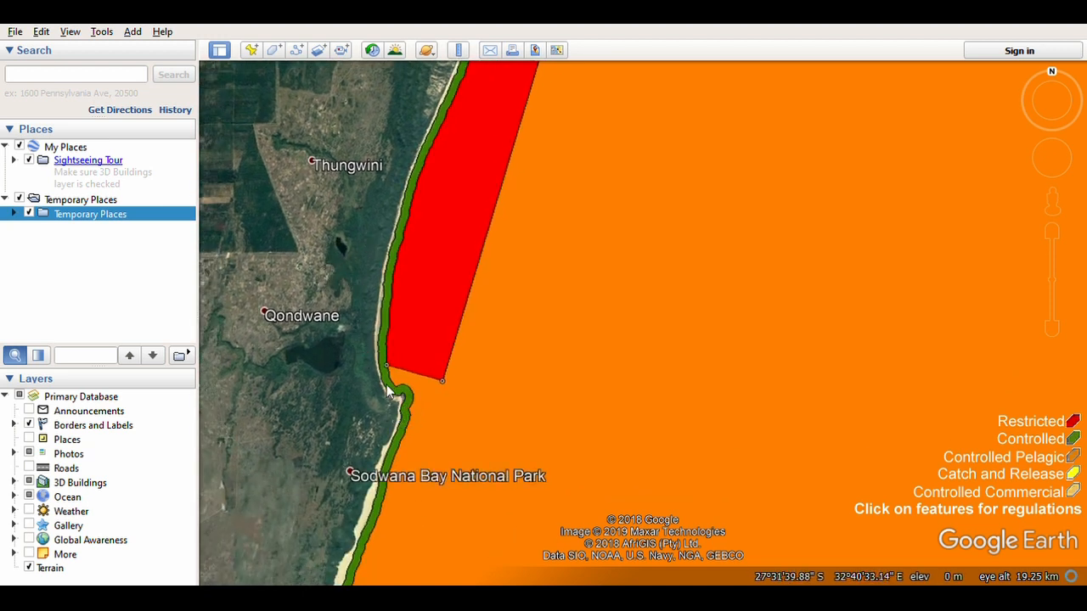
pyautogui.moveTo(401, 234)
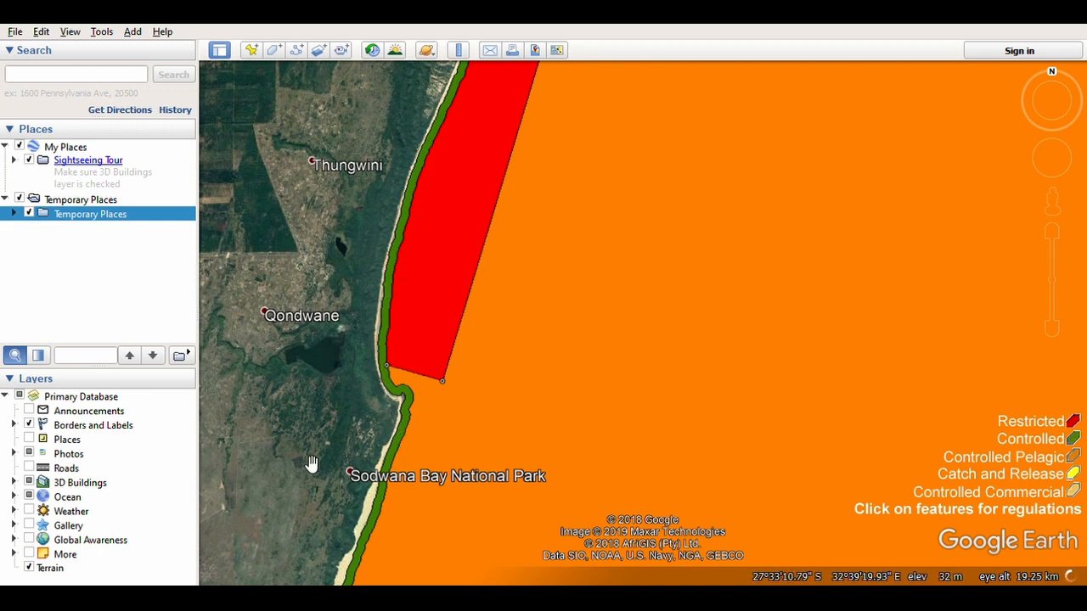
pyautogui.moveTo(312, 462); pyautogui.dragTo(324, 231)
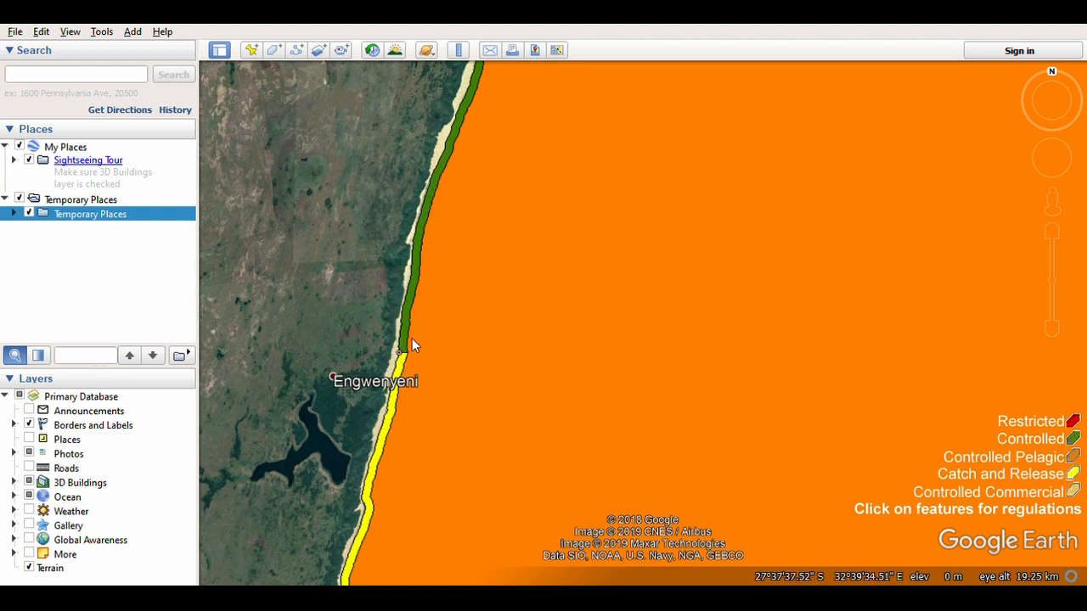
pyautogui.moveTo(406, 355)
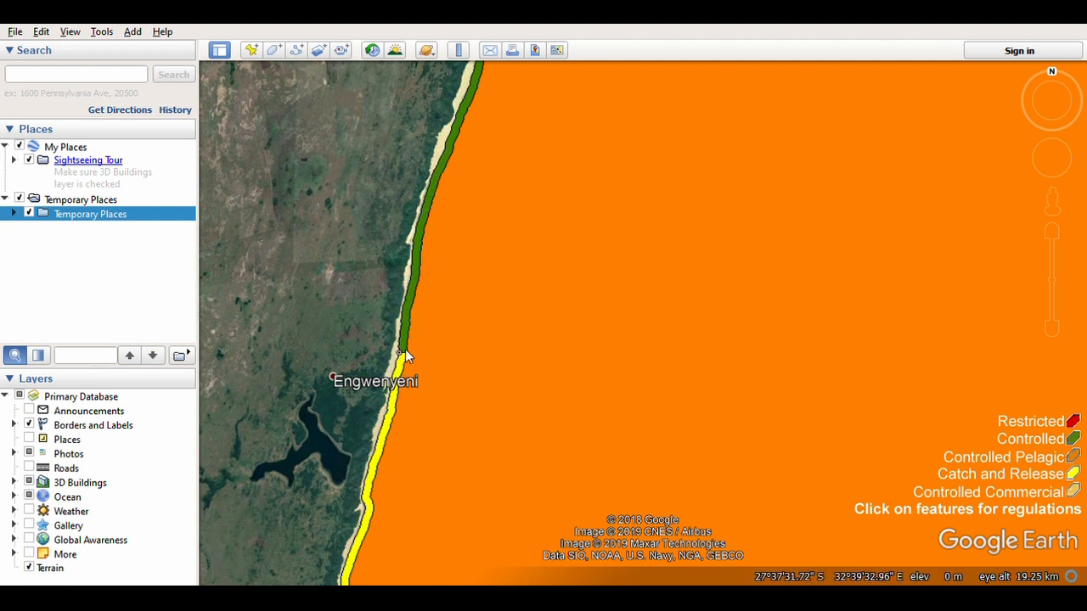
# Follow the yellow catch-and-release strip south from Engwenyeni and move in closer
pyautogui.moveTo(407, 355); pyautogui.dragTo(343, 238)
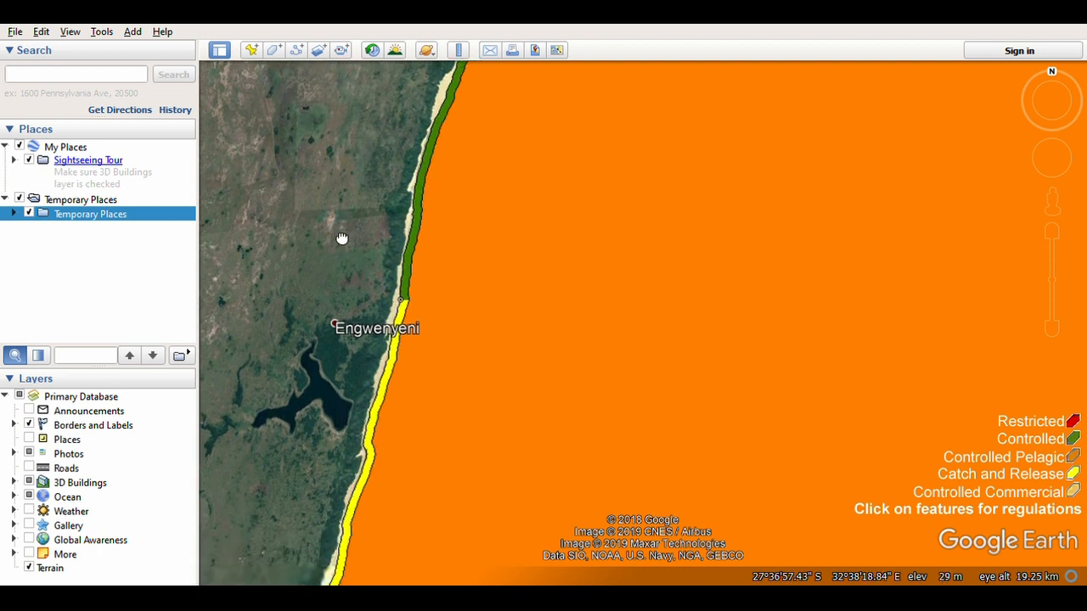
pyautogui.moveTo(343, 238); pyautogui.dragTo(334, 251)
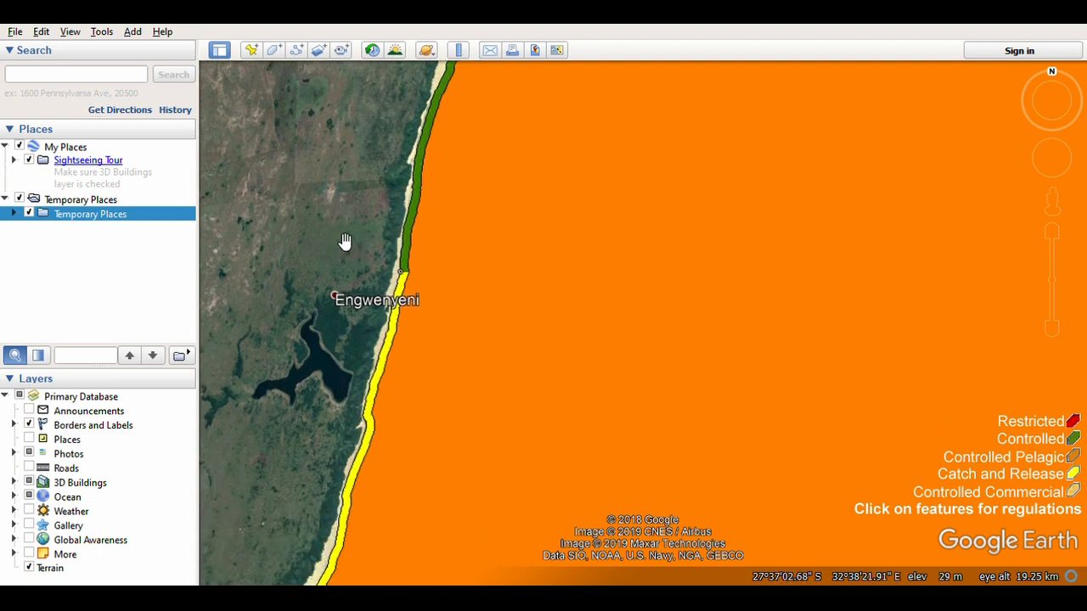
pyautogui.scroll(3)
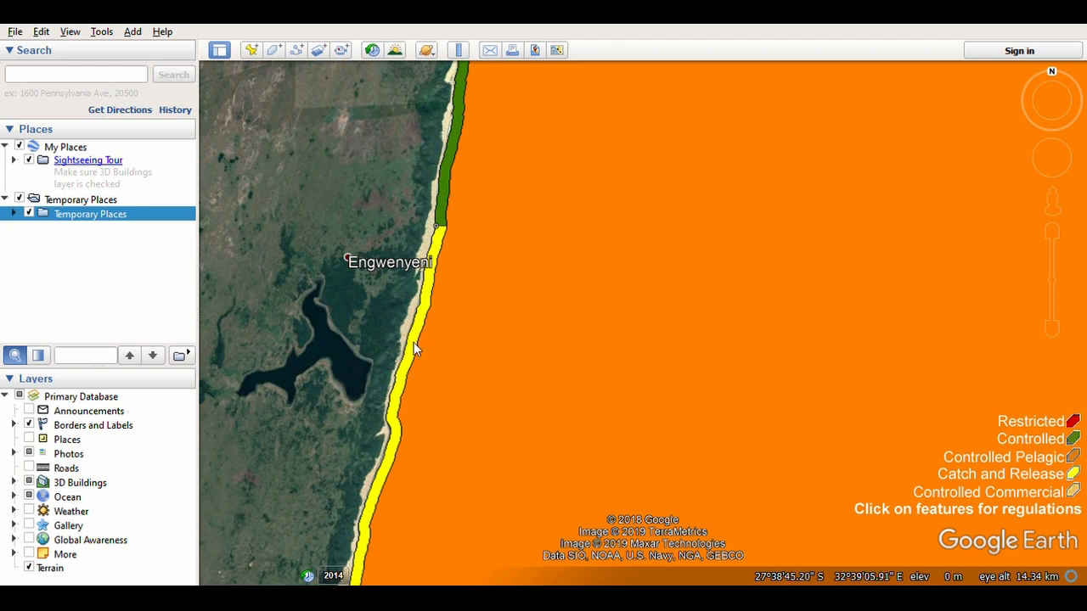
pyautogui.moveTo(399, 381)
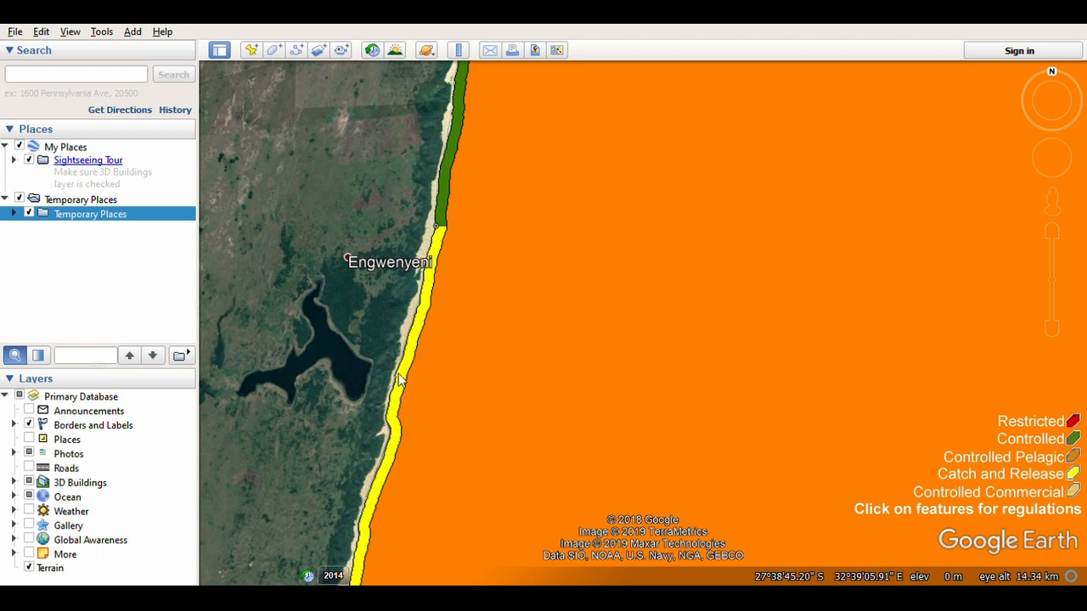
pyautogui.moveTo(399, 407)
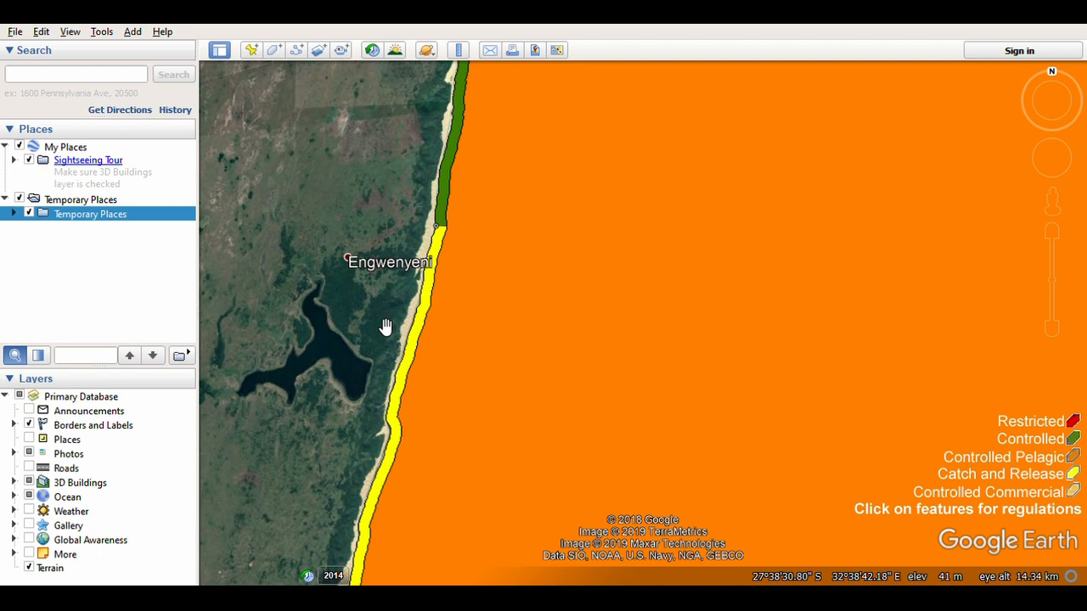
pyautogui.moveTo(390, 317)
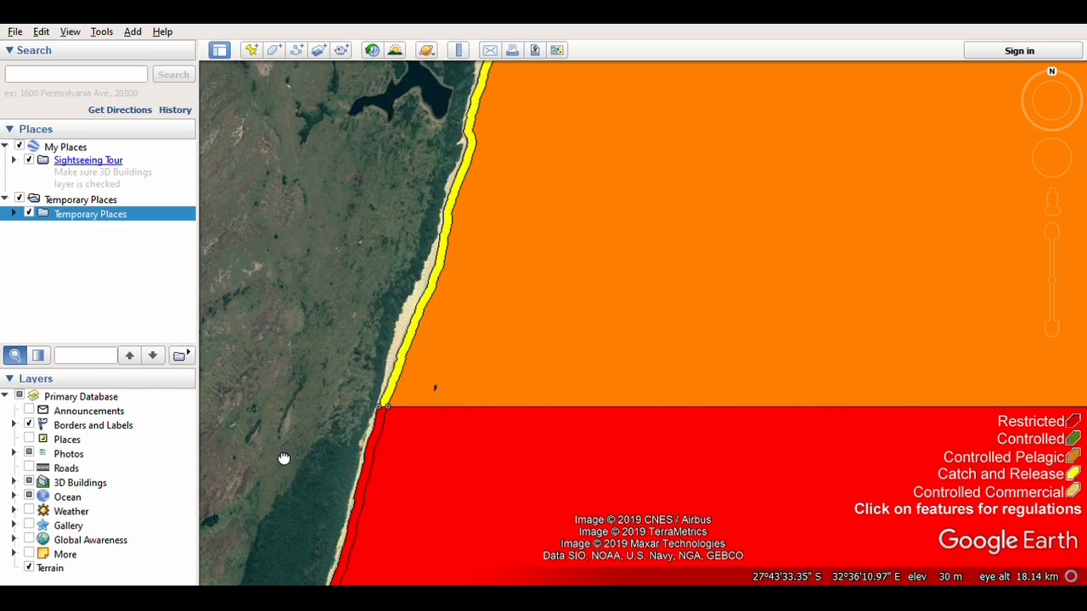
# Pan south through the large red restricted block to its southern end beside orange water
pyautogui.moveTo(285, 458); pyautogui.dragTo(301, 302)
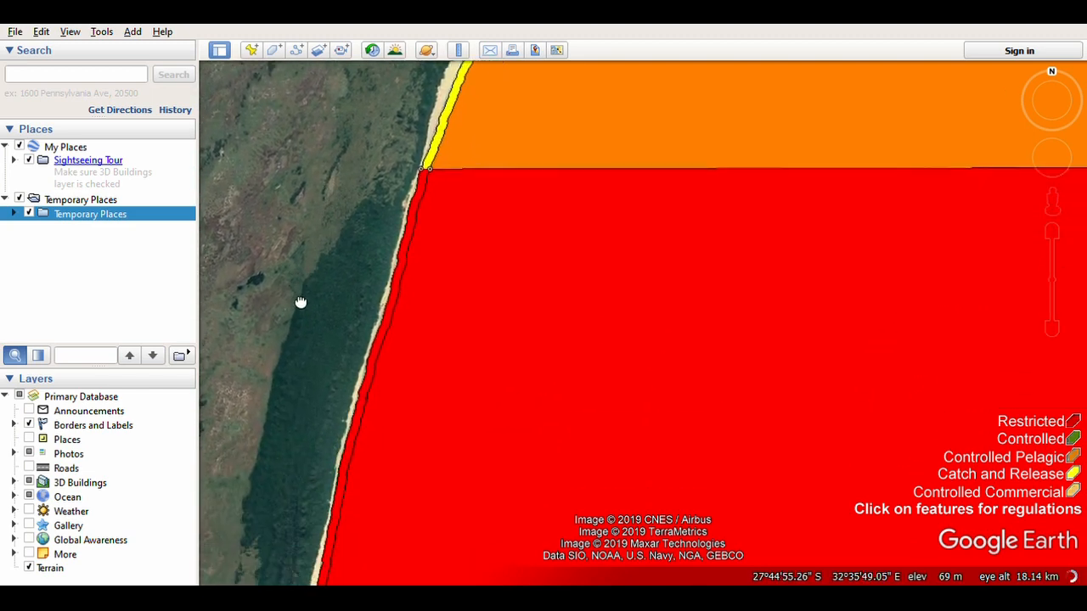
pyautogui.moveTo(300, 303); pyautogui.dragTo(401, 253)
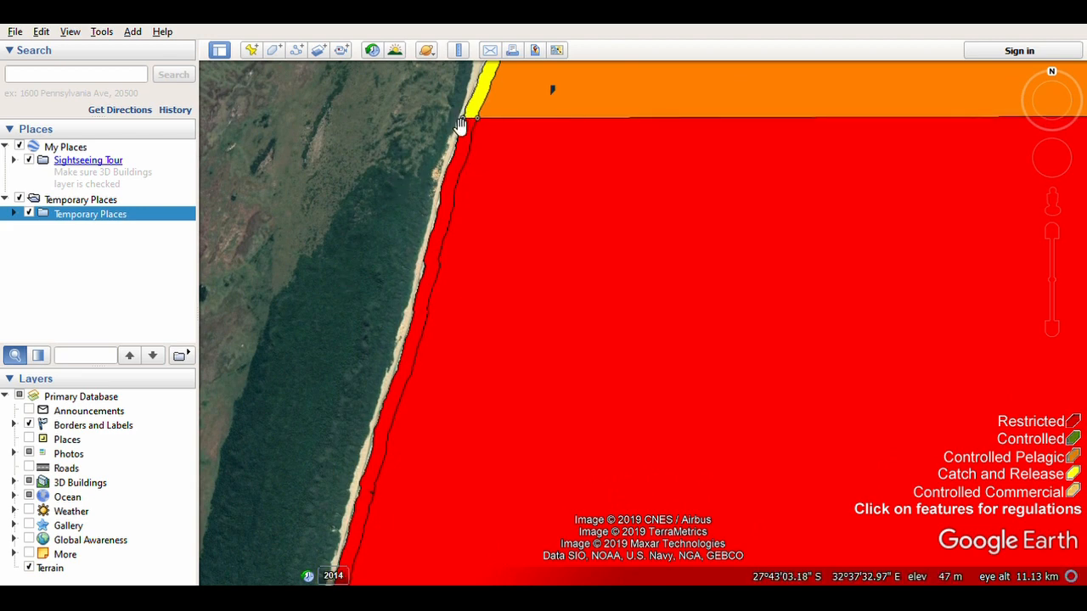
pyautogui.moveTo(459, 127); pyautogui.dragTo(304, 382)
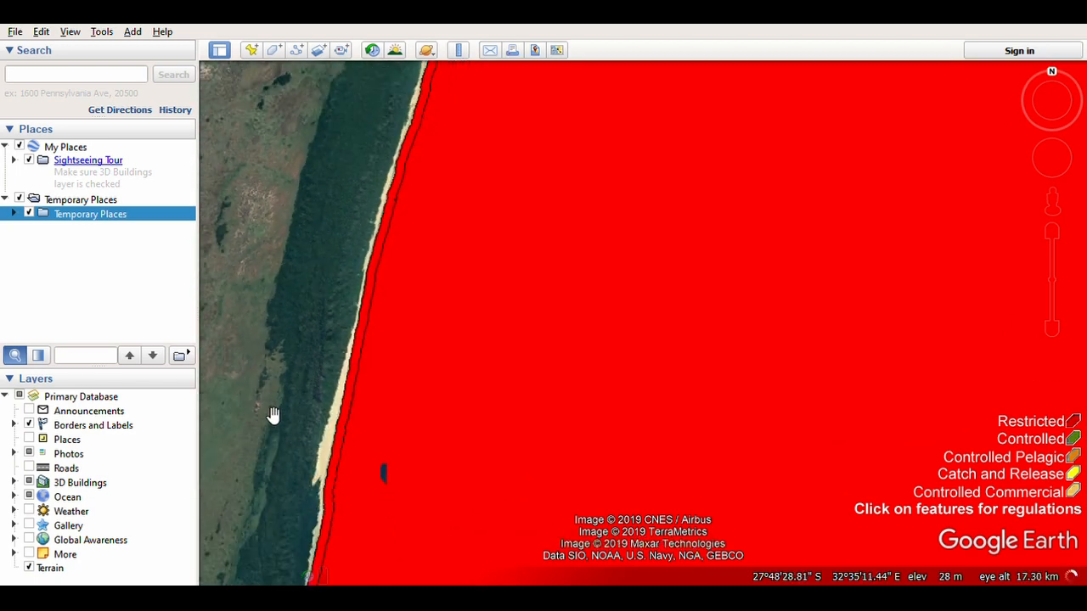
pyautogui.moveTo(274, 416); pyautogui.dragTo(316, 458)
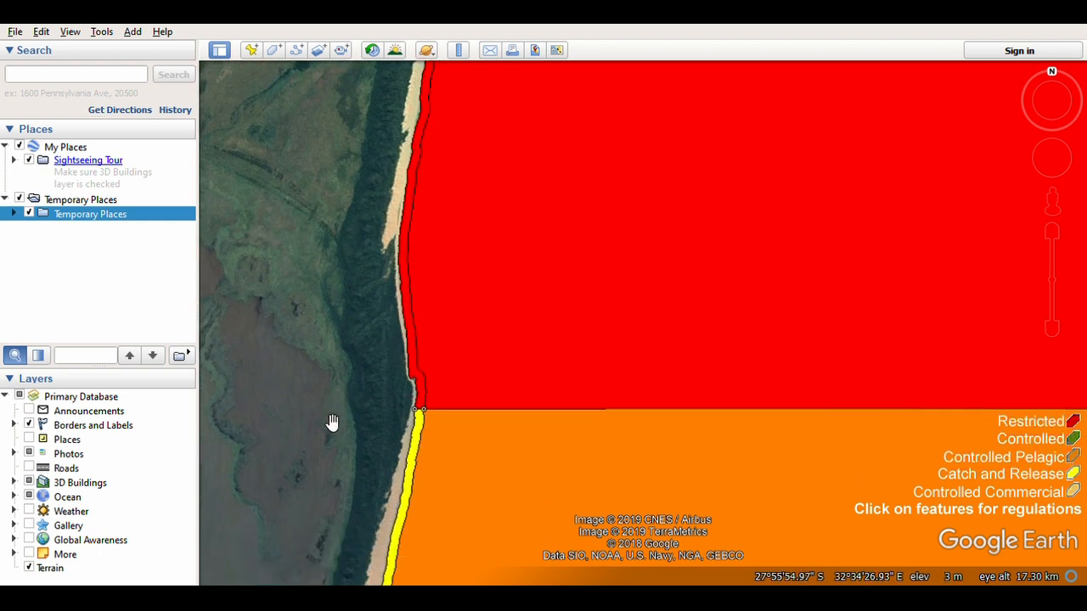
pyautogui.moveTo(316, 427)
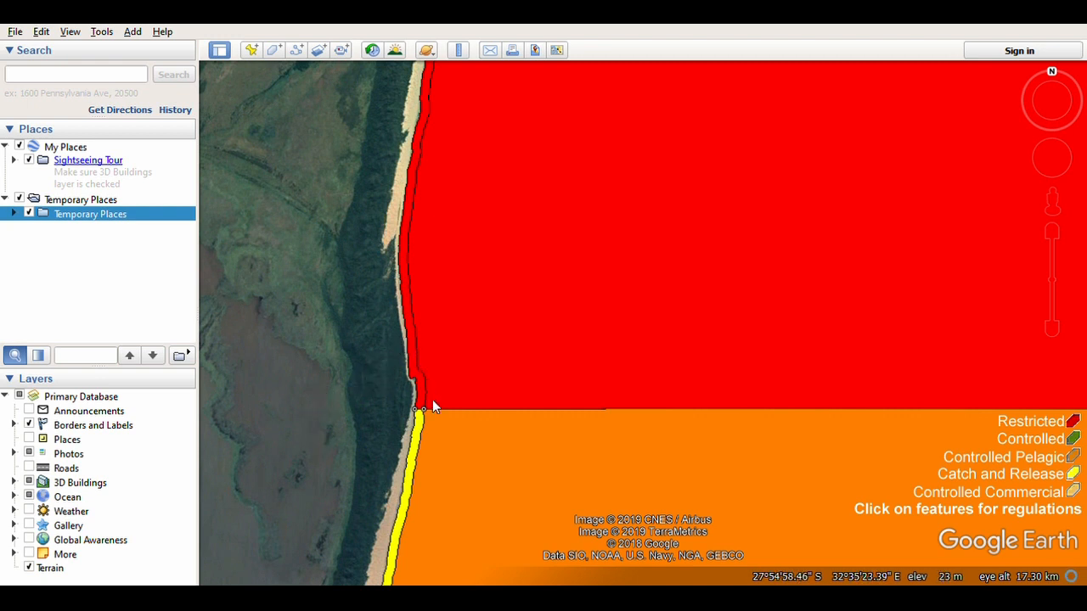
pyautogui.moveTo(462, 489)
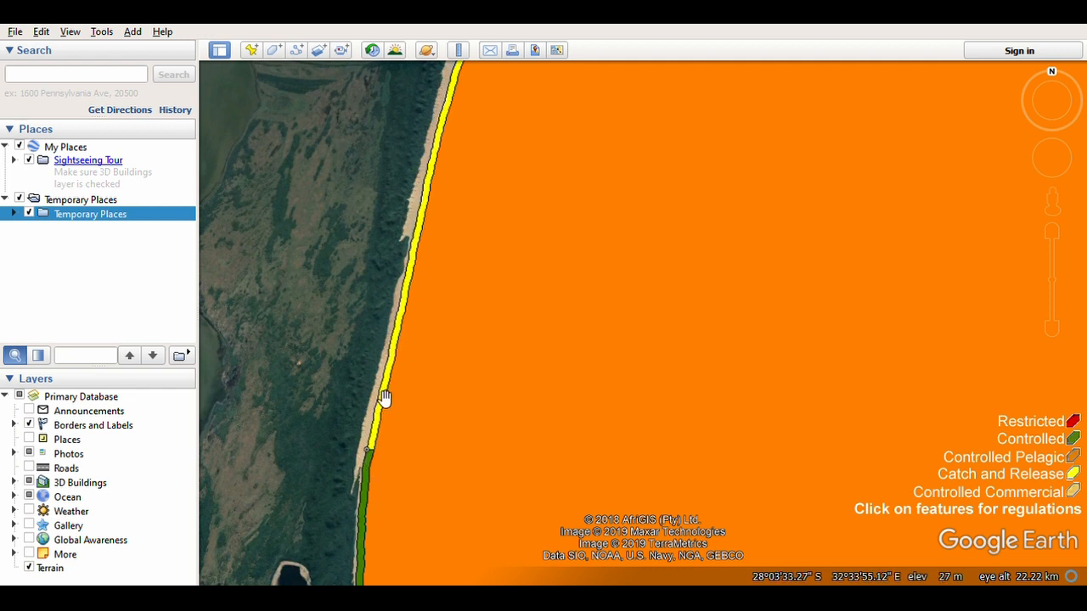
# Follow the yellow and green strips south along the beach past the lagoon
pyautogui.moveTo(384, 398); pyautogui.dragTo(363, 364)
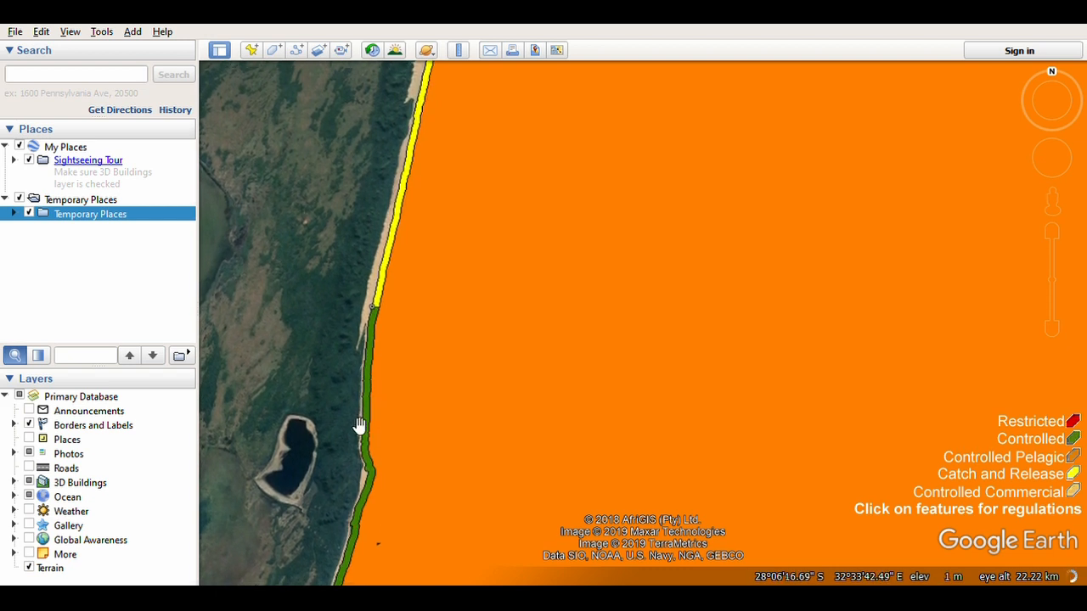
pyautogui.moveTo(360, 424); pyautogui.dragTo(384, 346)
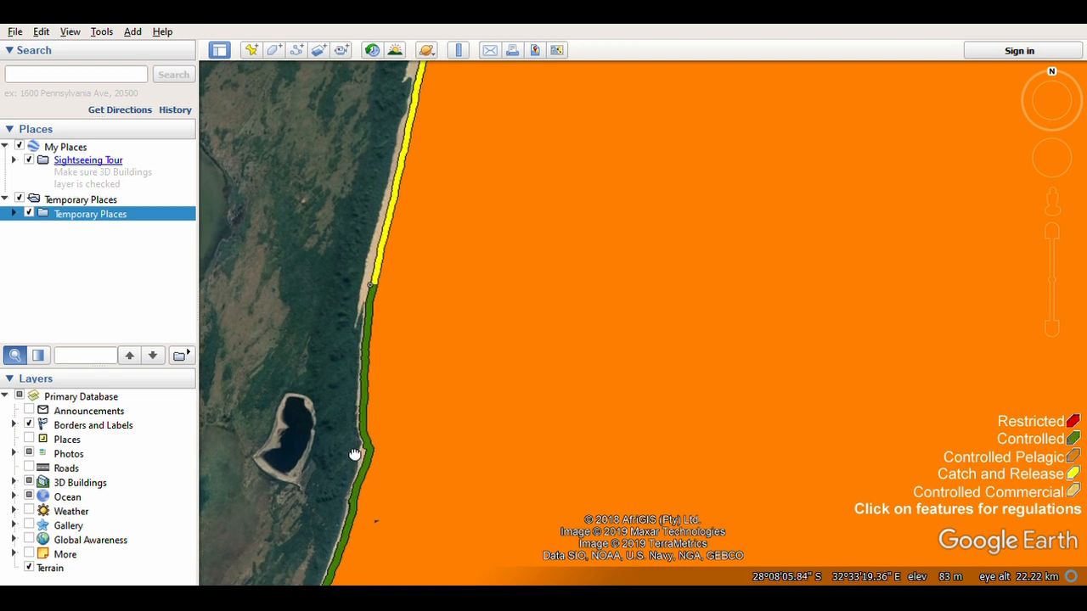
pyautogui.moveTo(355, 455); pyautogui.dragTo(333, 411)
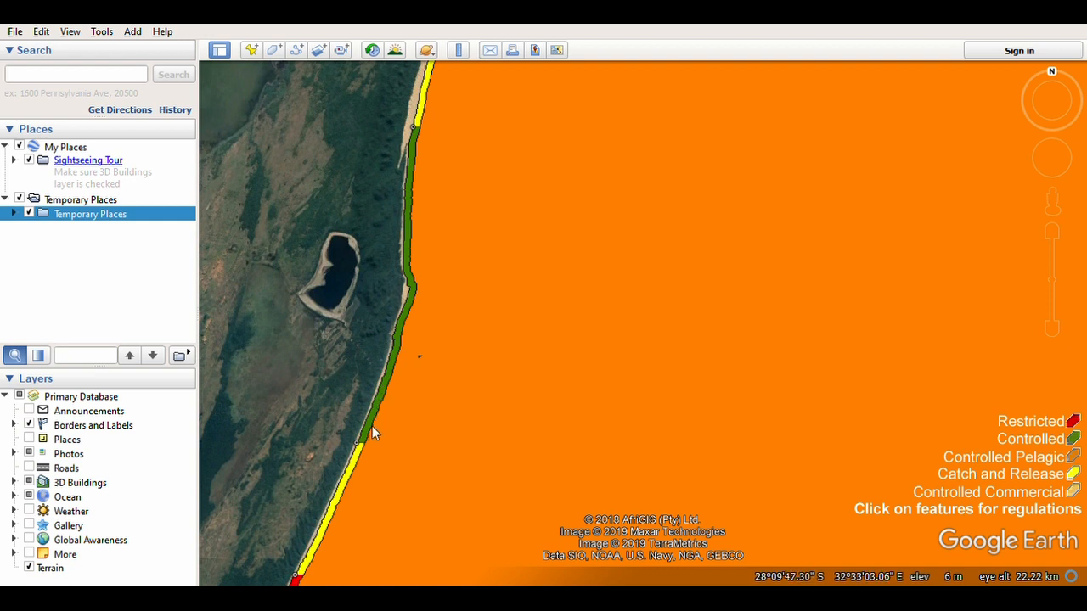
pyautogui.moveTo(363, 448)
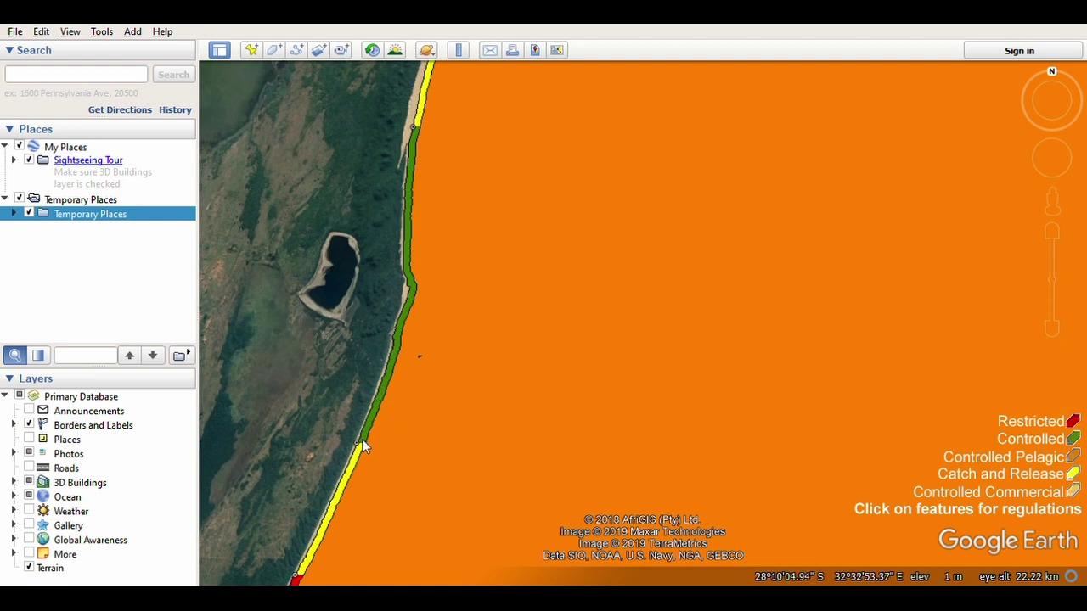
pyautogui.moveTo(365, 449); pyautogui.dragTo(339, 377)
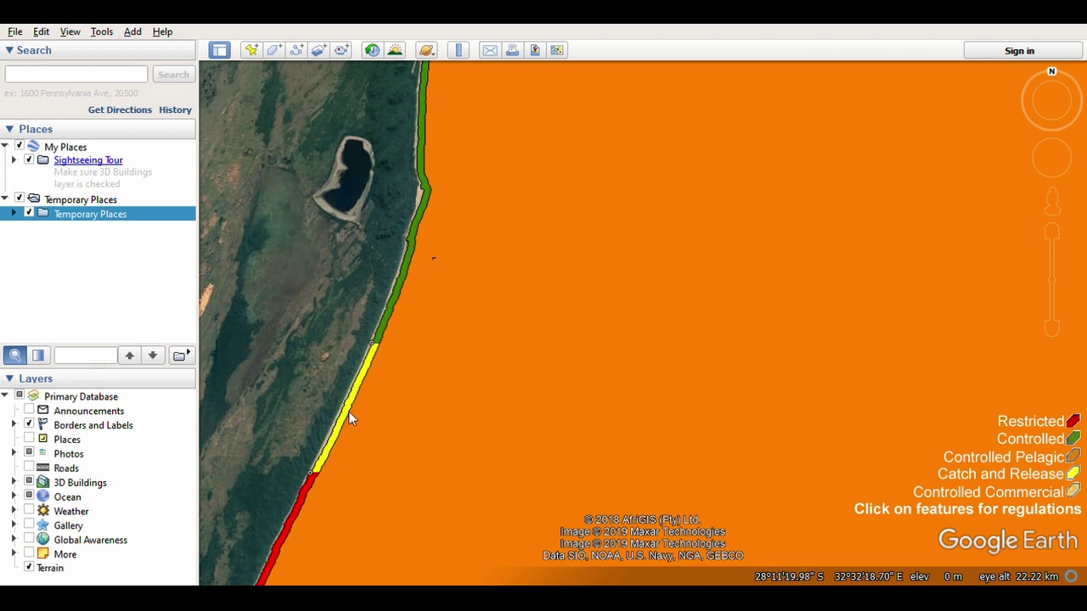
pyautogui.moveTo(339, 439)
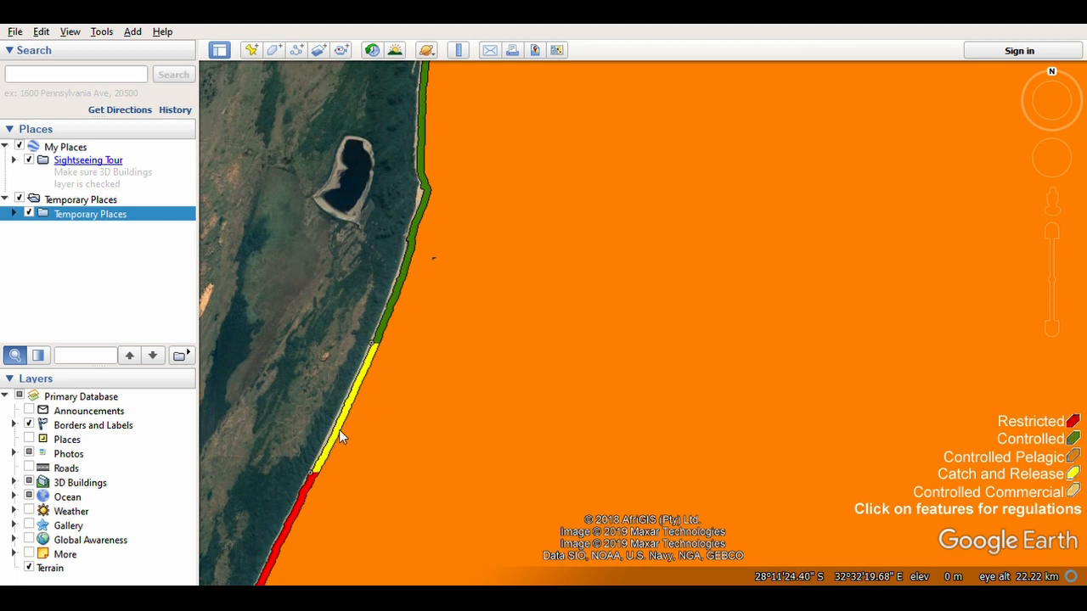
# Frame the short red restricted patch between yellow catch-and-release strips
pyautogui.moveTo(339, 438); pyautogui.dragTo(370, 286)
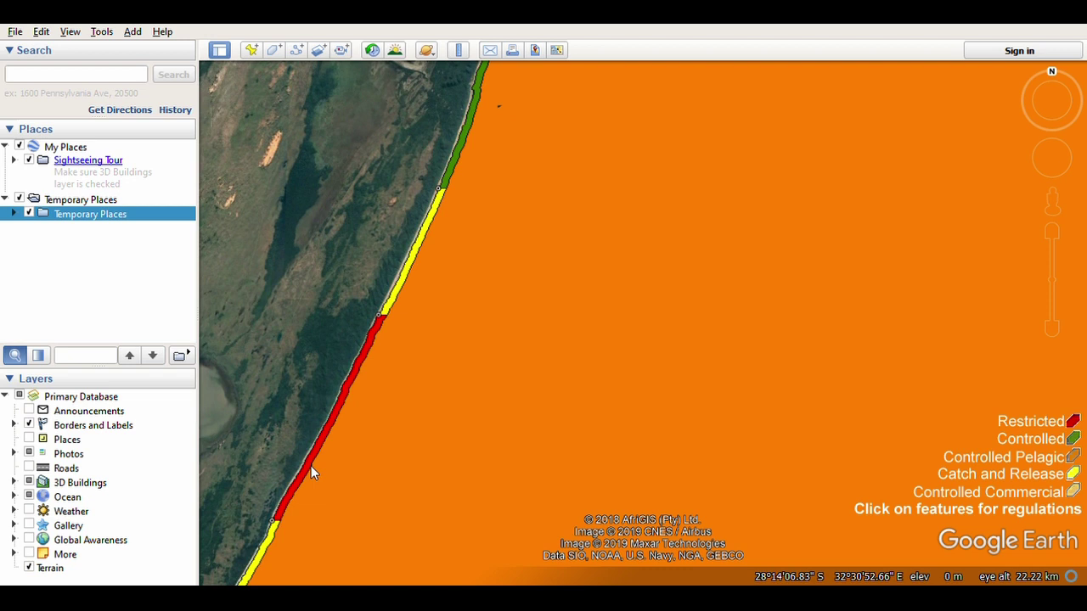
pyautogui.moveTo(314, 473); pyautogui.dragTo(365, 306)
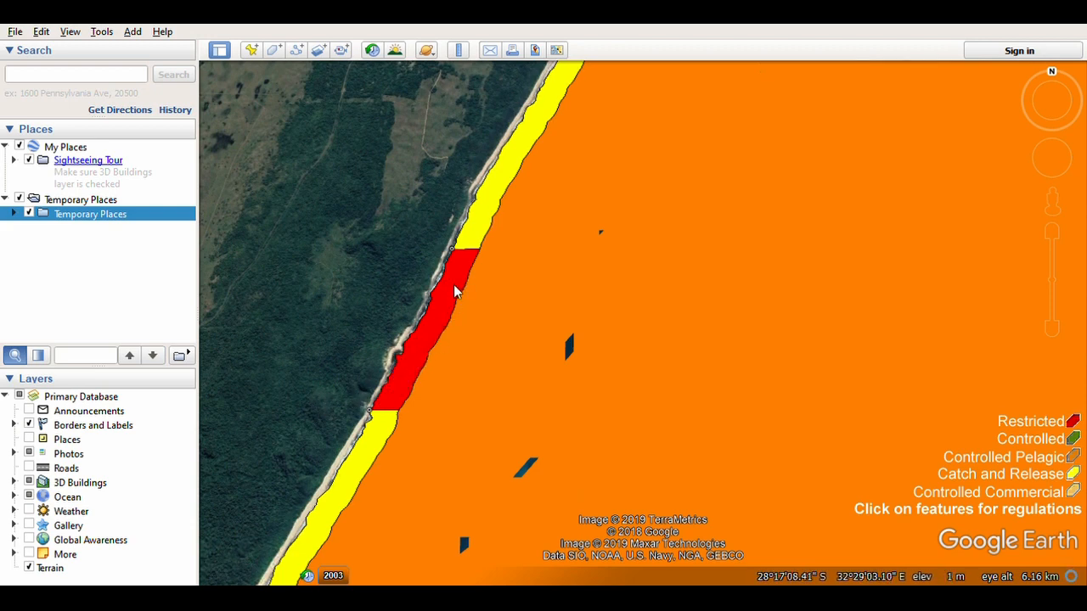
pyautogui.moveTo(411, 380)
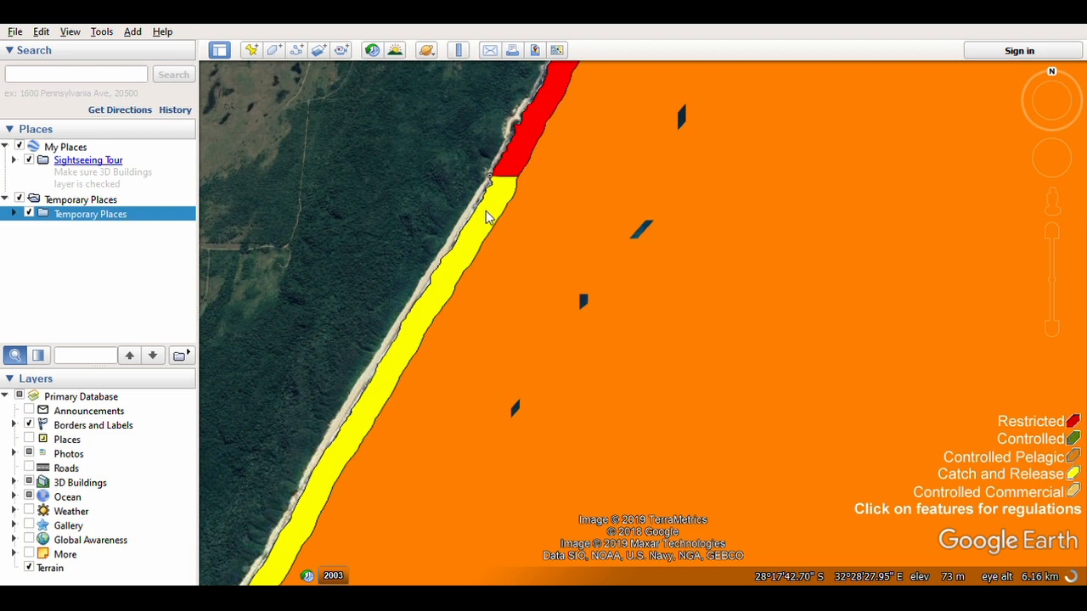
# Pan south along the yellow catch-and-release strip past the red patch to the green controlled zone
pyautogui.moveTo(489, 218); pyautogui.dragTo(317, 360)
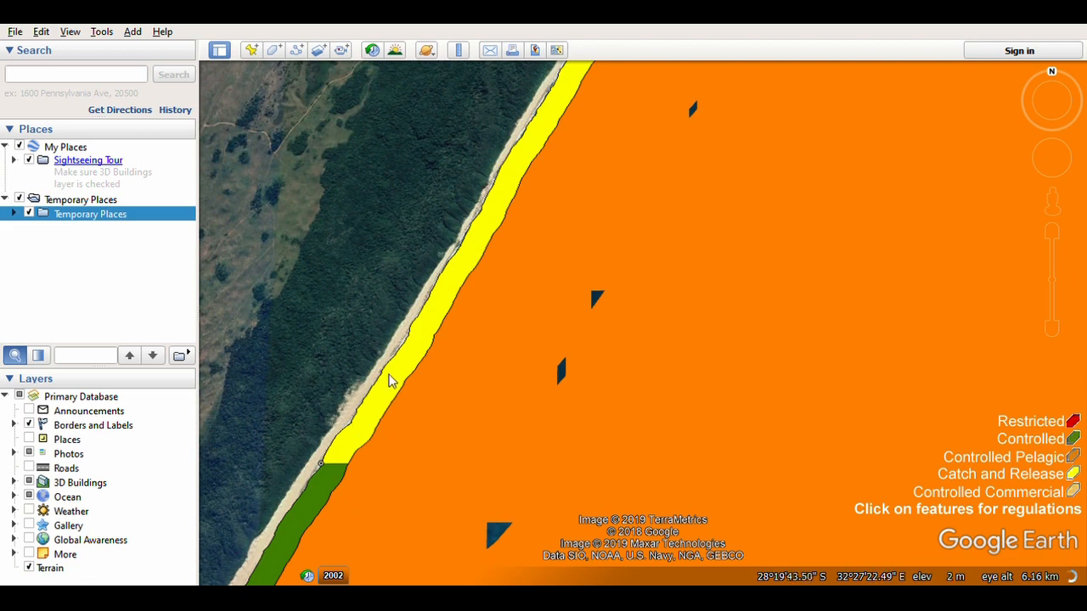
pyautogui.moveTo(322, 479)
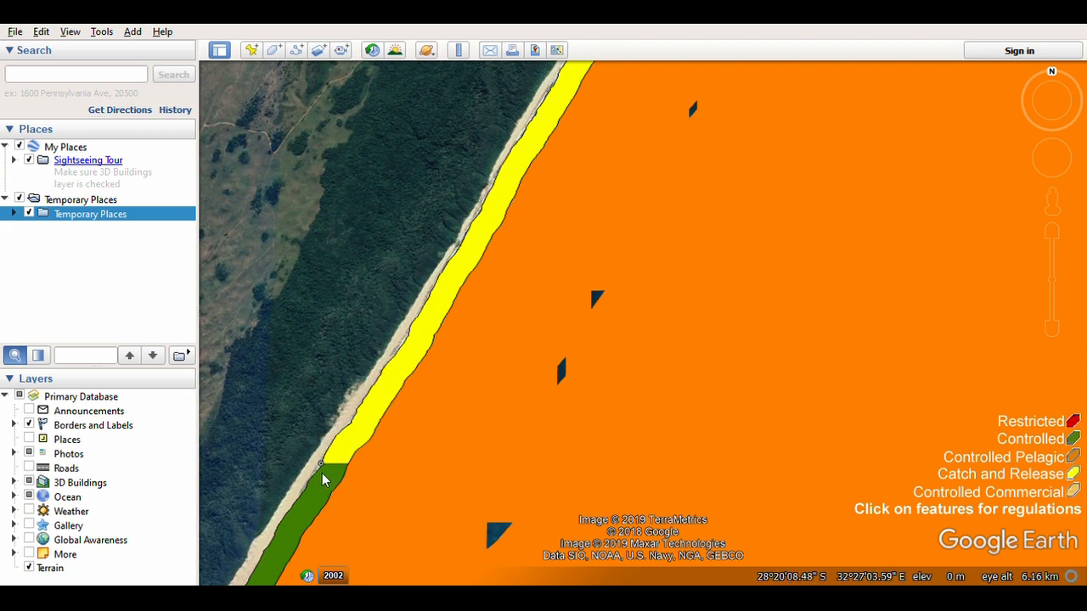
pyautogui.moveTo(322, 479); pyautogui.dragTo(340, 280)
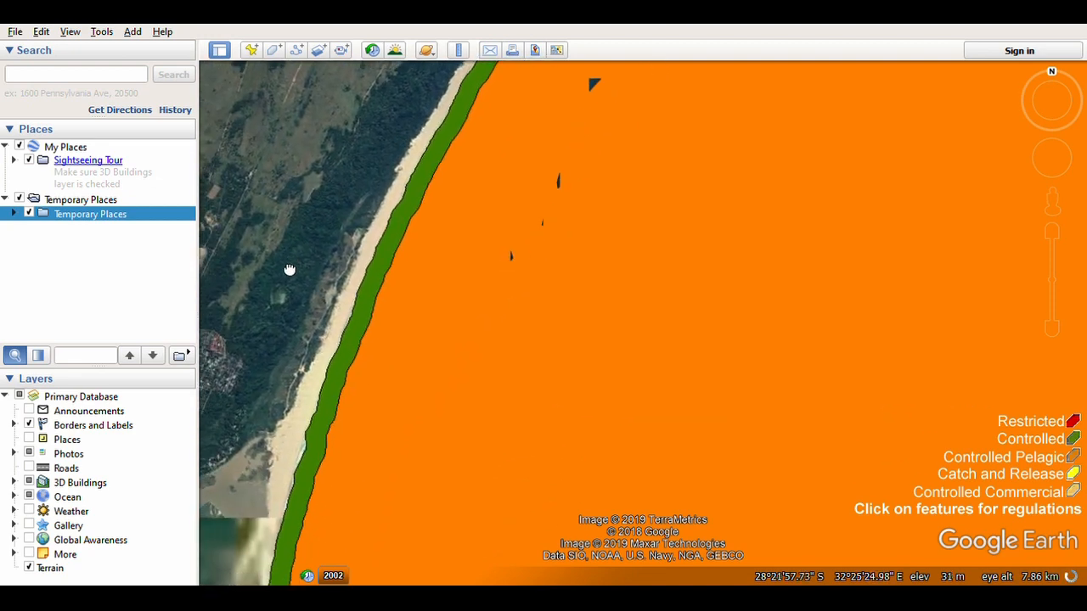
# Pan south along the green strip past St Lucia to frame the red restricted section between green stretches
pyautogui.moveTo(288, 270); pyautogui.dragTo(264, 421)
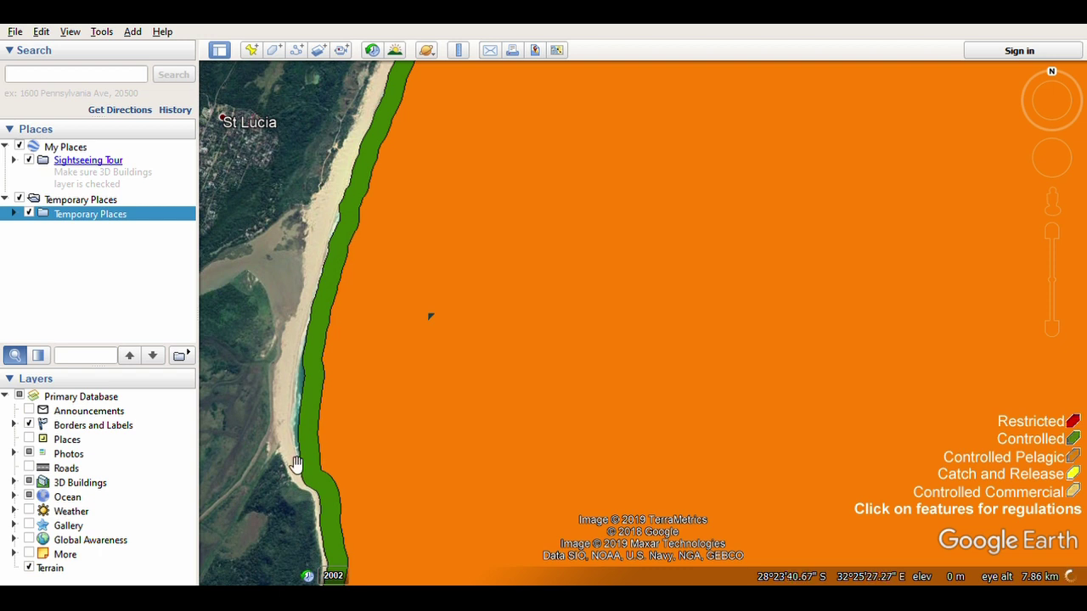
pyautogui.moveTo(296, 464); pyautogui.dragTo(306, 280)
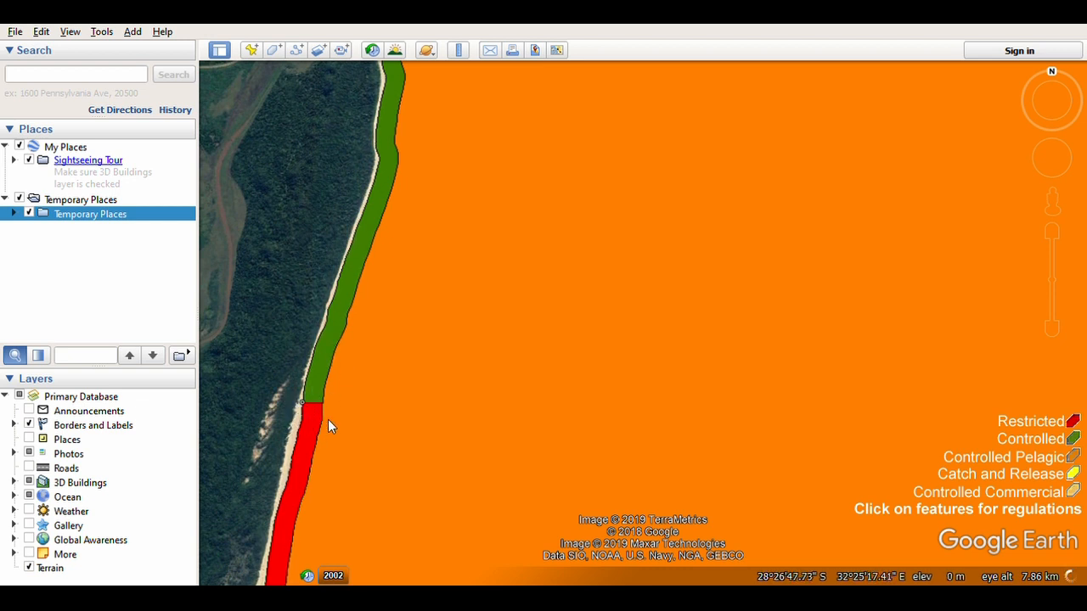
pyautogui.moveTo(331, 428); pyautogui.dragTo(268, 333)
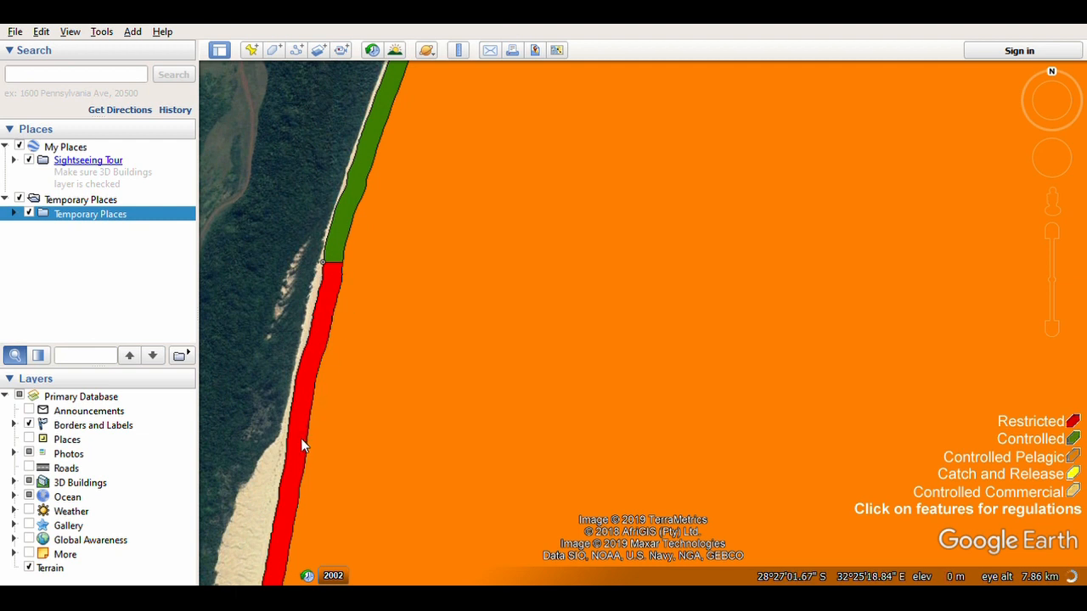
pyautogui.moveTo(304, 445); pyautogui.dragTo(258, 377)
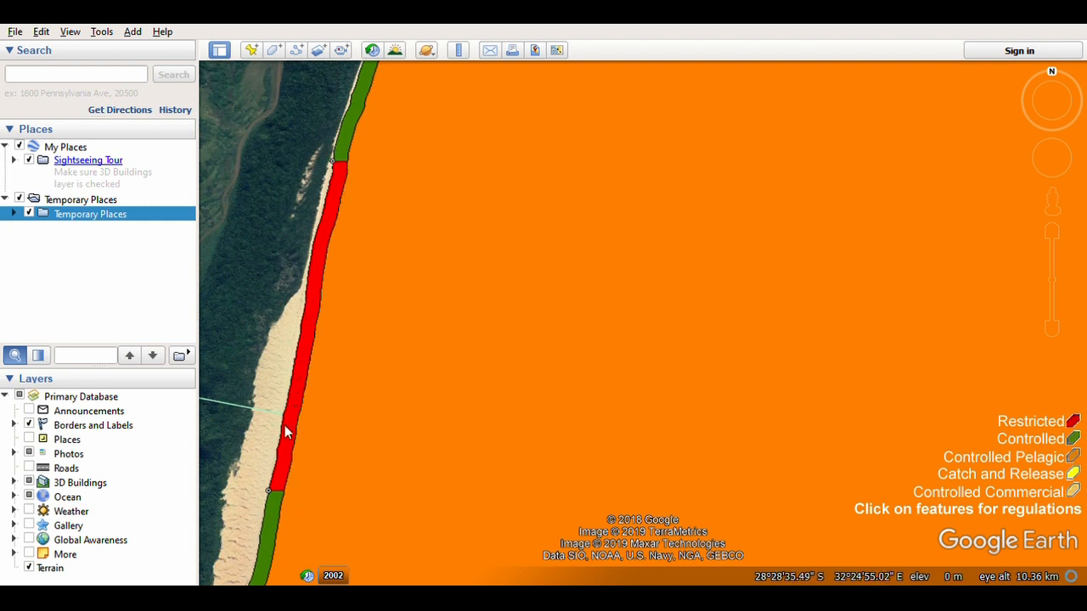
pyautogui.moveTo(330, 224)
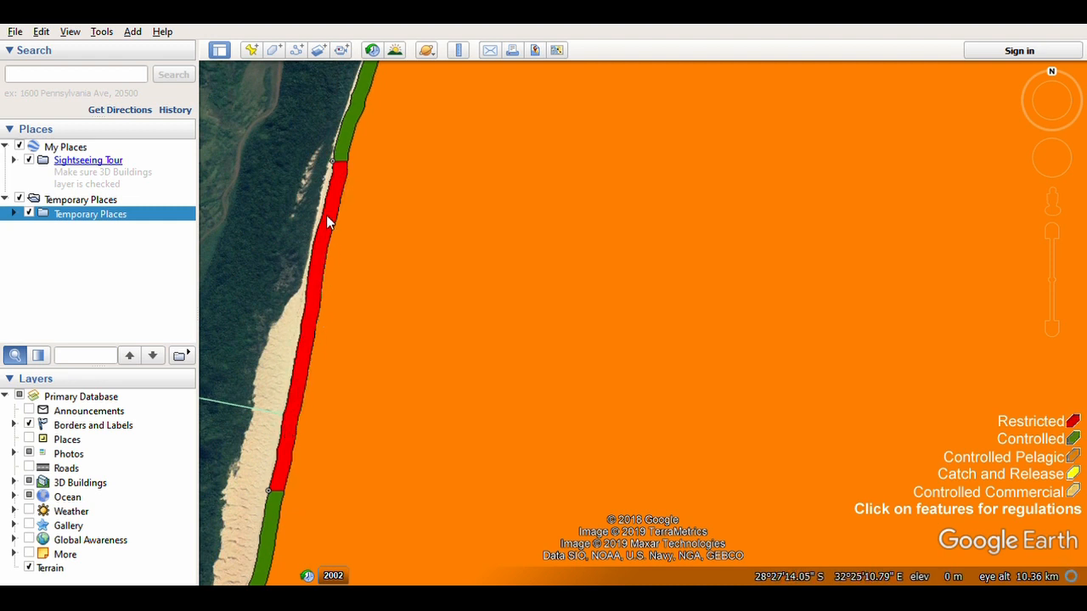